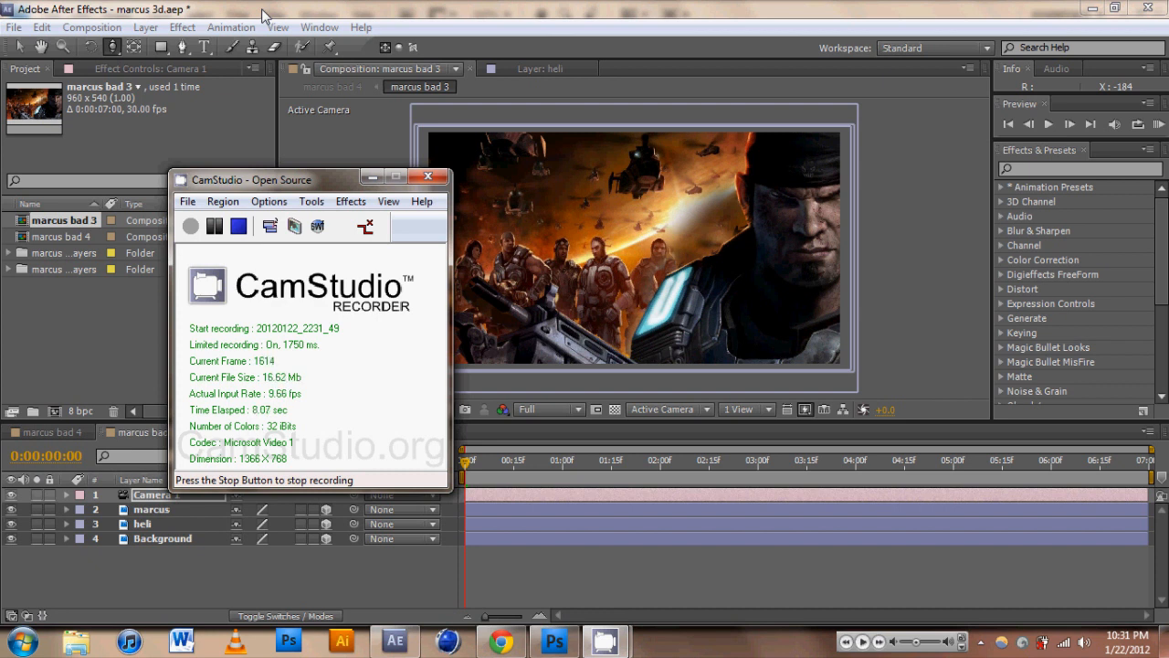
Step: Adjust the Camera 1 view so the marcus, heli and Background layers show parallax offset
left_click(431, 175)
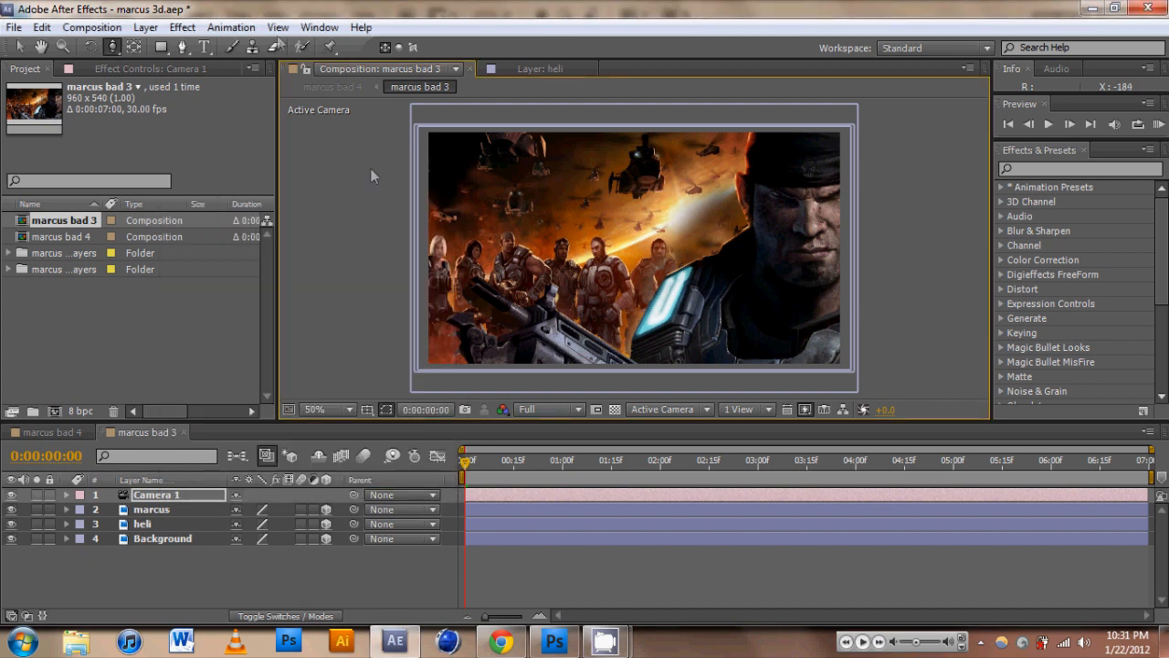
mouse_move(692, 263)
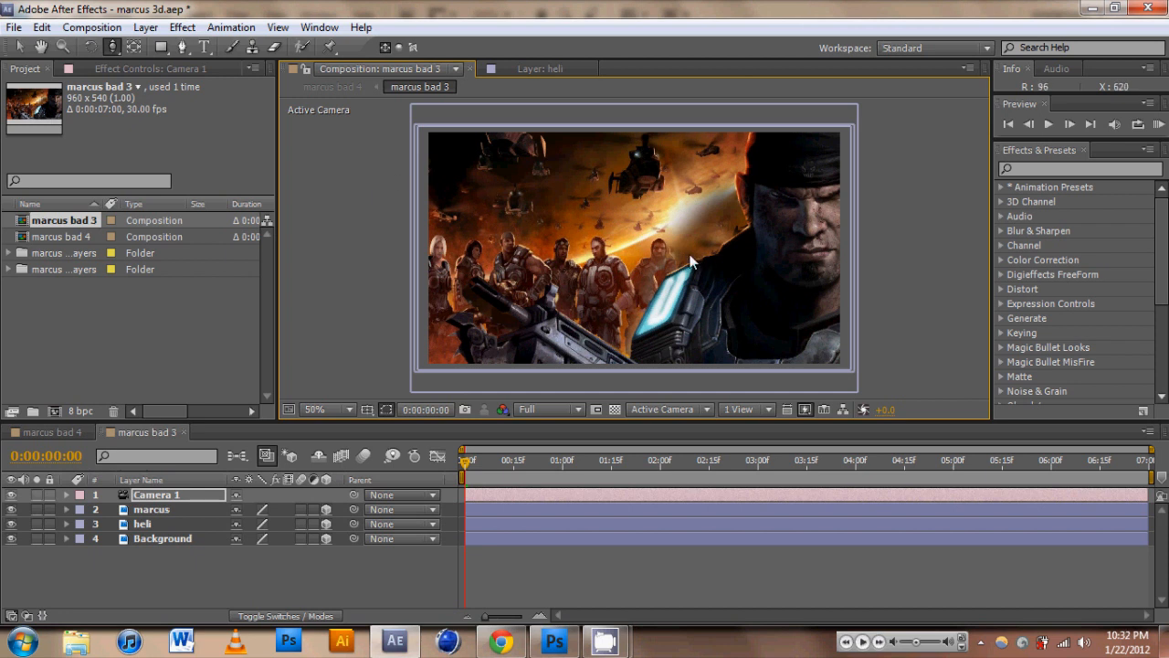
mouse_move(683, 263)
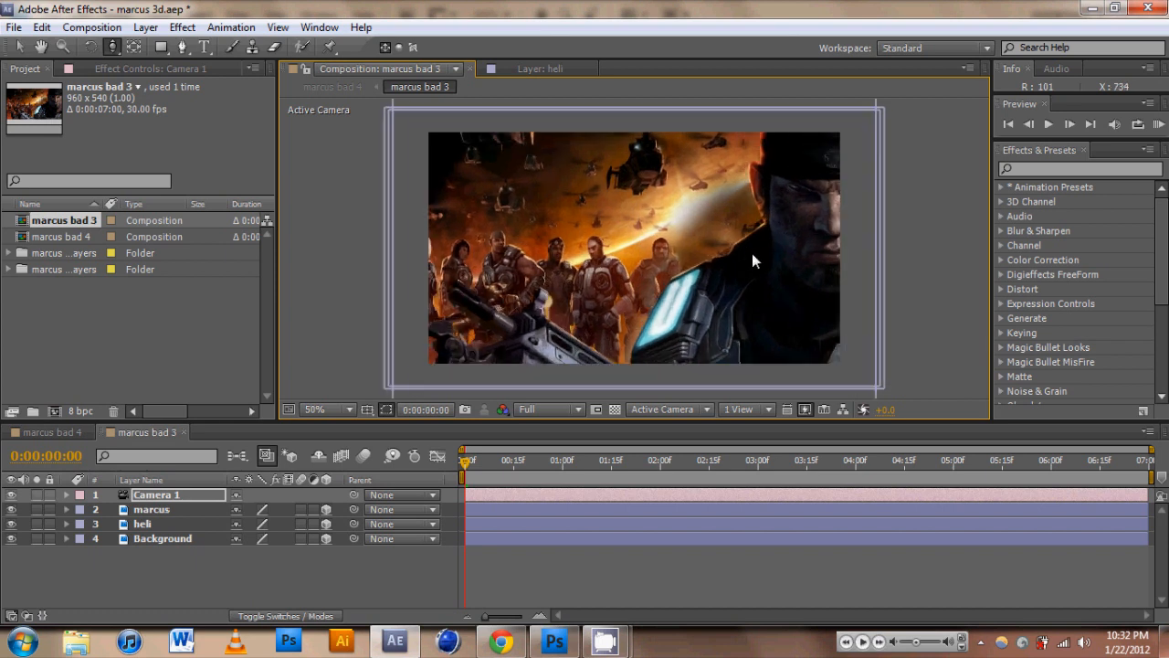
mouse_move(771, 259)
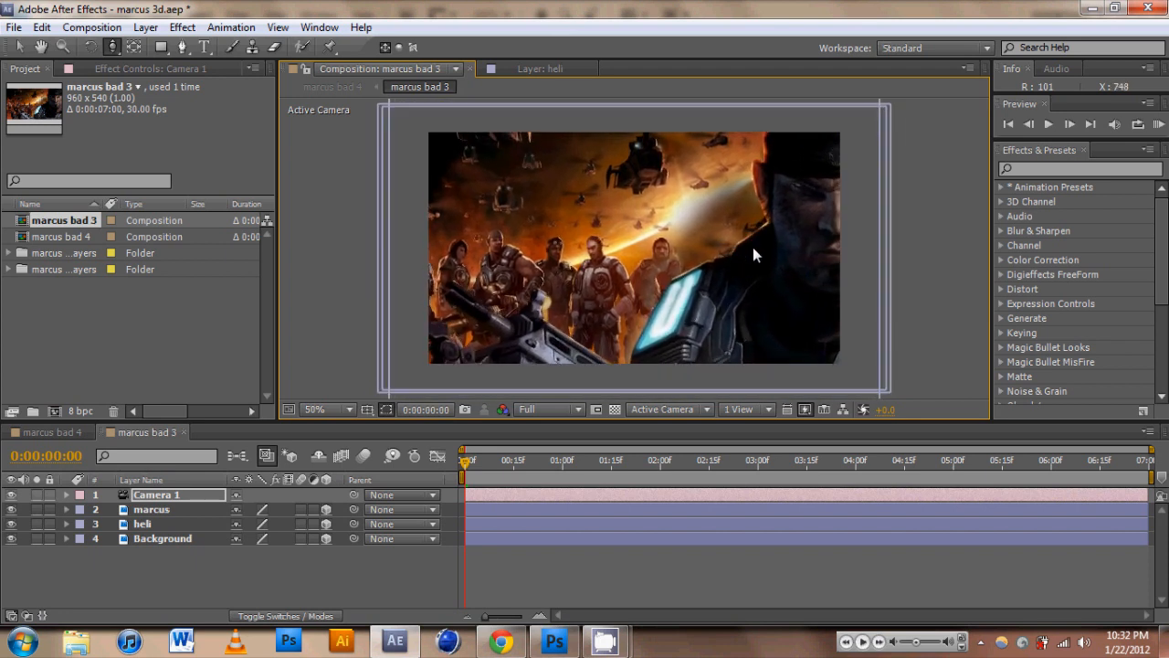
mouse_move(750, 252)
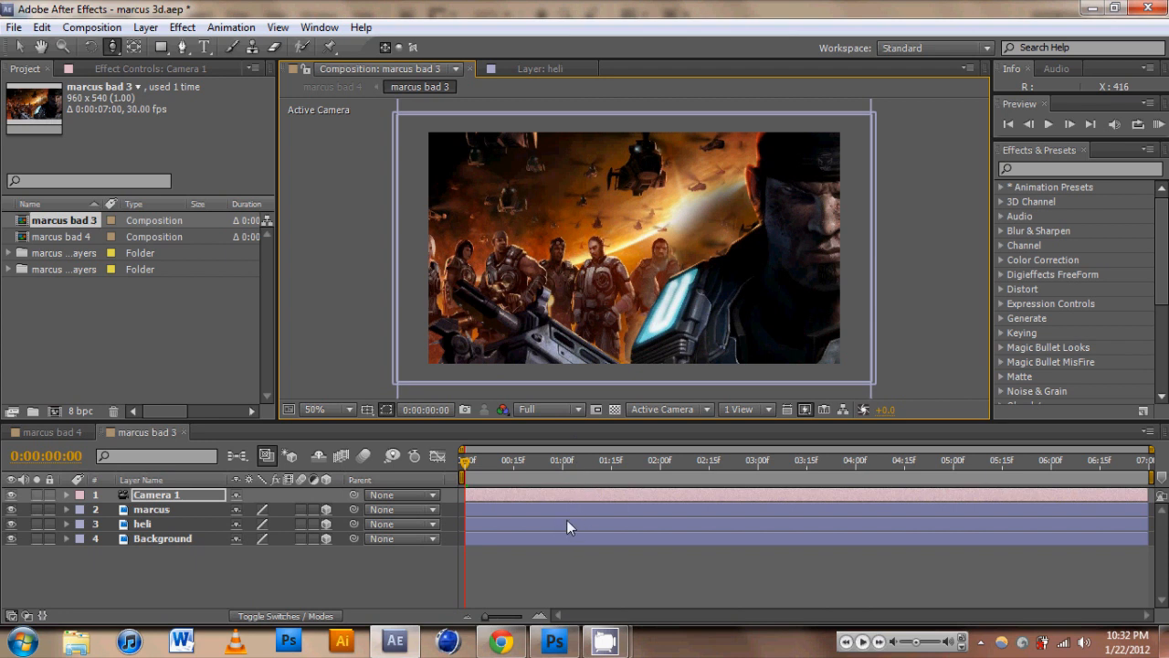
mouse_move(787, 186)
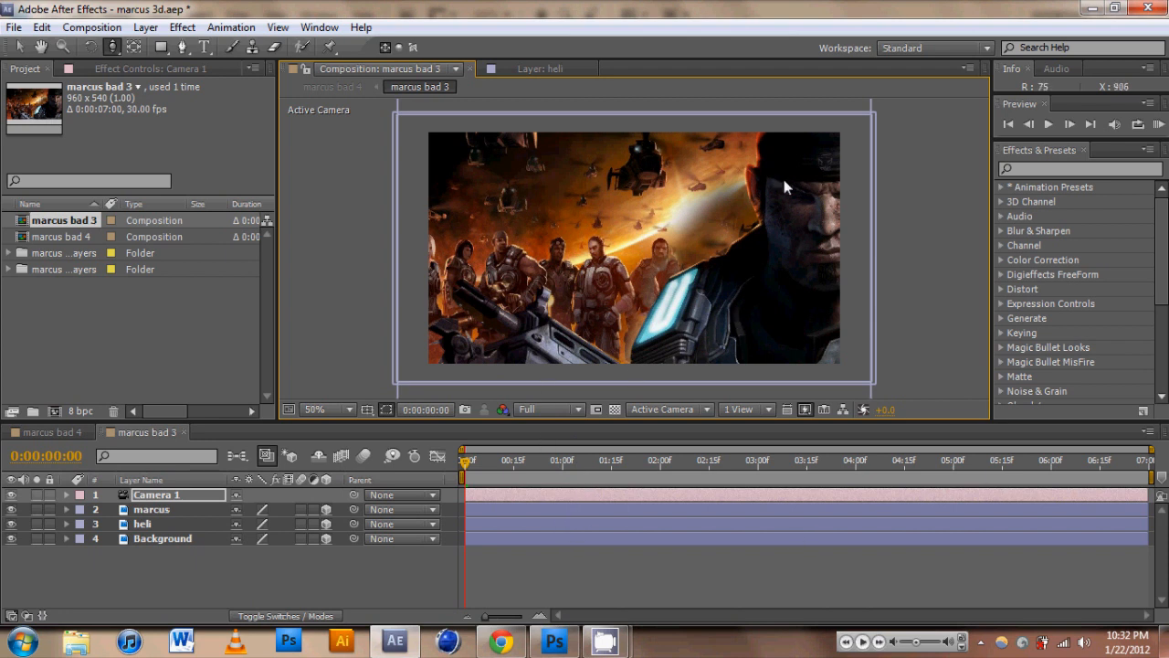
mouse_move(617, 532)
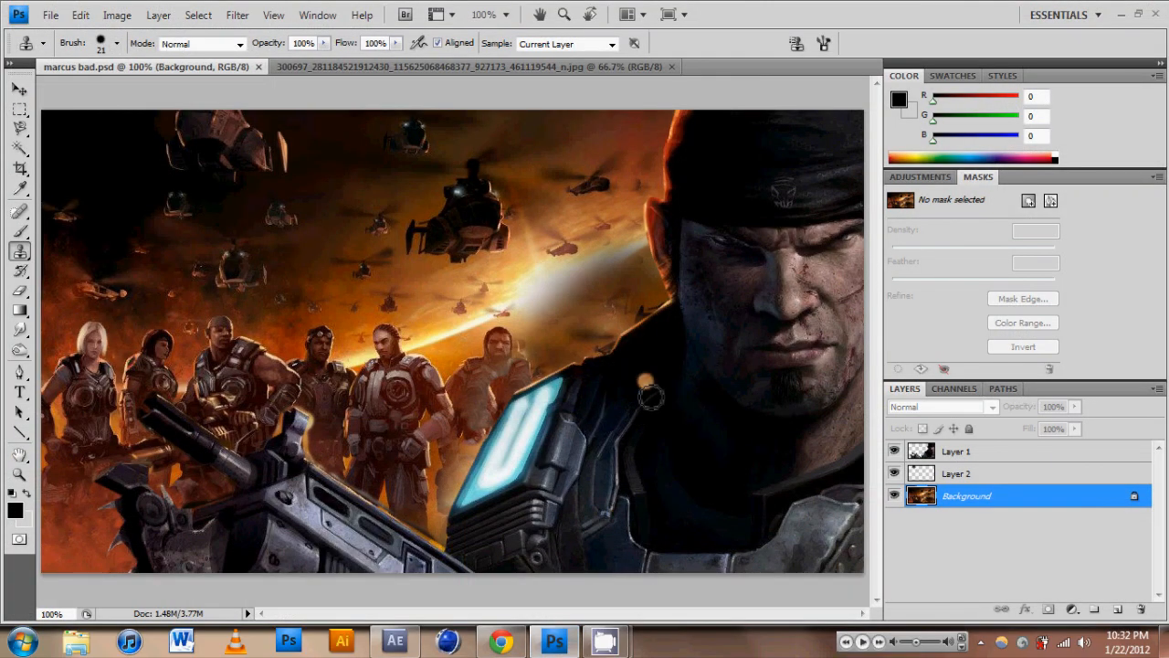
mouse_move(259, 265)
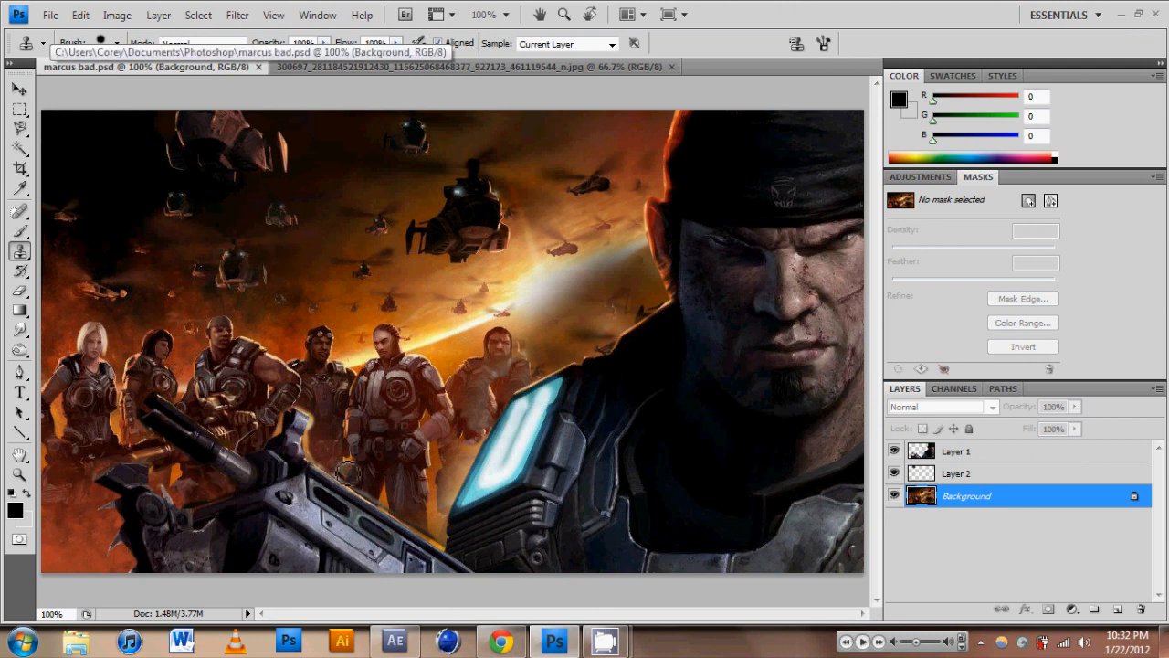
mouse_move(439, 286)
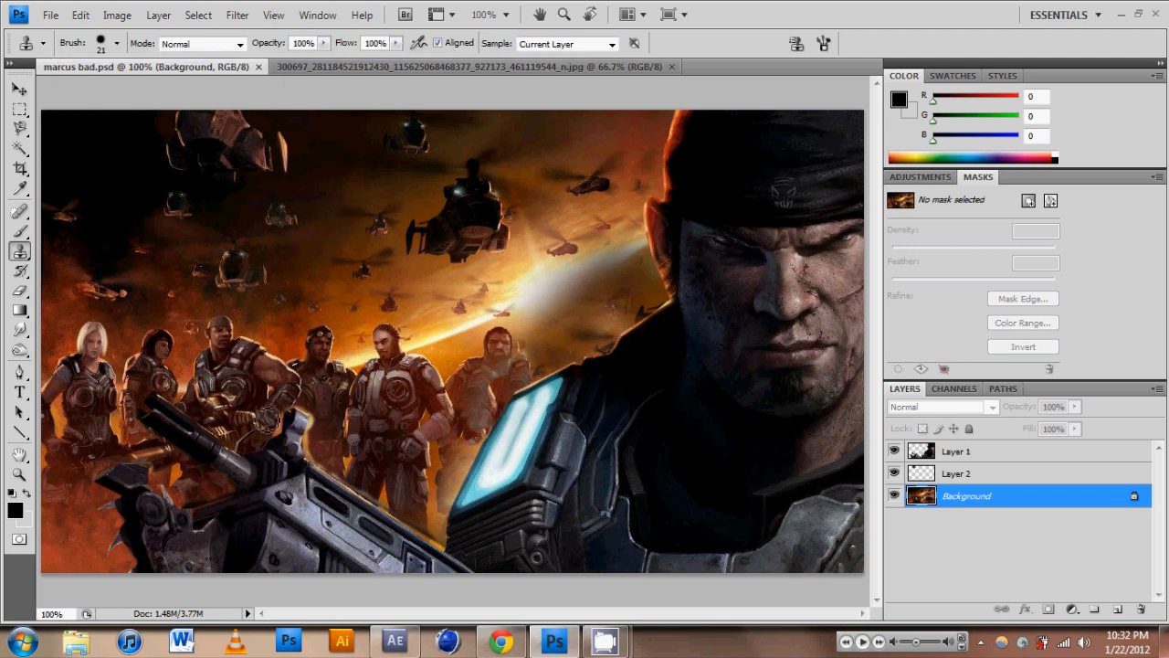
mouse_move(716, 327)
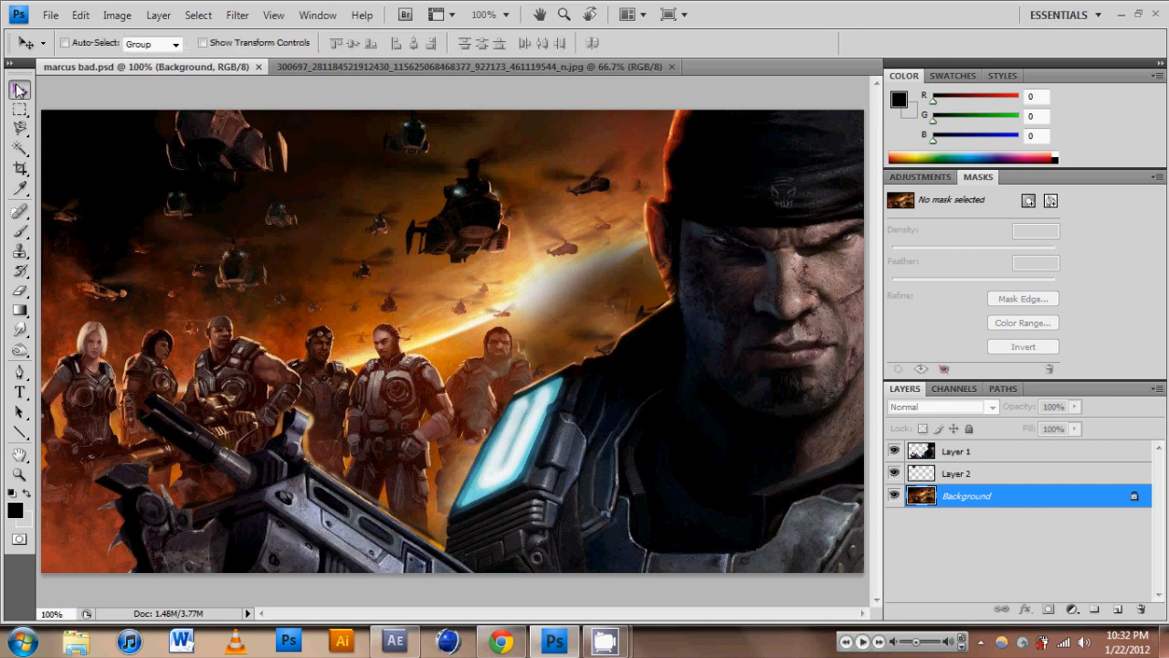
mouse_move(601, 343)
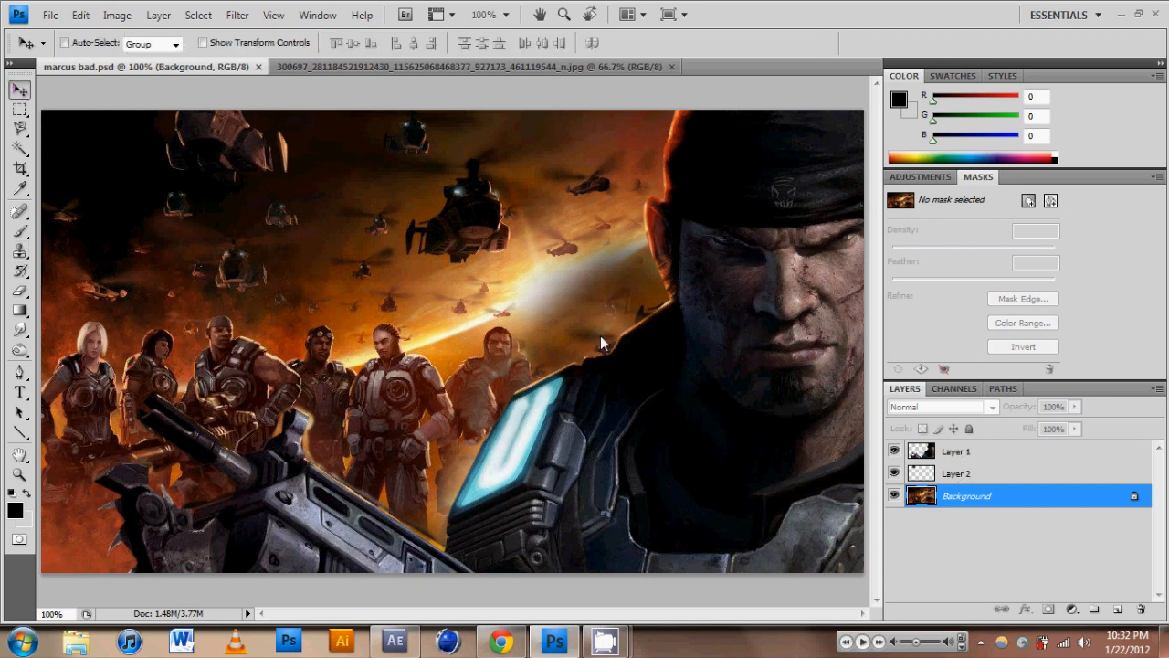
mouse_move(203, 103)
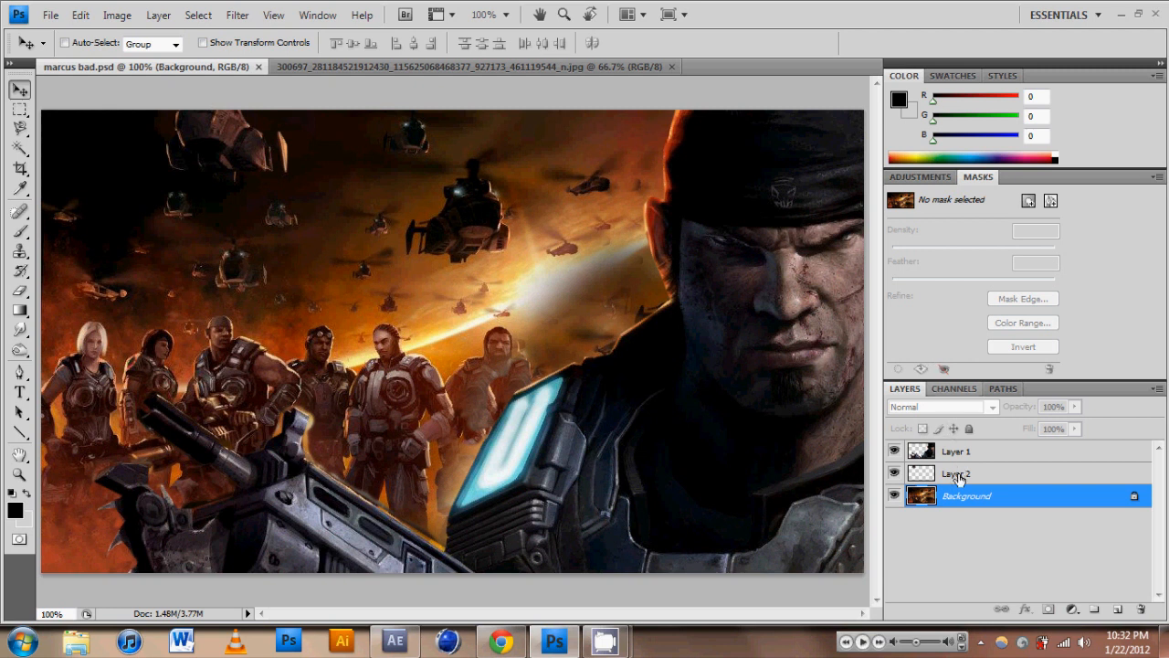
Step: Hide Layer 1 and Layer 2 in marcus bad.psd so only the Background layer shows
left_click(895, 450)
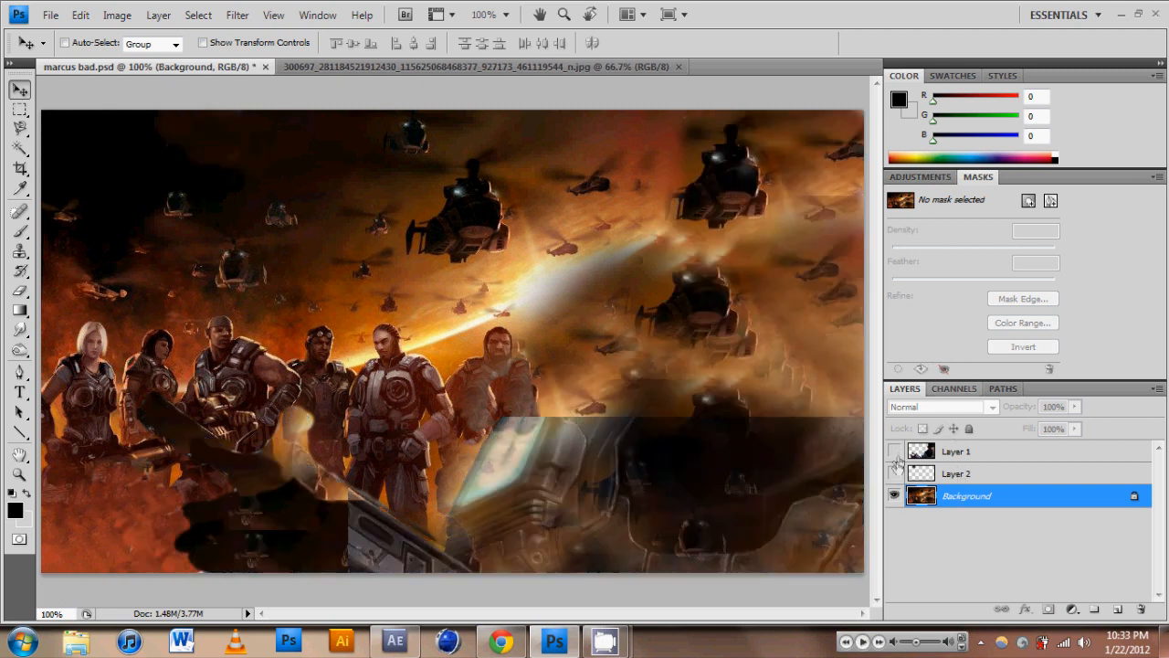
left_click(896, 450)
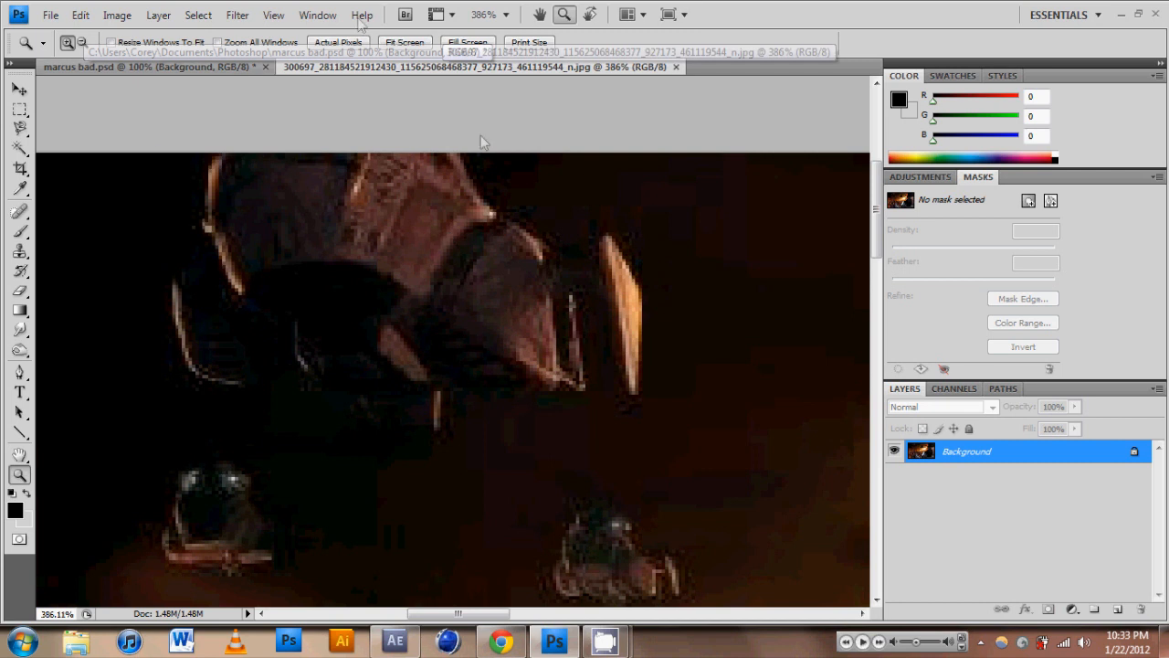
mouse_move(22, 411)
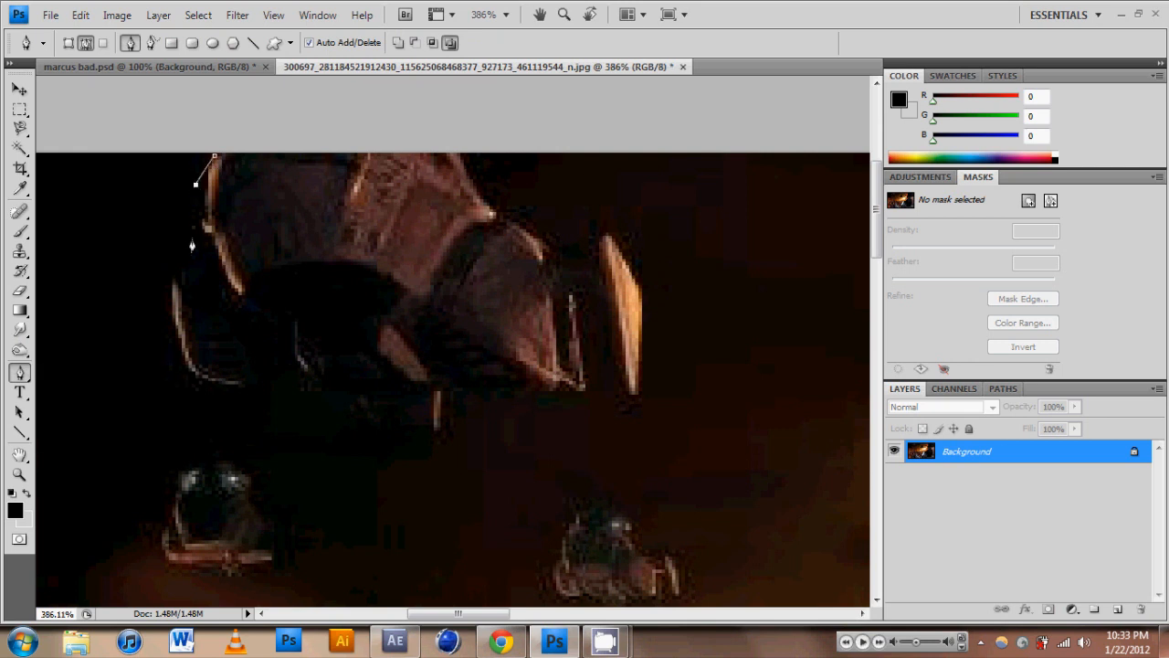
Step: Place Pen anchor points down the gunship's left side, lower edge and right fin
left_click(172, 281)
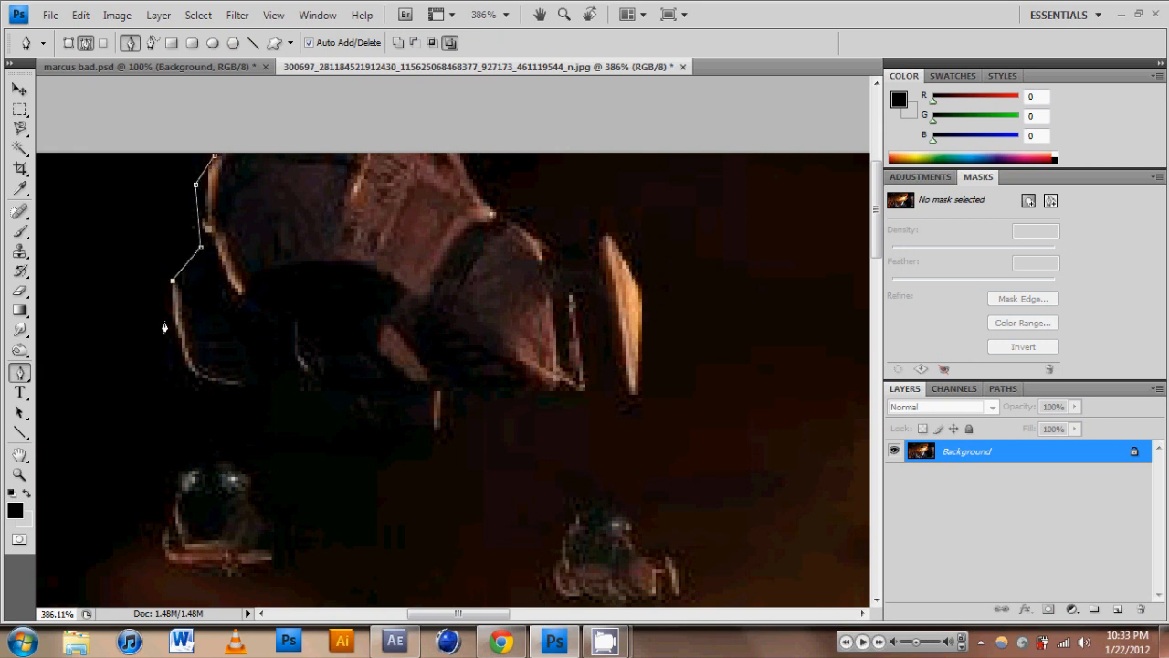
left_click(217, 386)
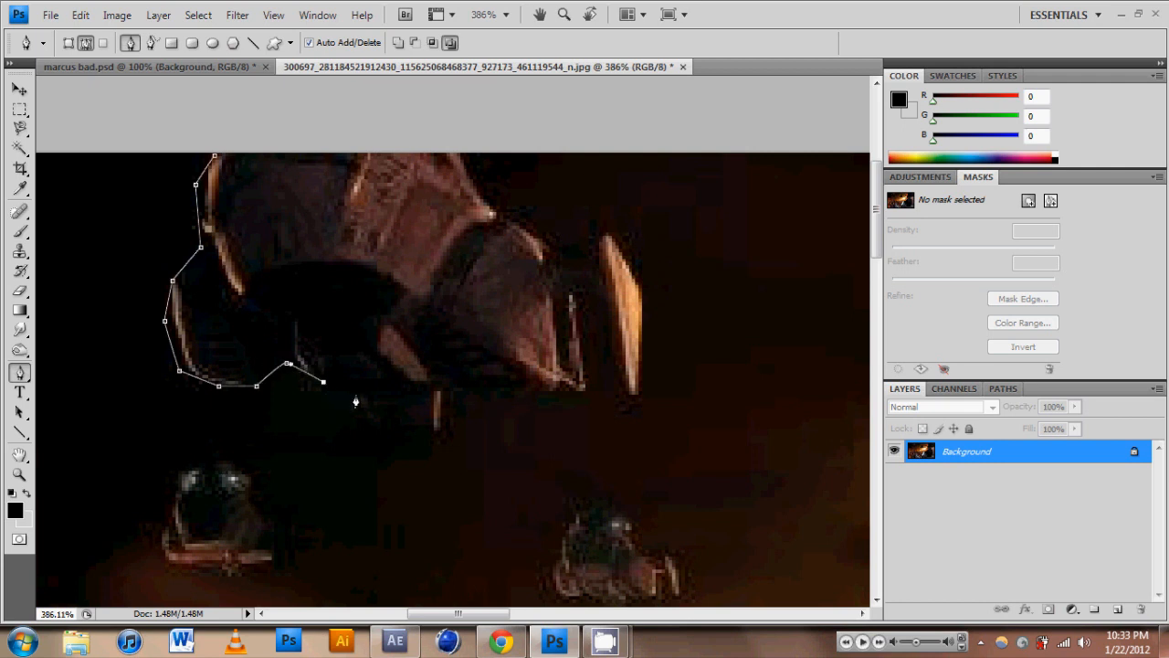
left_click(409, 439)
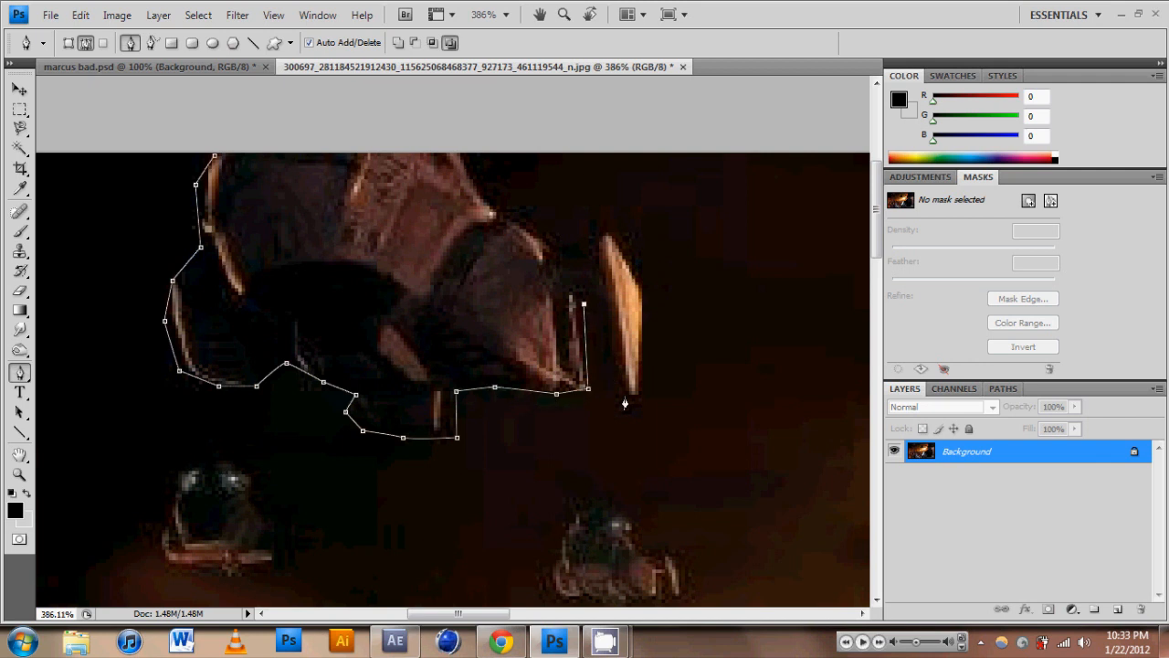
left_click(617, 405)
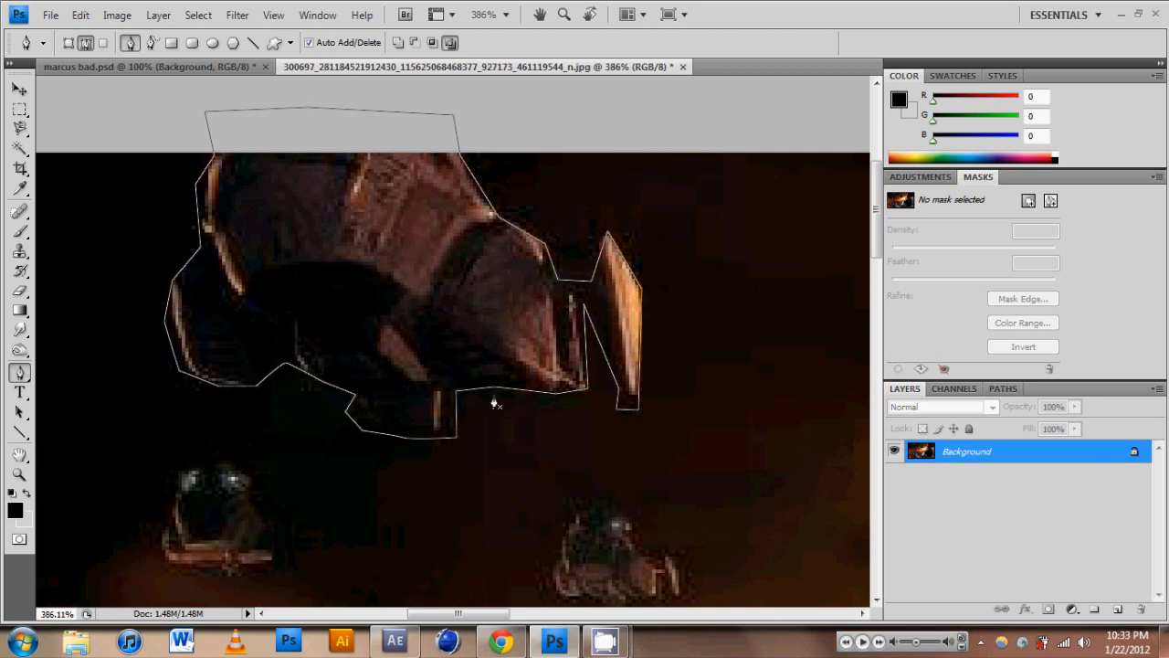
mouse_move(389, 285)
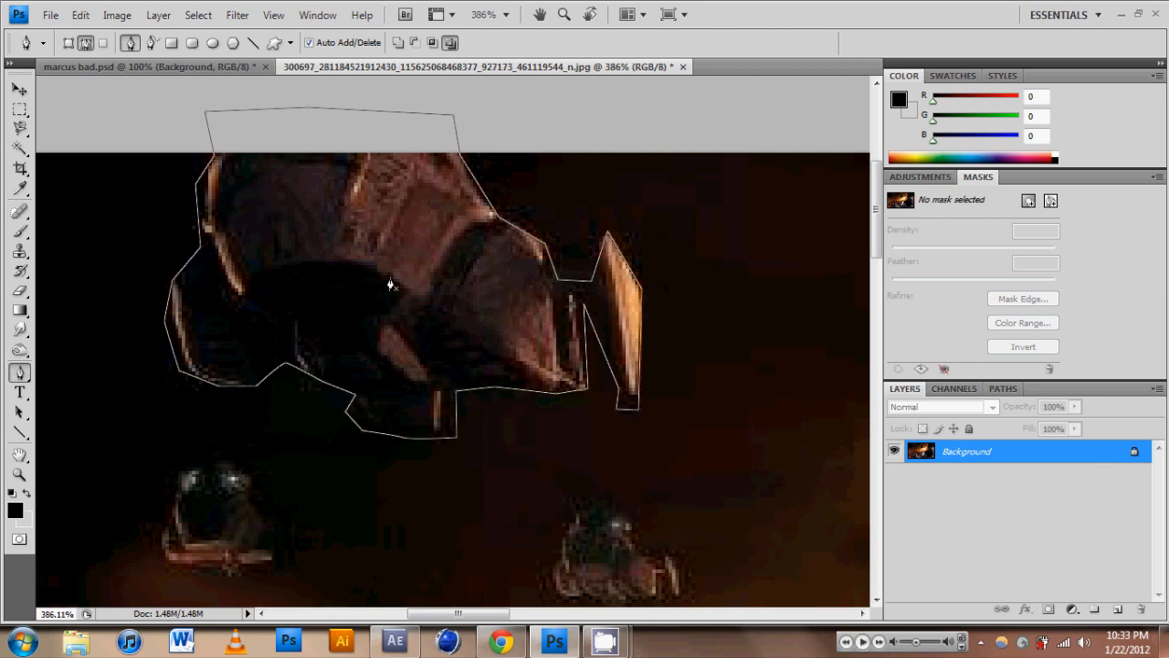
Step: Convert the gunship path into an active selection via Make Selection with its feather radius
right_click(387, 283)
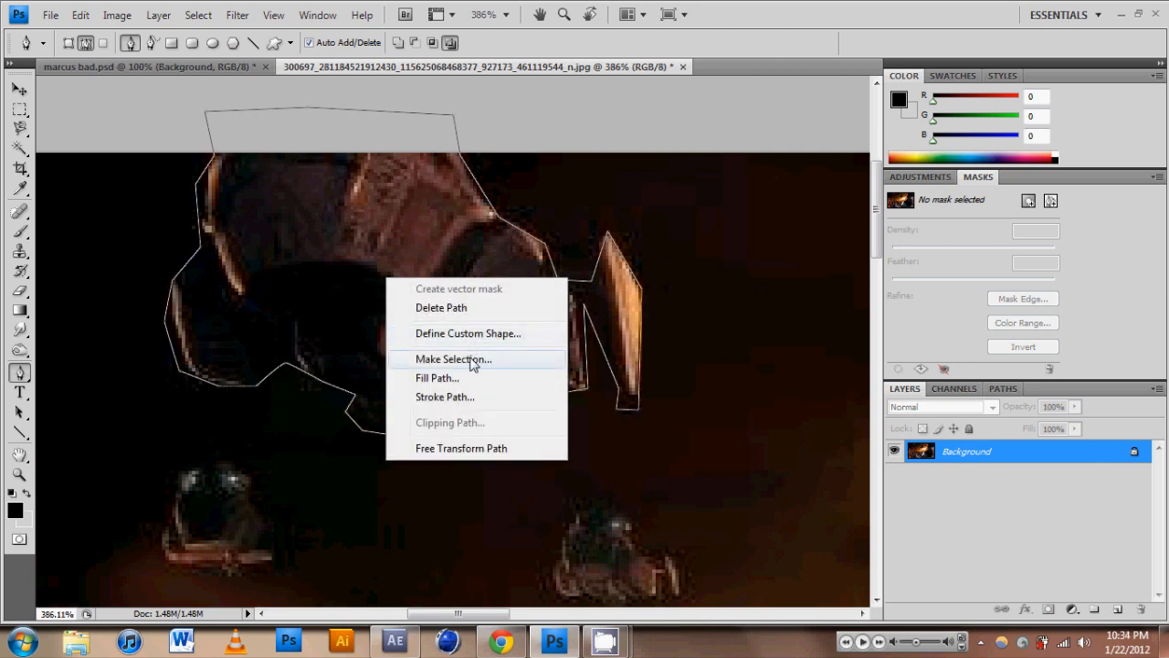
left_click(453, 358)
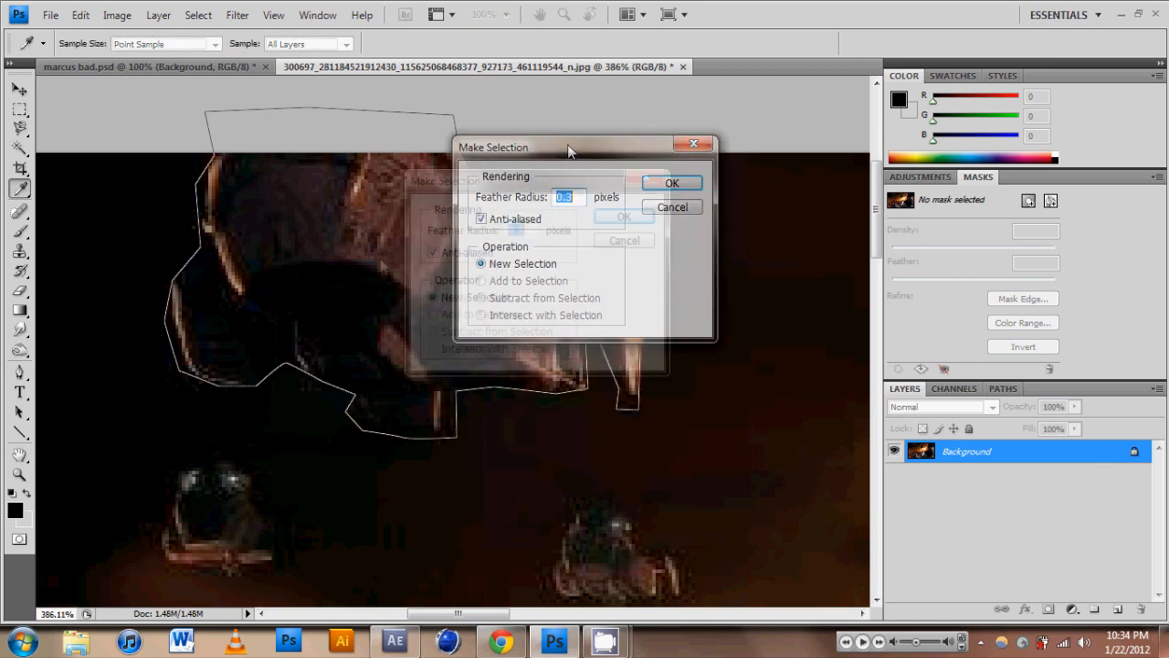
left_click_drag(567, 146, 594, 223)
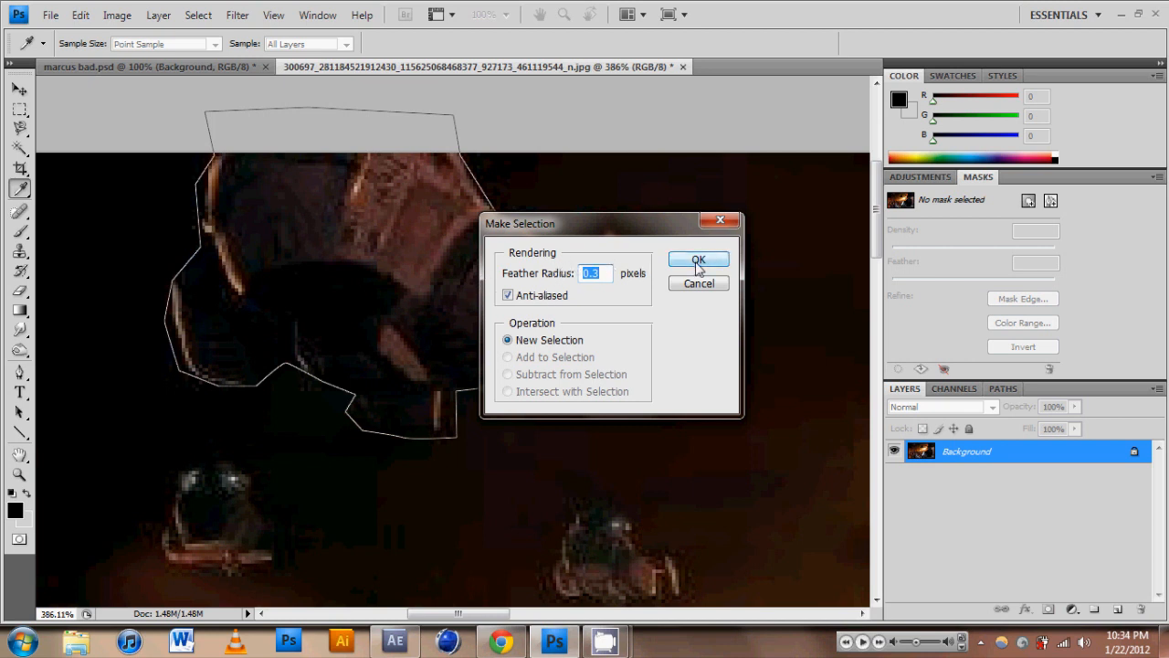
left_click(698, 260)
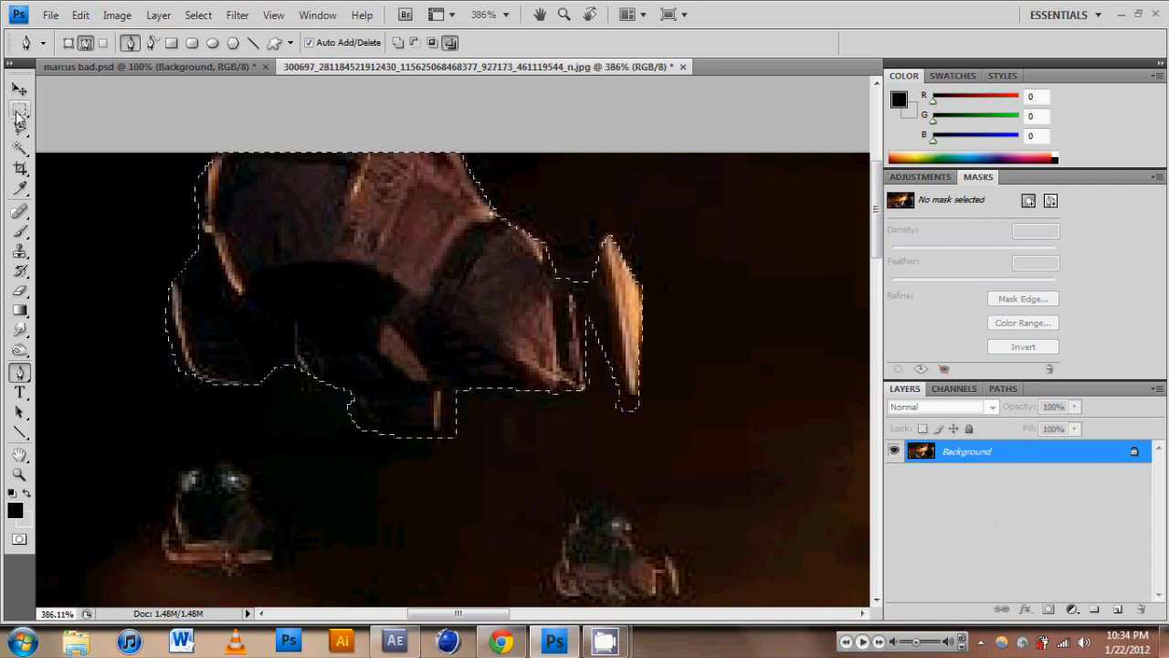
mouse_move(20, 109)
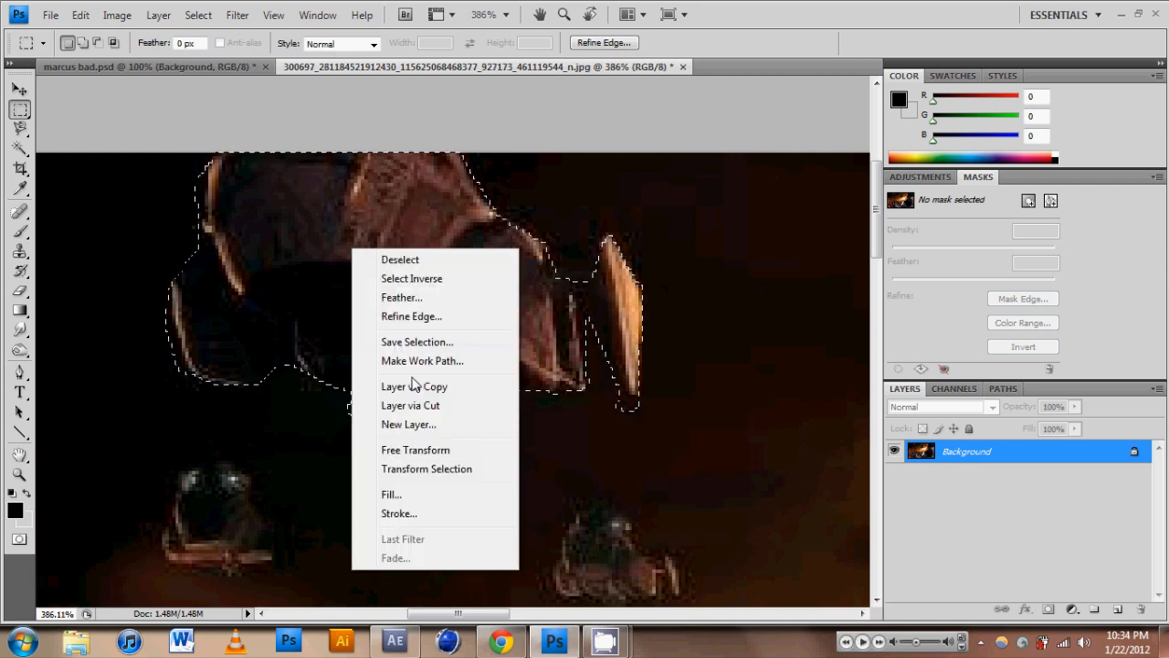
Step: Hide the Background layer so only the cut-out dropship on Layer 1 shows
left_click(413, 385)
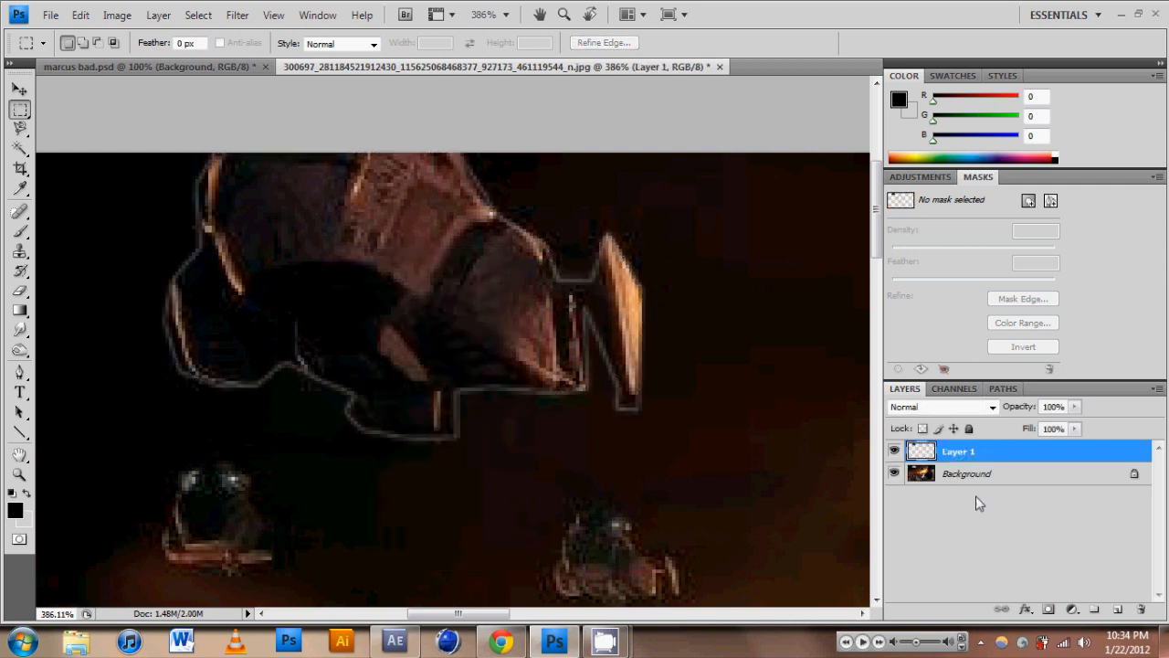
left_click(895, 473)
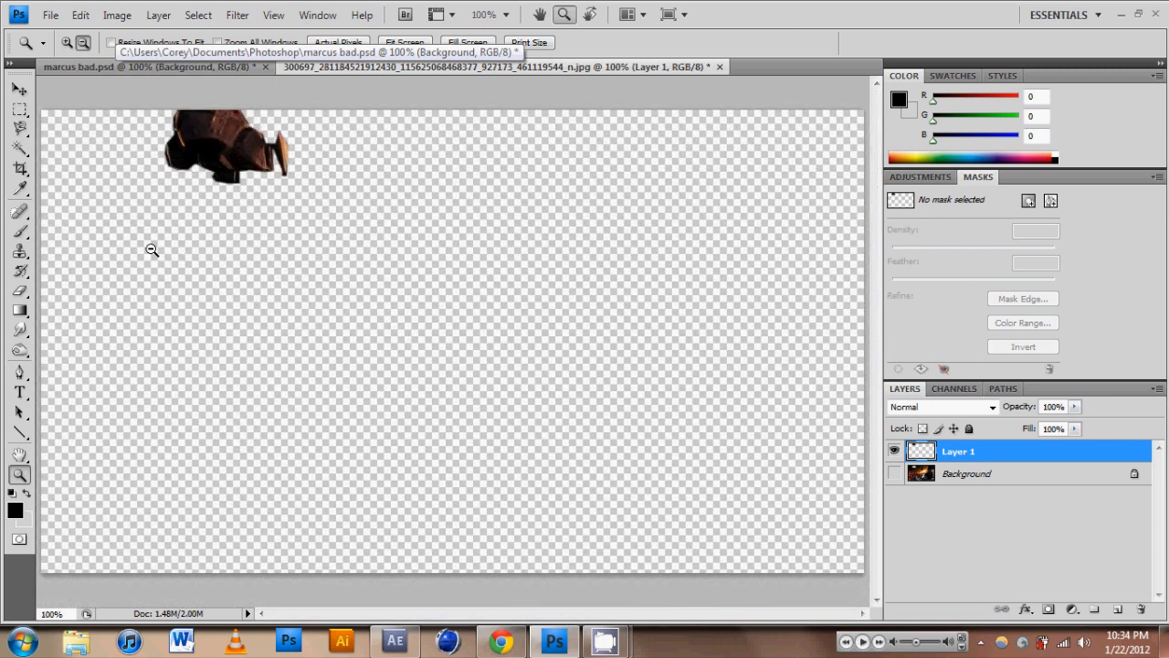
Step: Toggle layer visibility so Background shows and Layer 1 is hidden, exposing the white gap
left_click(895, 473)
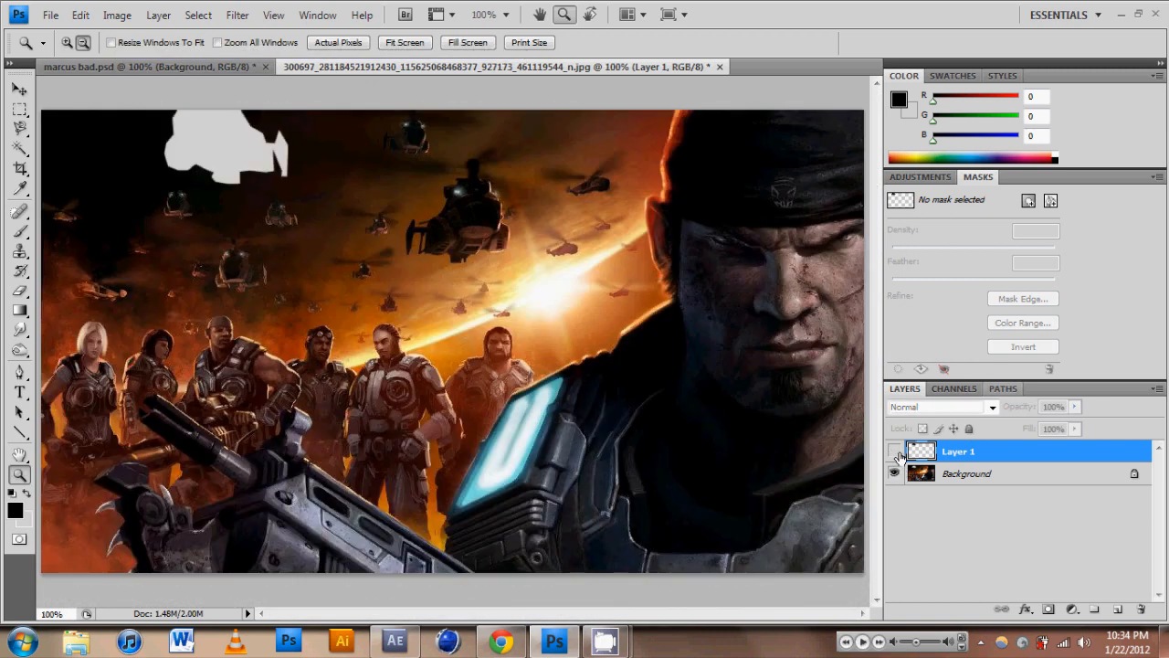
left_click(895, 451)
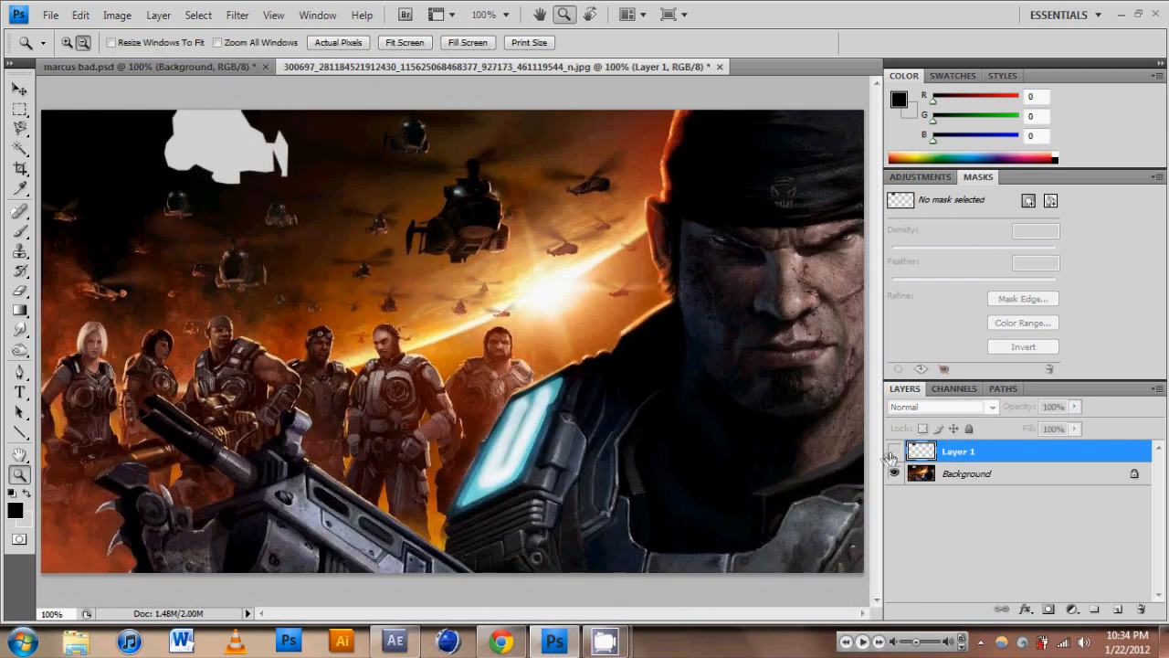
left_click(893, 451)
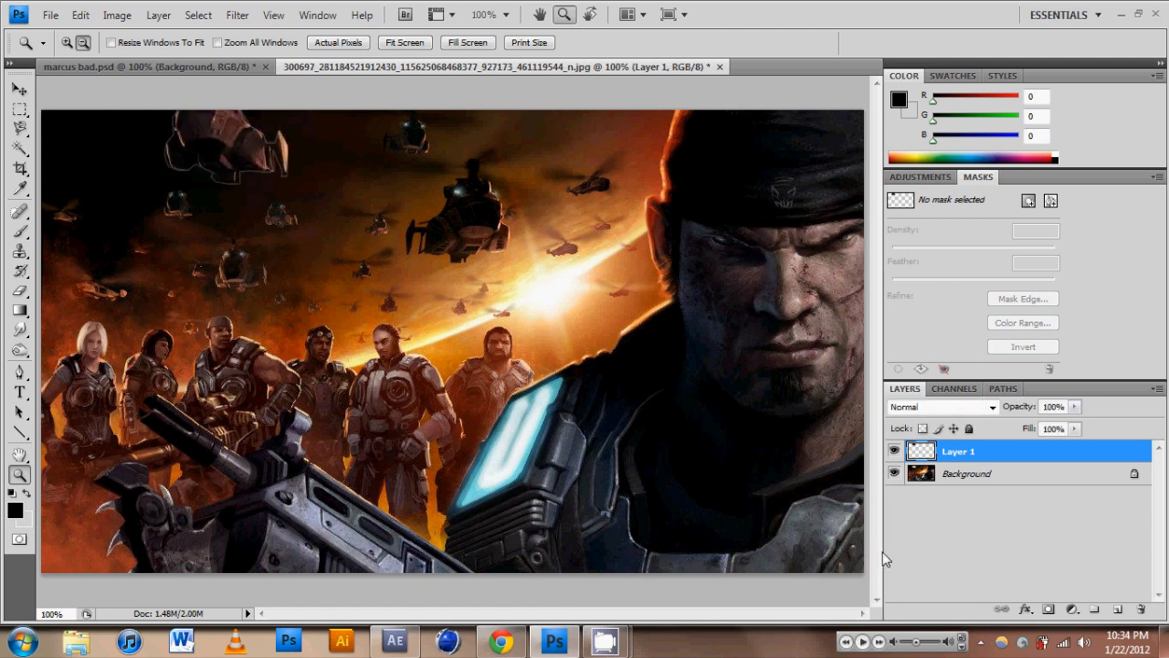
left_click(895, 449)
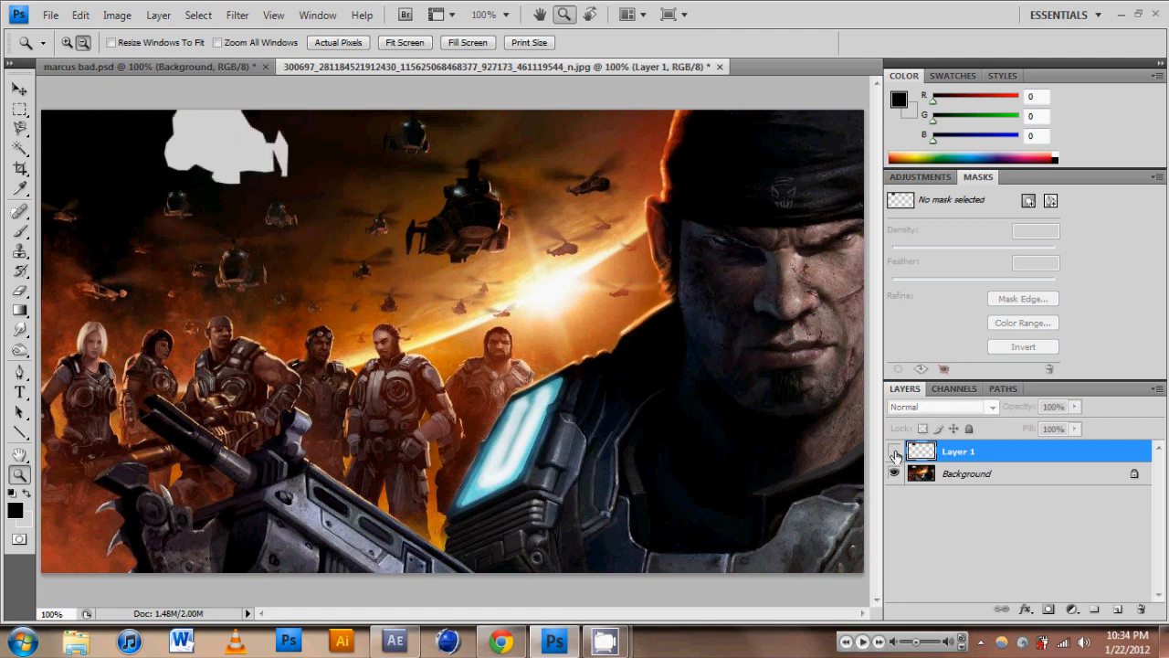
left_click(895, 450)
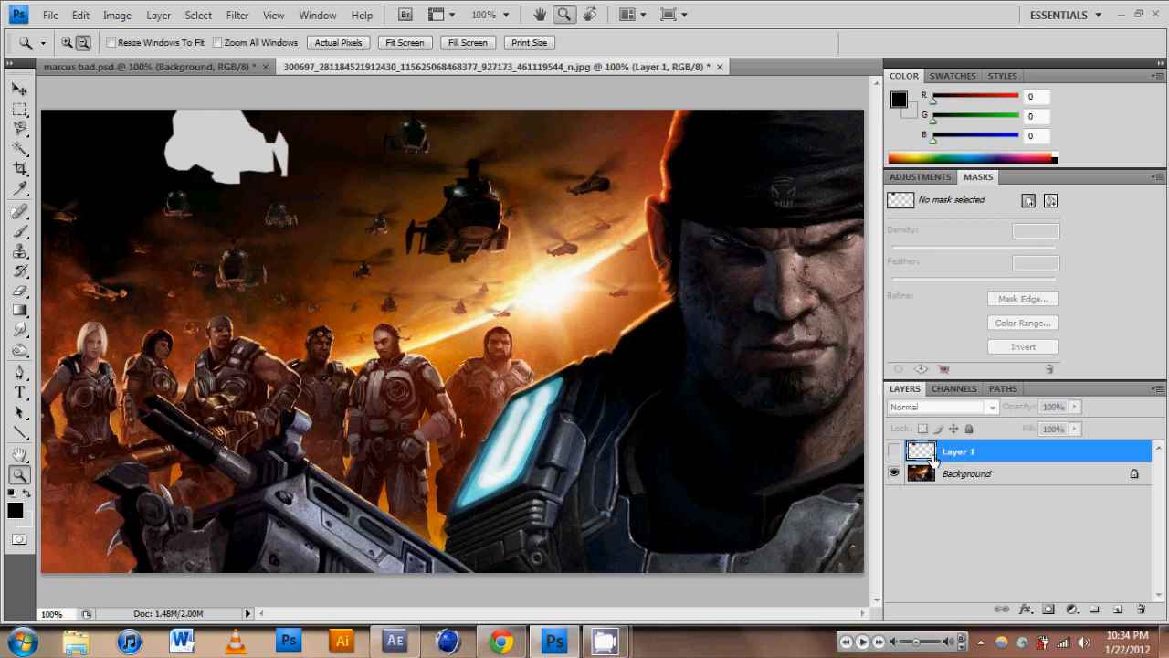
mouse_move(921, 473)
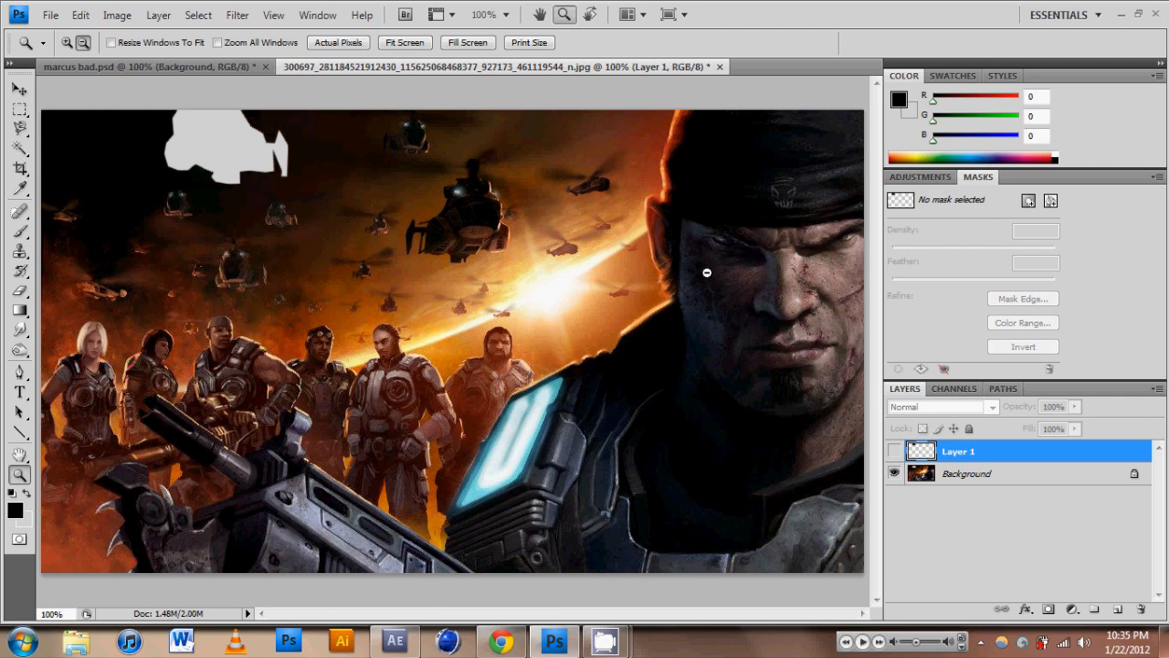
mouse_move(662, 149)
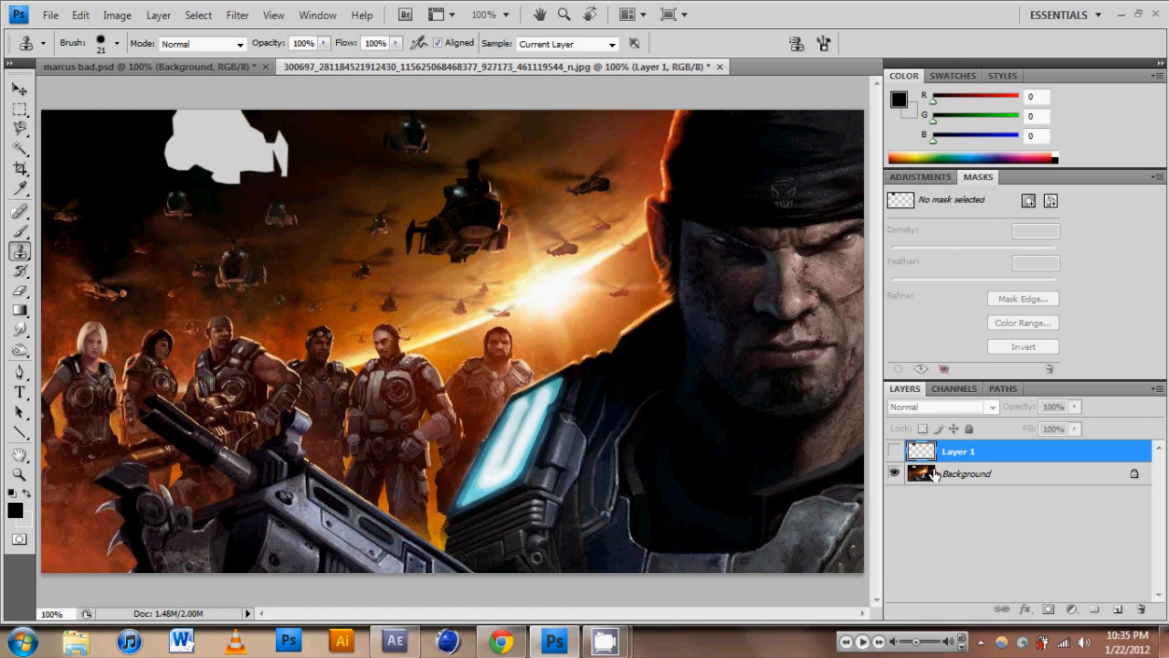
Step: Clone sky over the white hole on the Background layer, then restore Layer 1's visibility
left_click(965, 473)
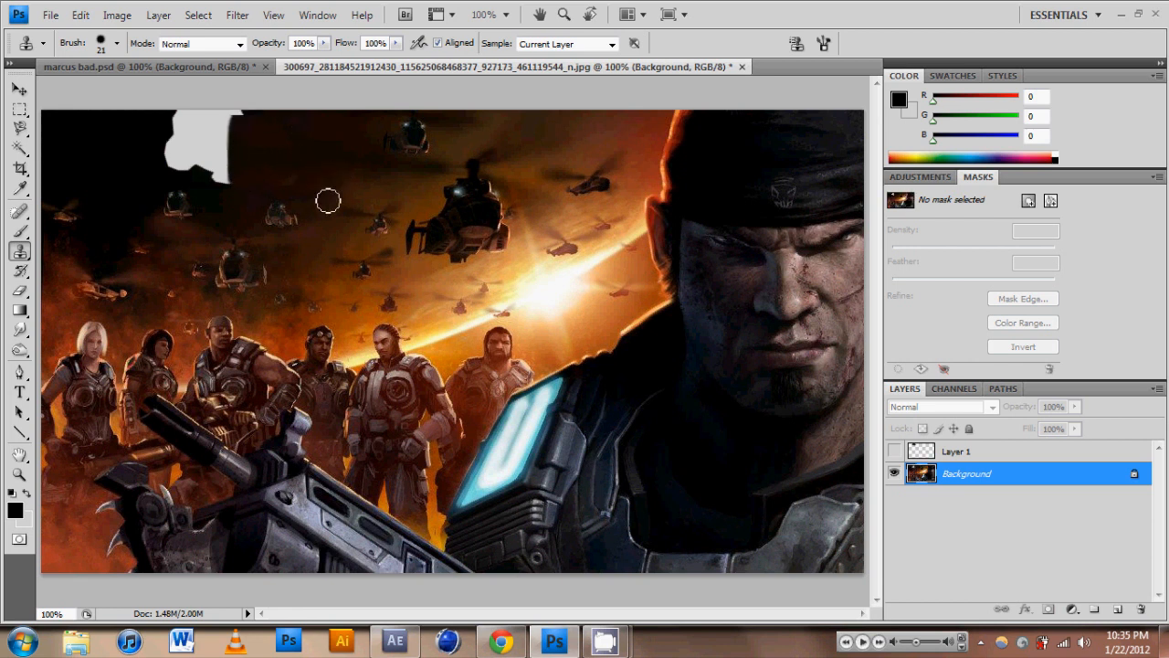
mouse_move(314, 170)
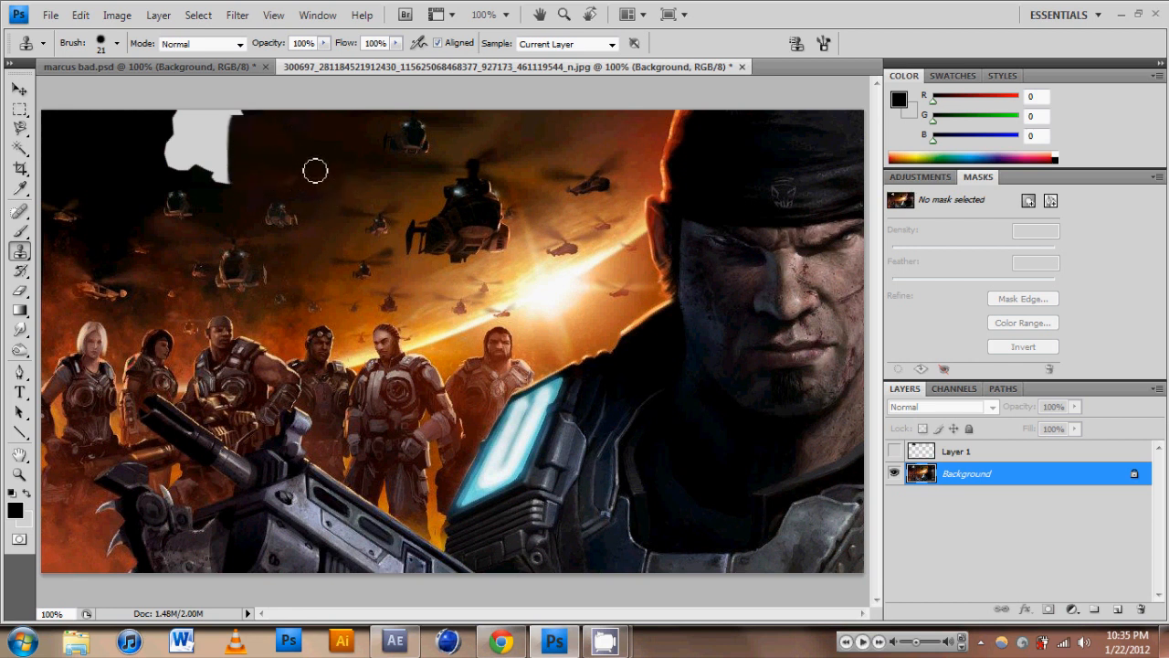
mouse_move(333, 175)
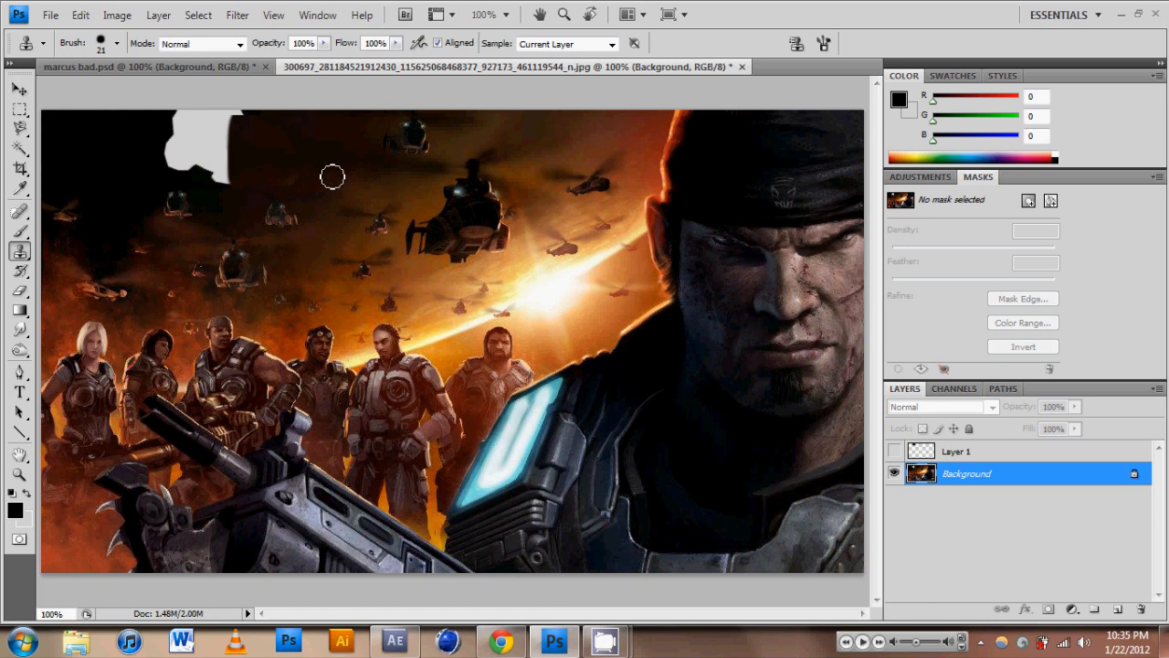
mouse_move(314, 140)
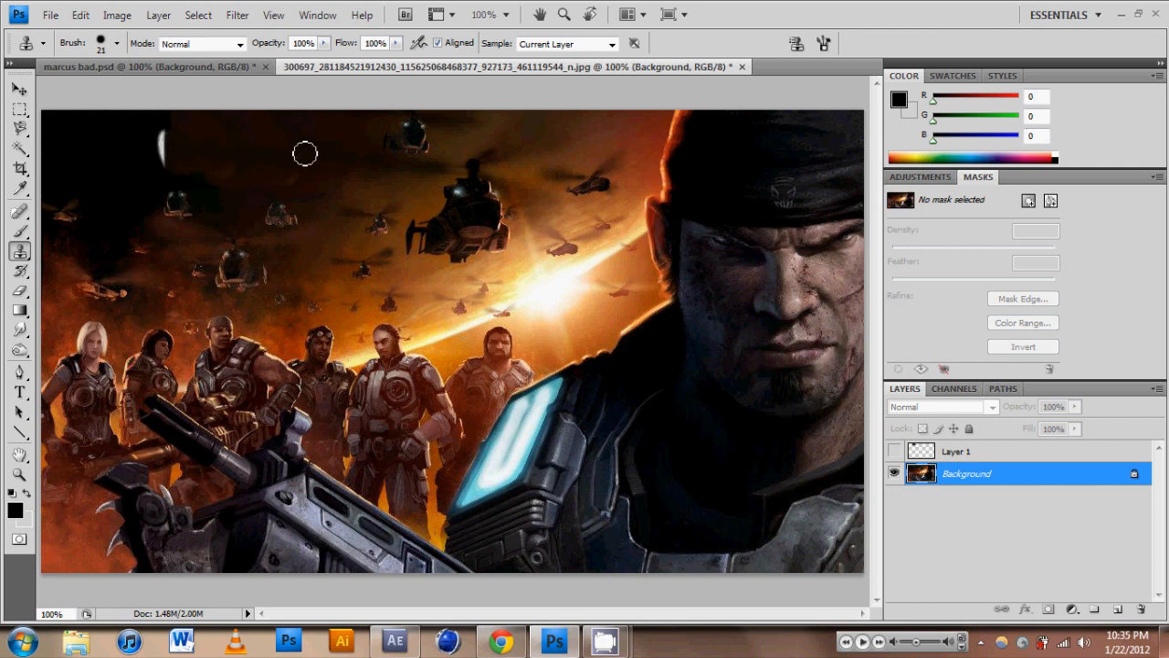
mouse_move(170, 150)
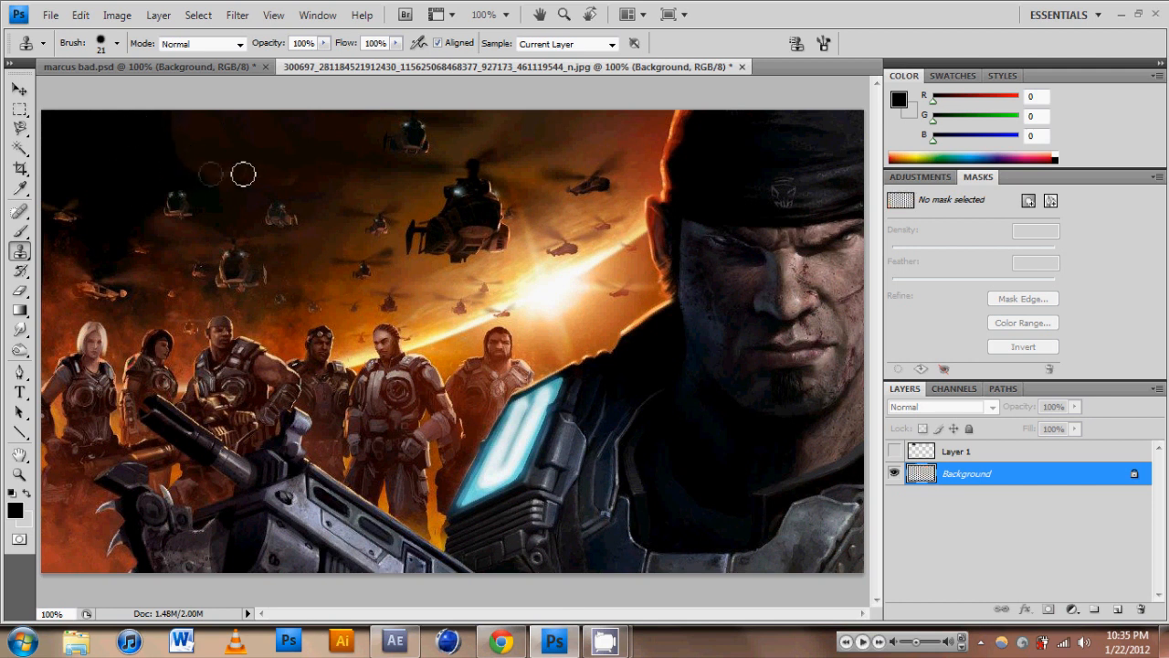
mouse_move(278, 285)
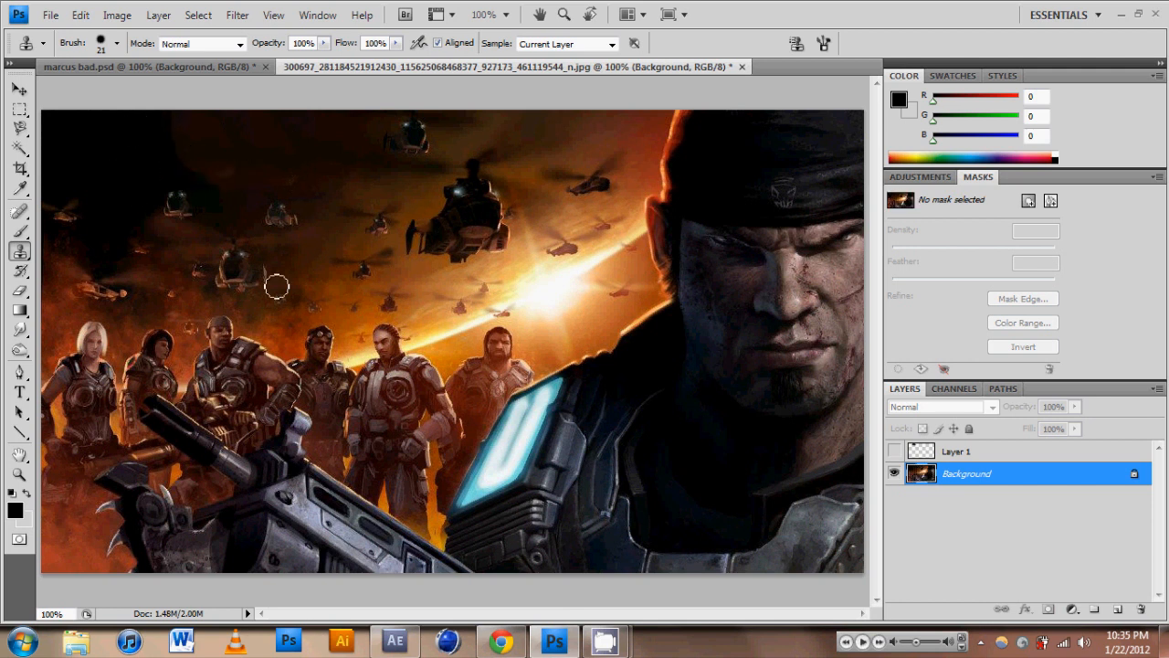
left_click(895, 449)
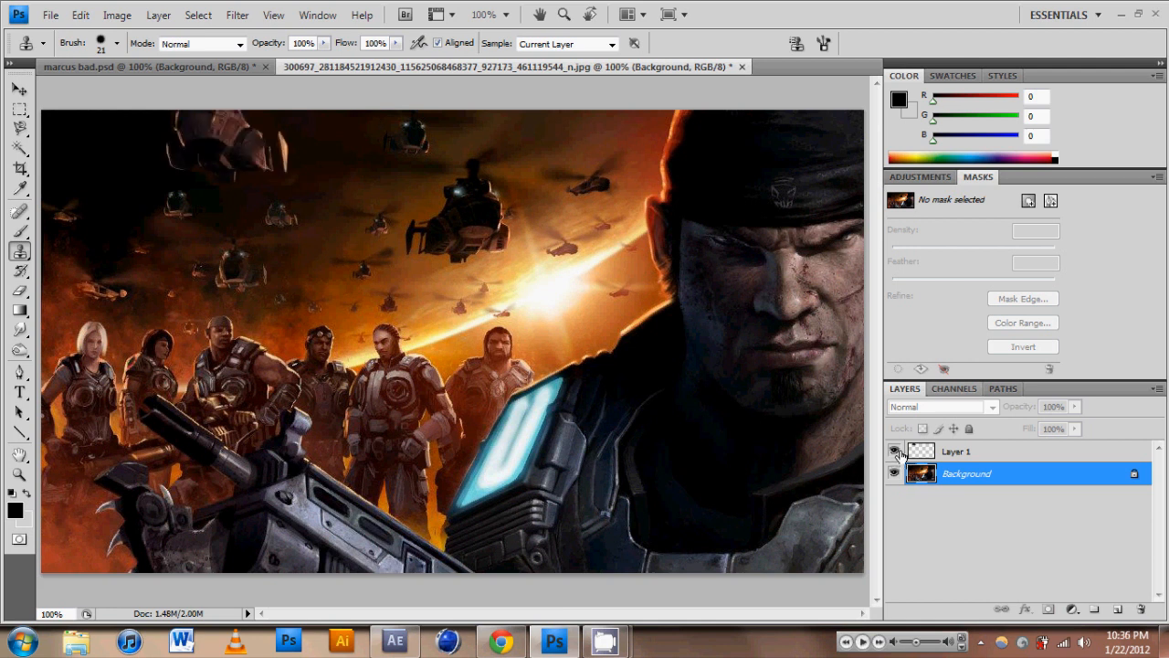
left_click(897, 450)
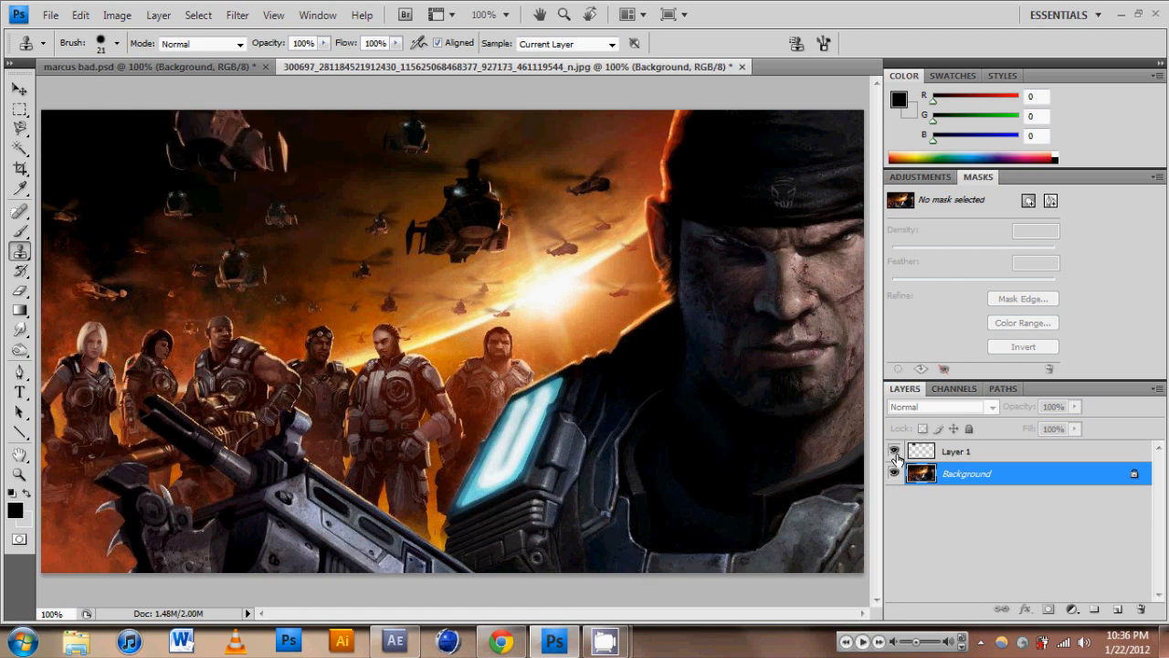
left_click(893, 450)
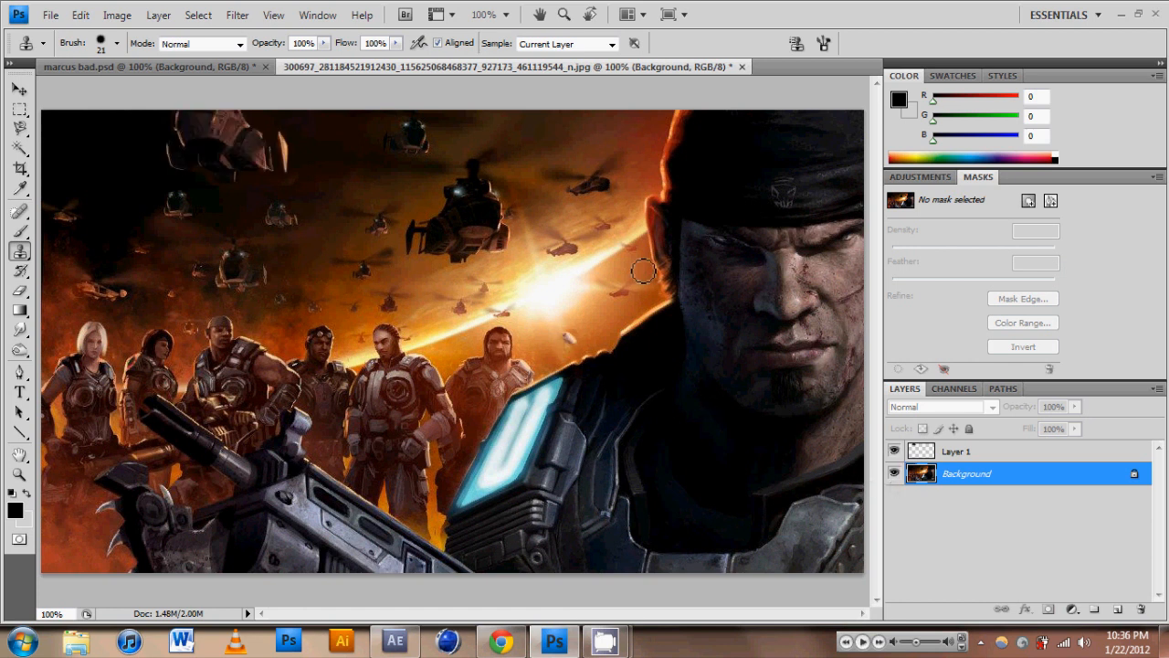
mouse_move(667, 308)
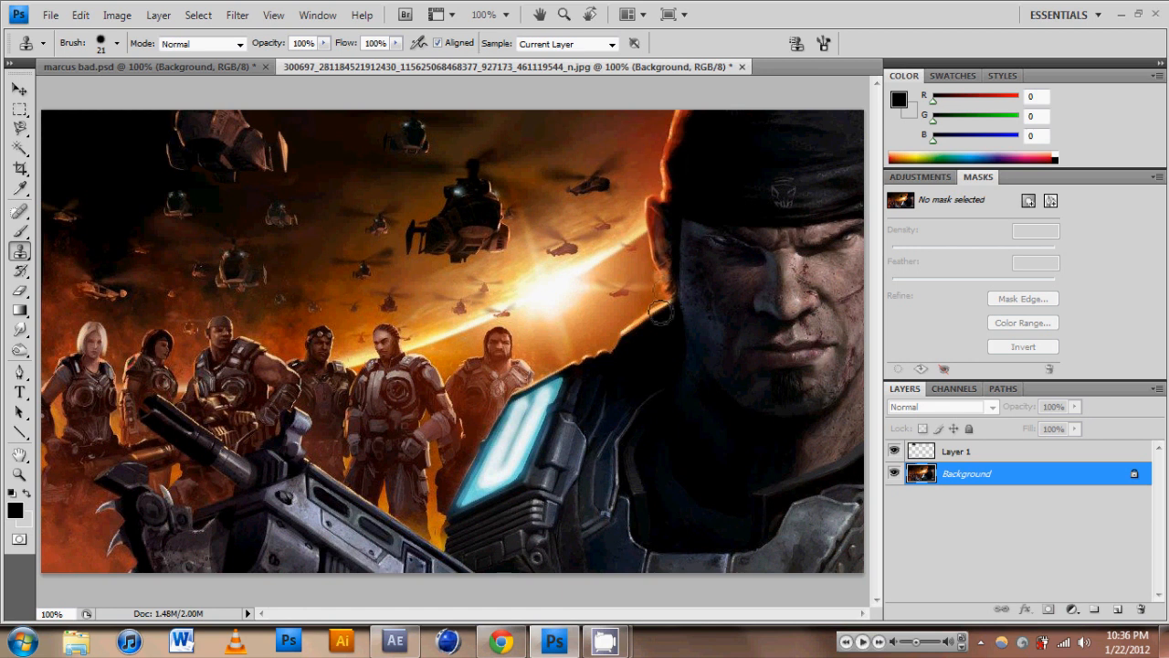
mouse_move(662, 361)
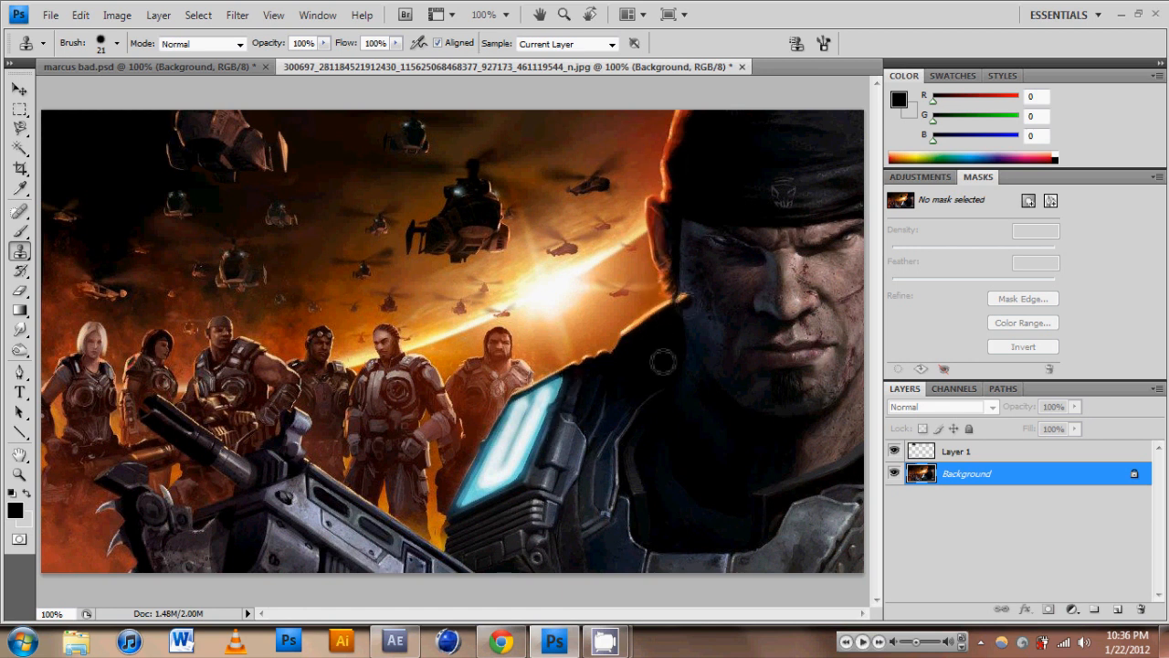
mouse_move(354, 285)
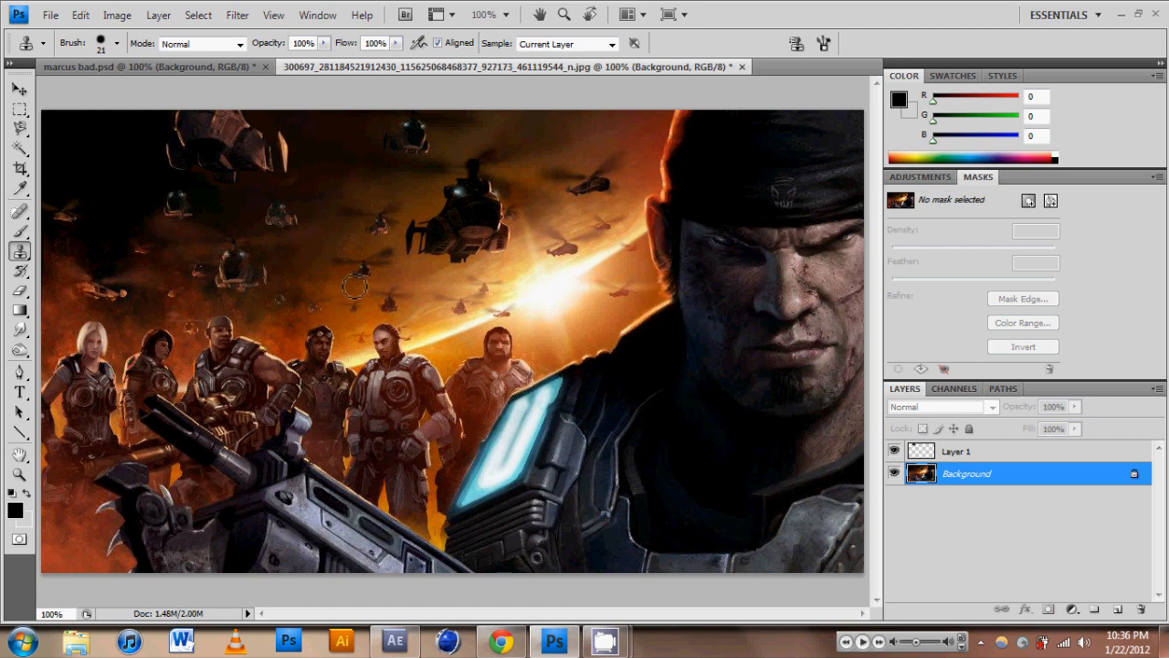
mouse_move(696, 356)
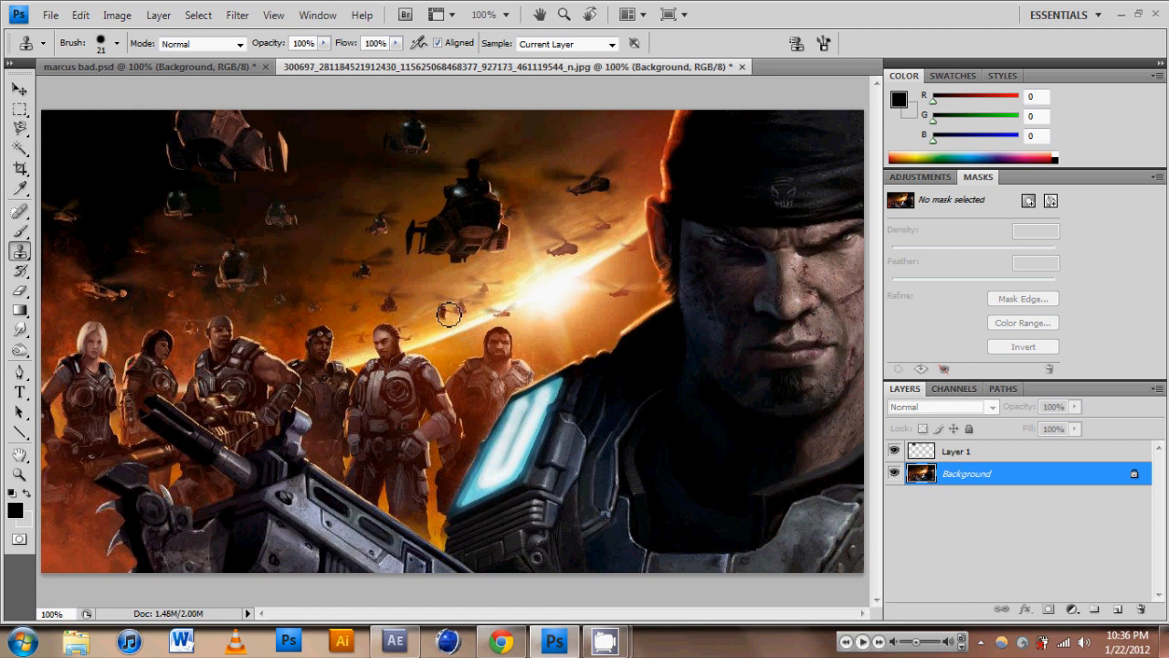
mouse_move(530, 293)
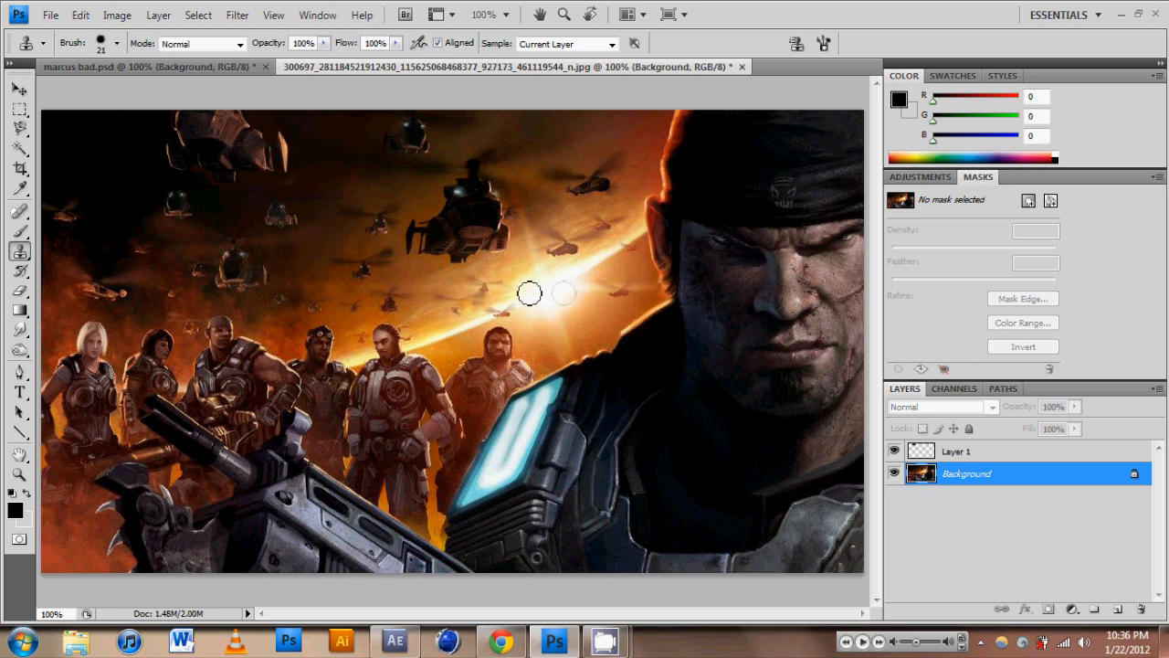
mouse_move(643, 325)
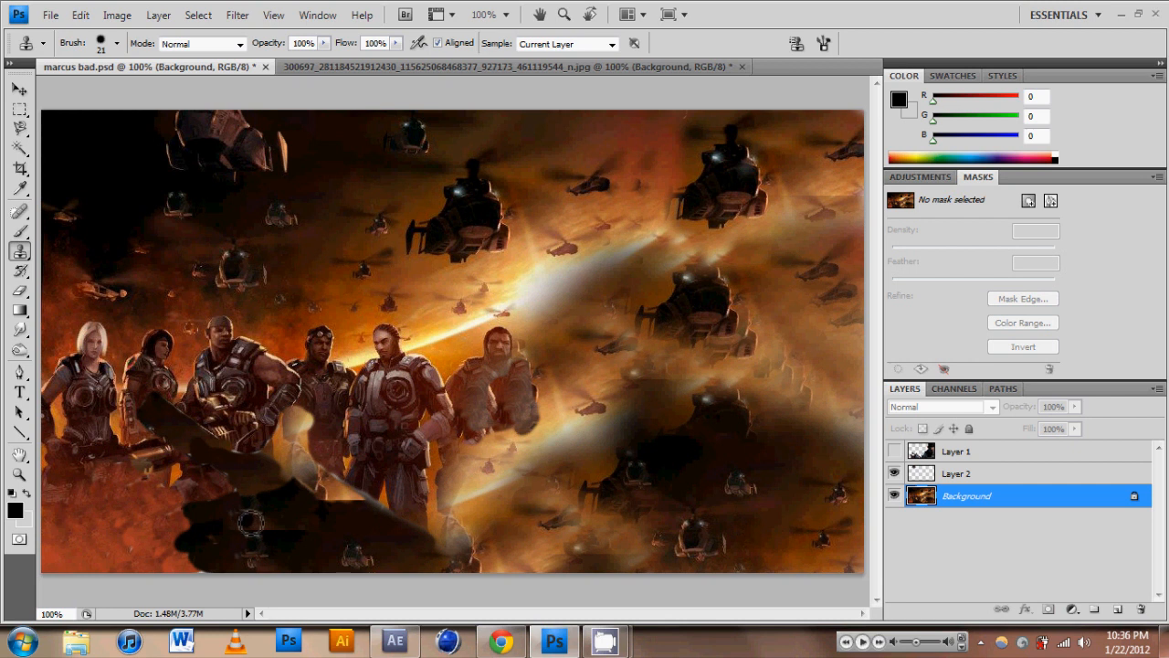
mouse_move(675, 480)
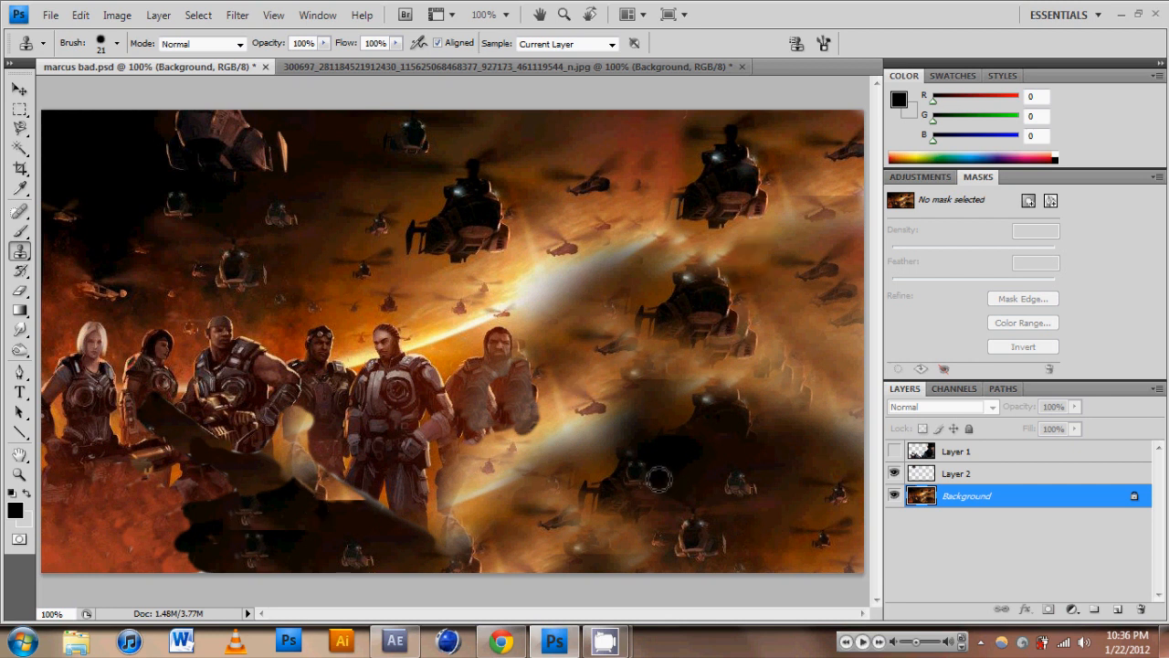
mouse_move(758, 205)
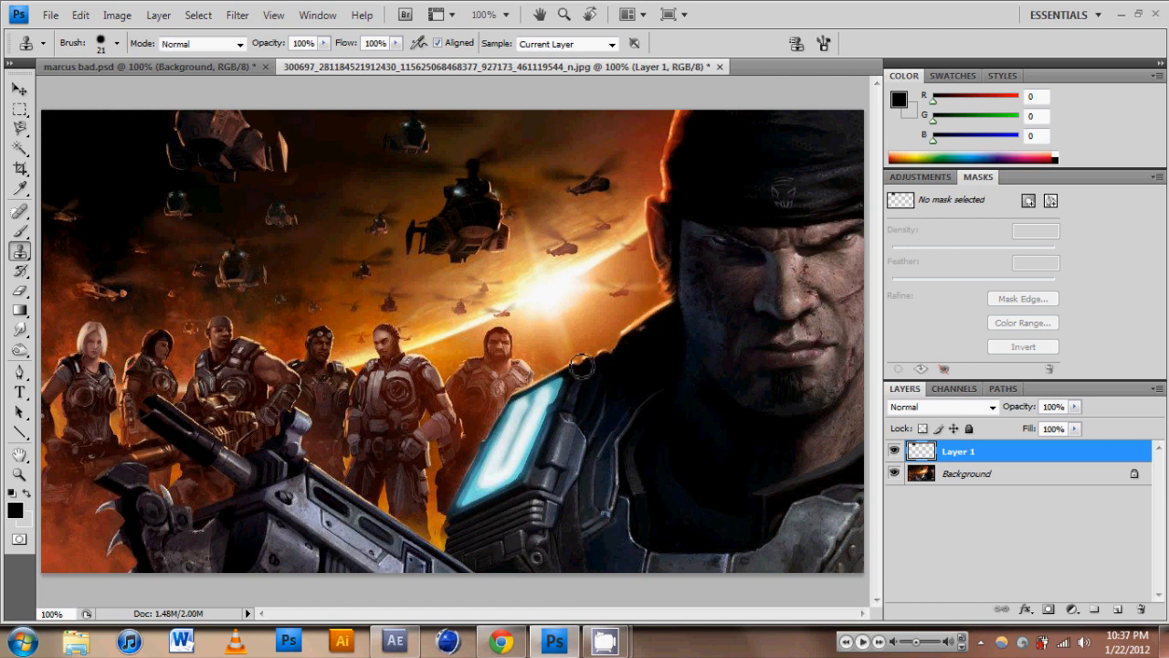
mouse_move(513, 179)
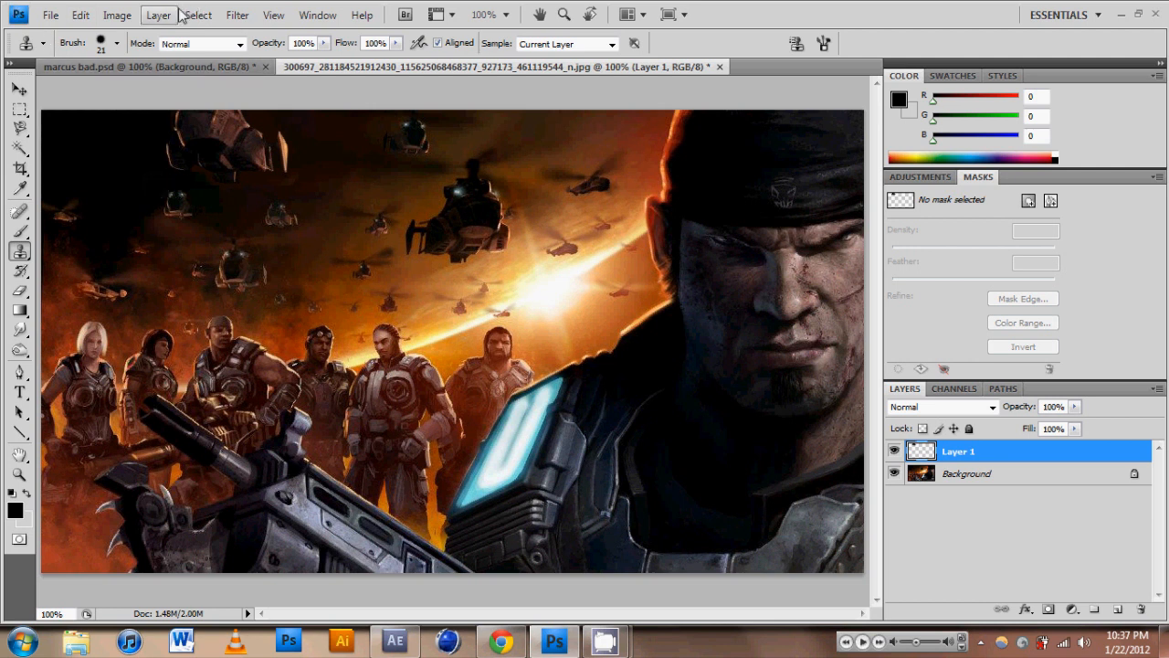
left_click(395, 640)
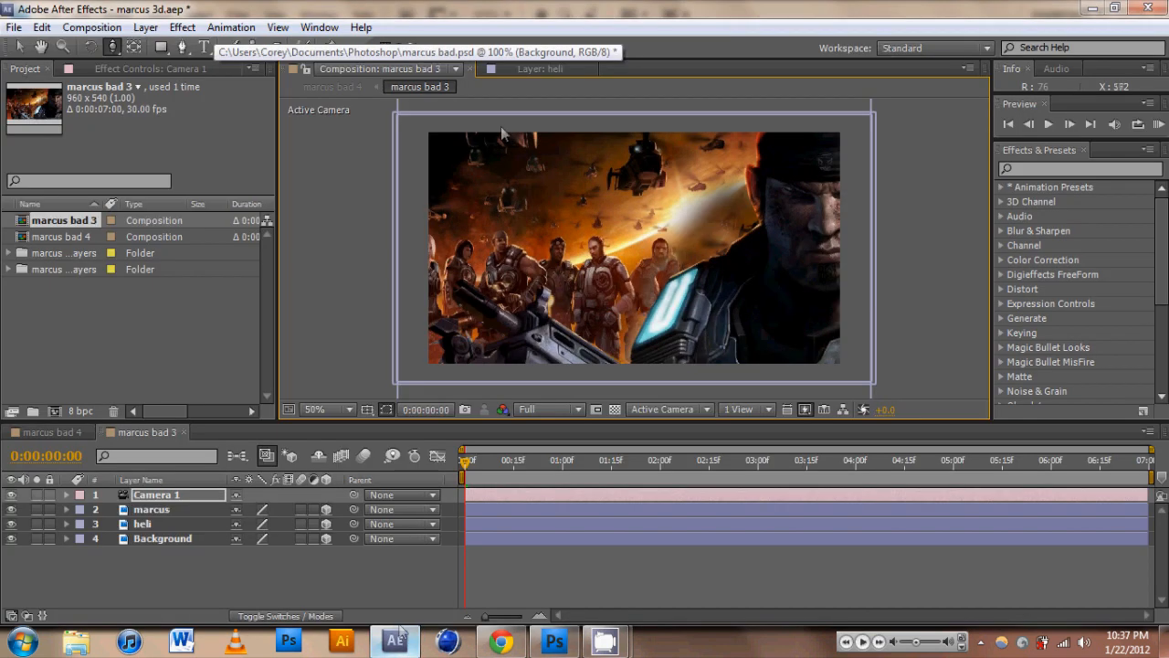
mouse_move(288, 349)
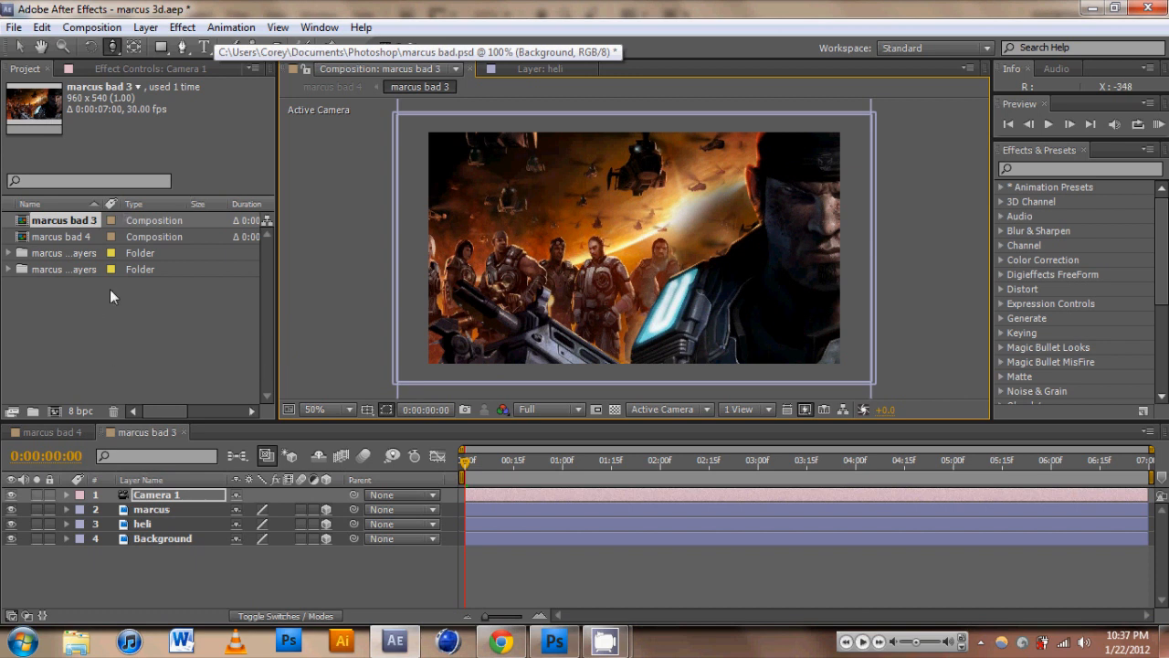
left_click(539, 69)
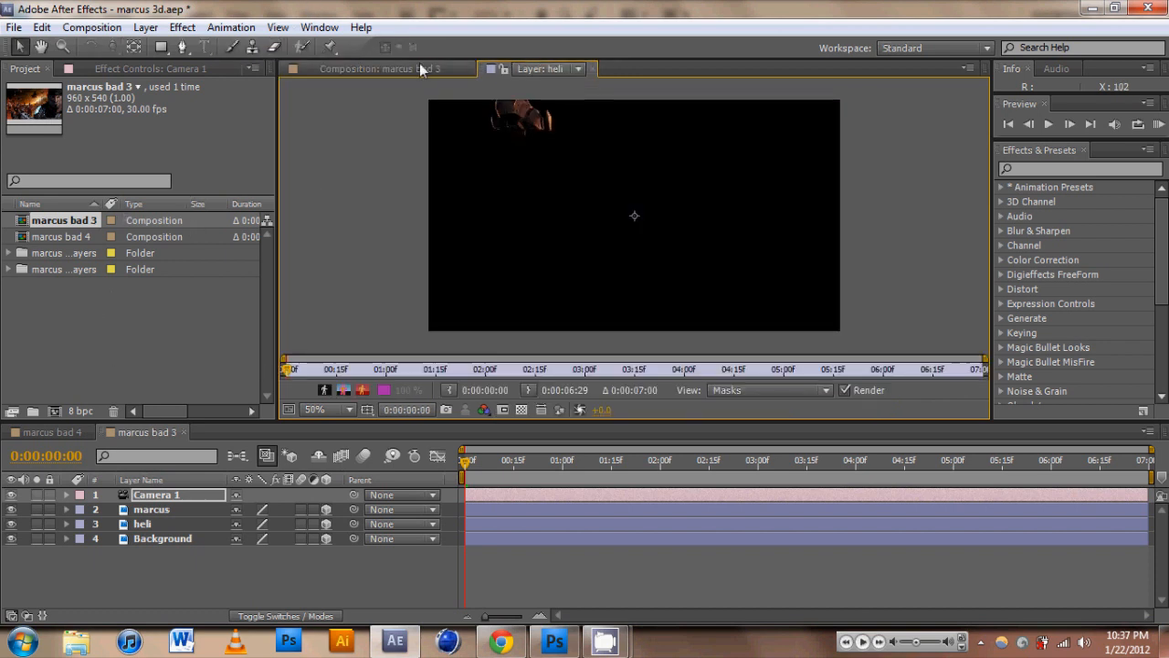
left_click(384, 70)
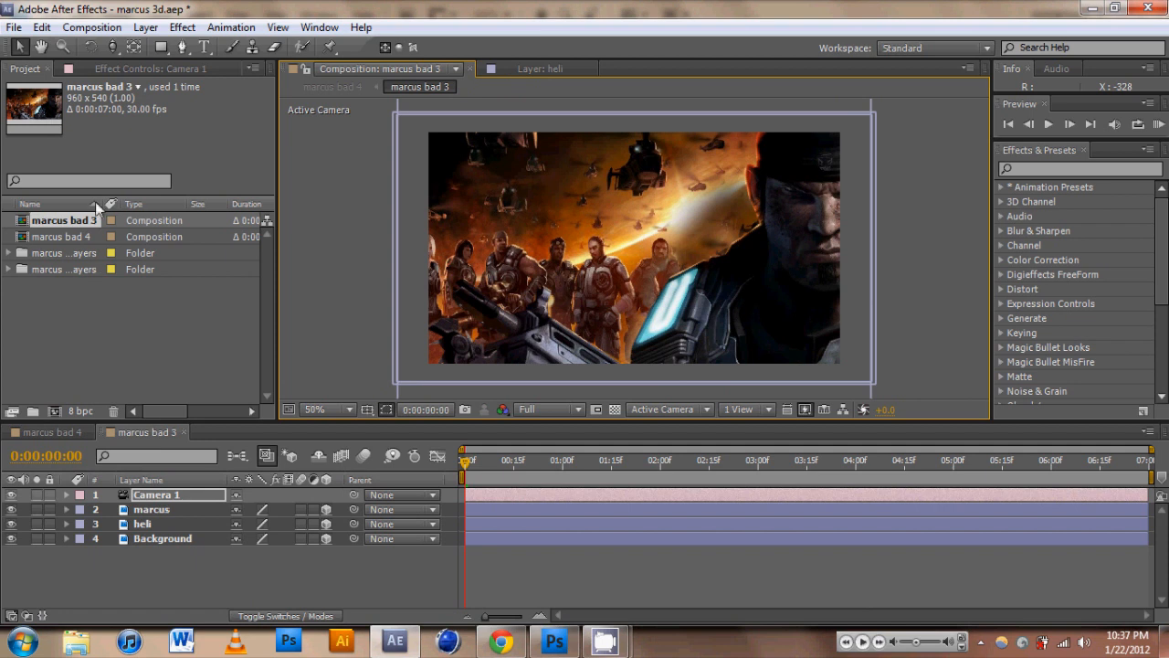
left_click(14, 28)
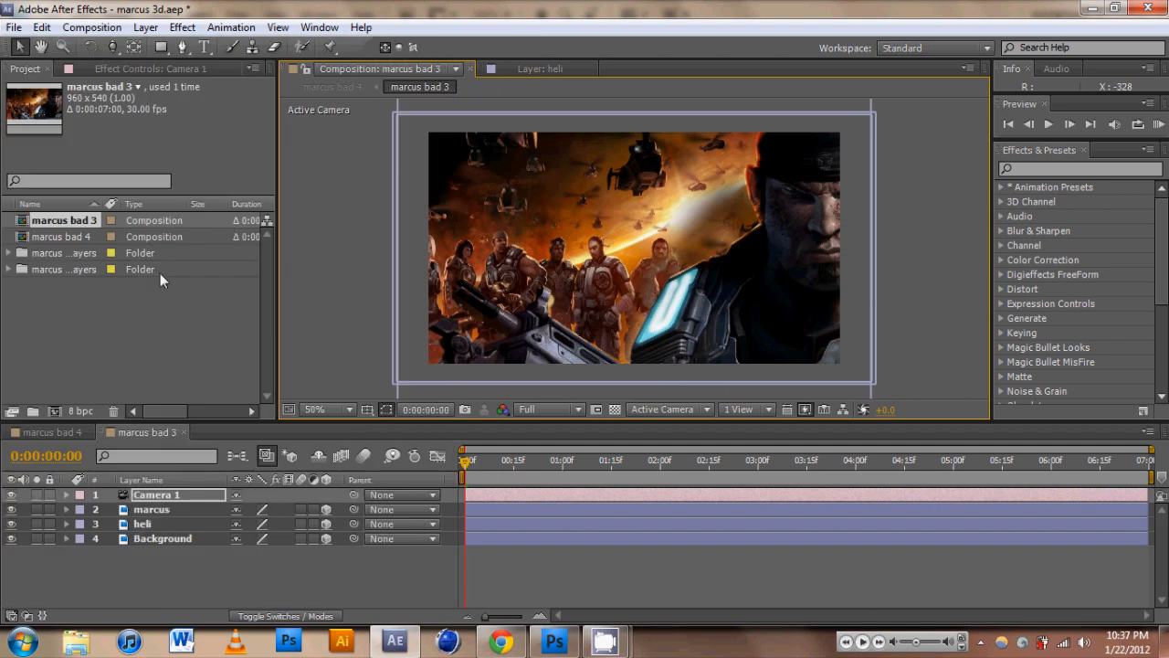
mouse_move(742, 344)
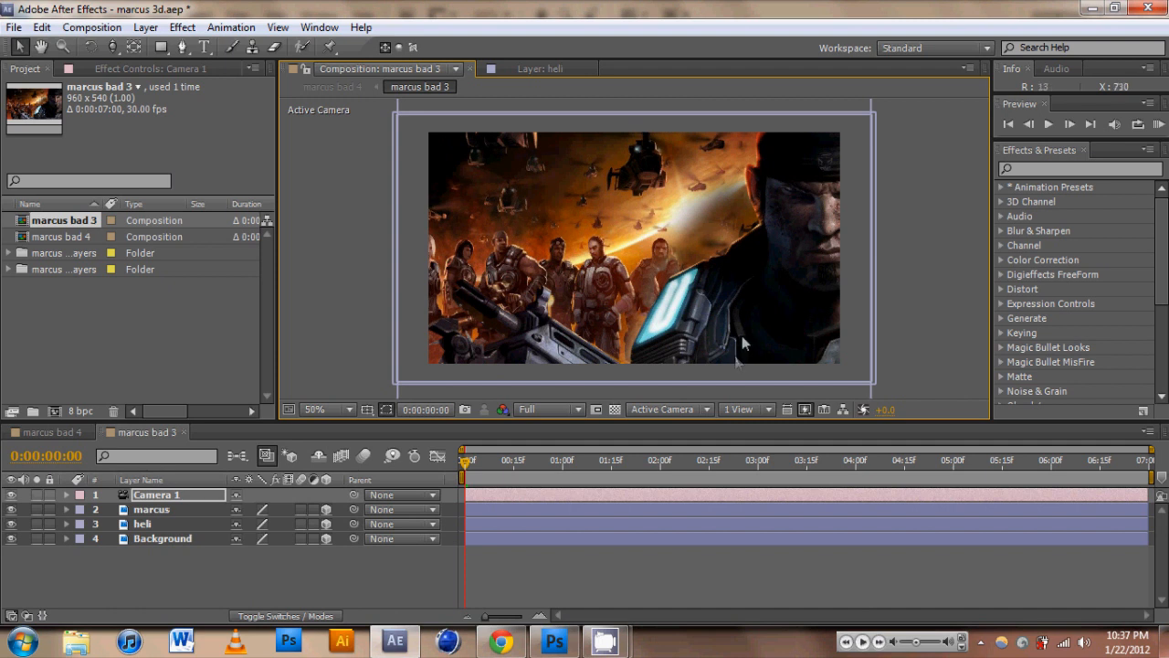
left_click(15, 27)
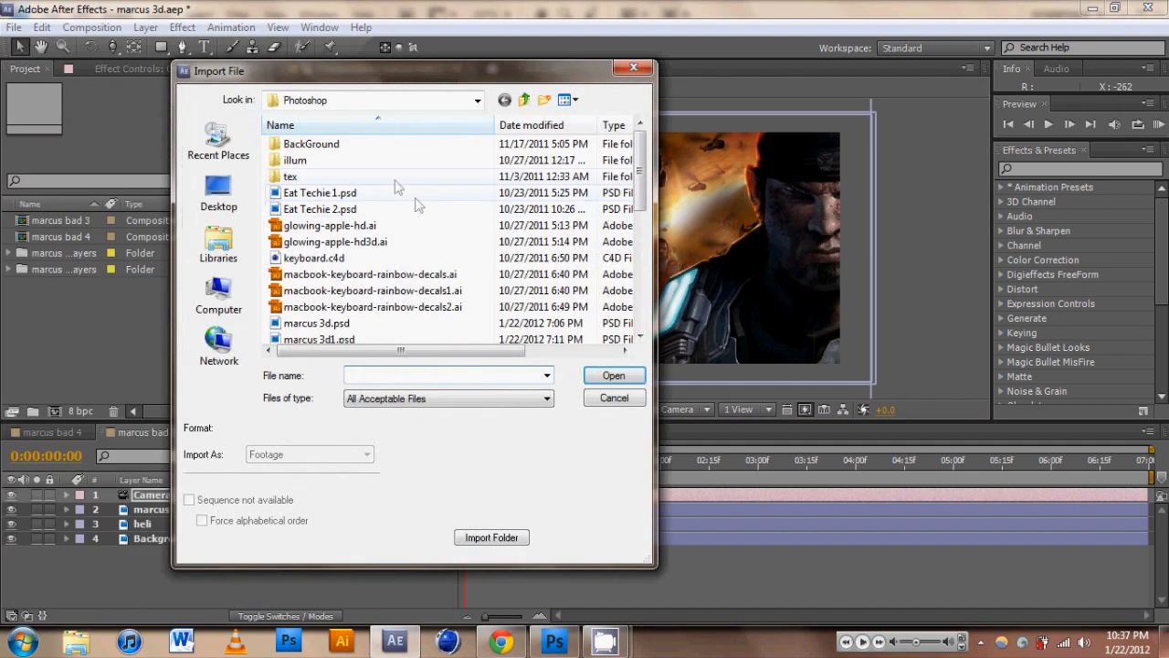
scroll("down", 3)
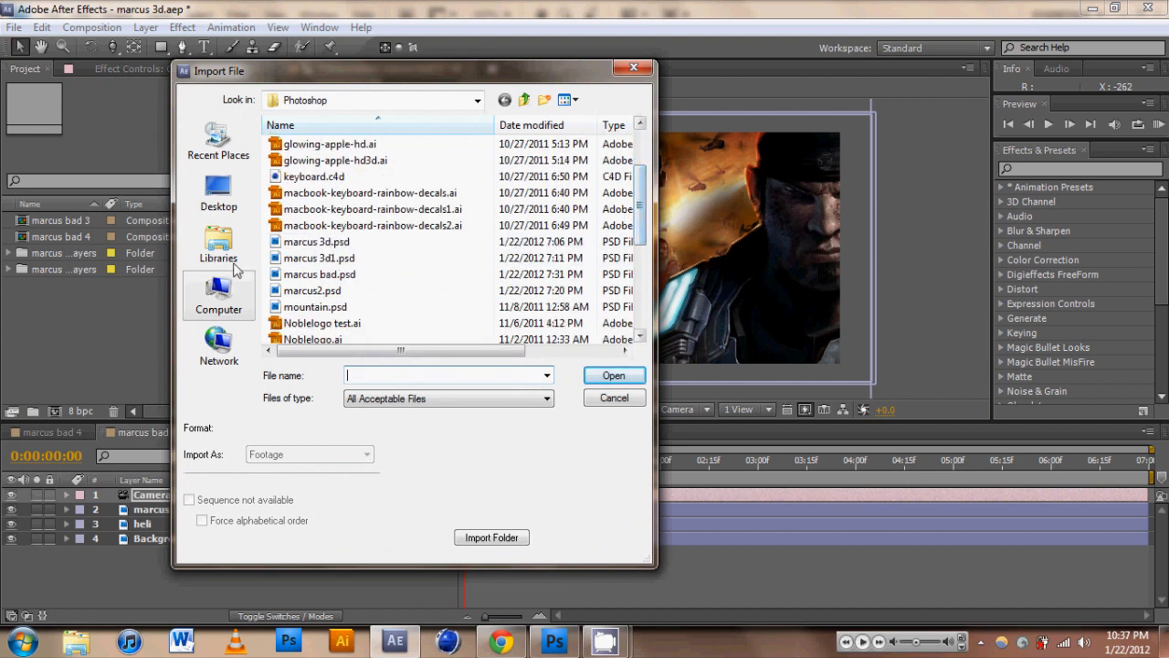
left_click(318, 258)
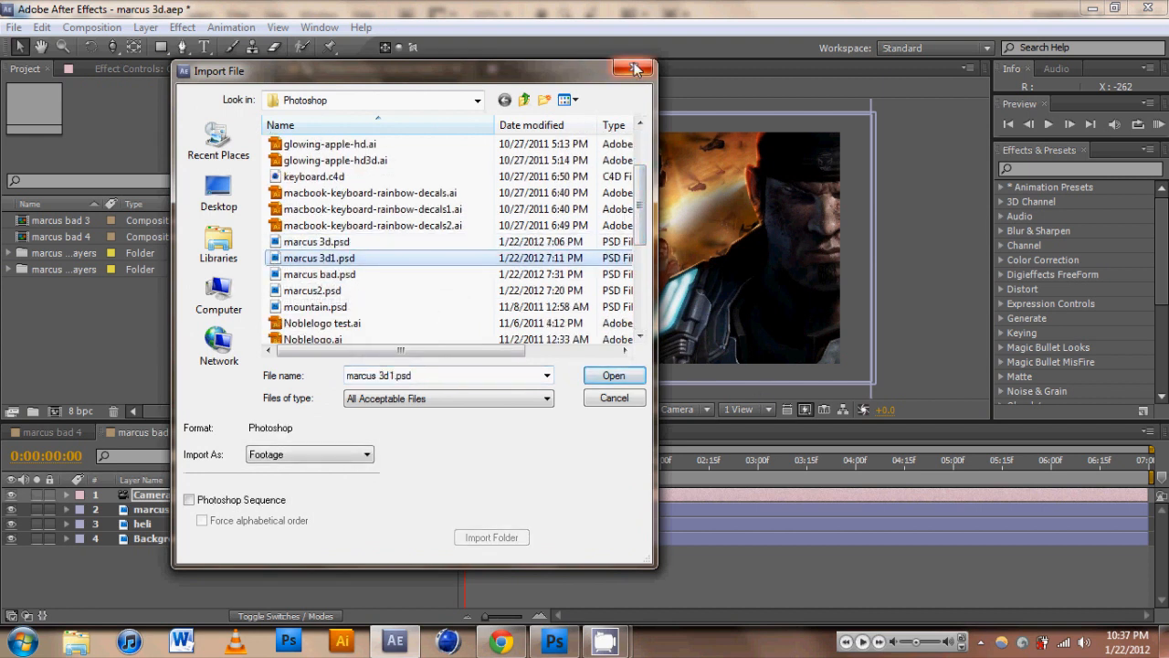
left_click(633, 69)
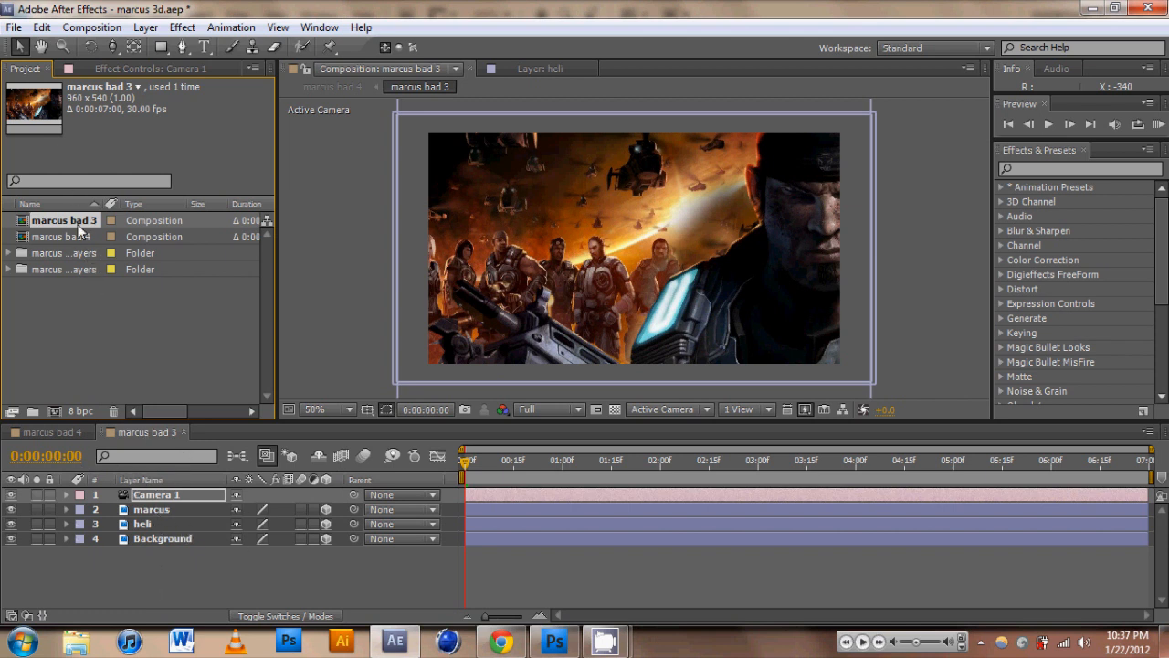
Step: Preview the marcus, heli and Background layers individually, then return to the composition view
left_click(150, 508)
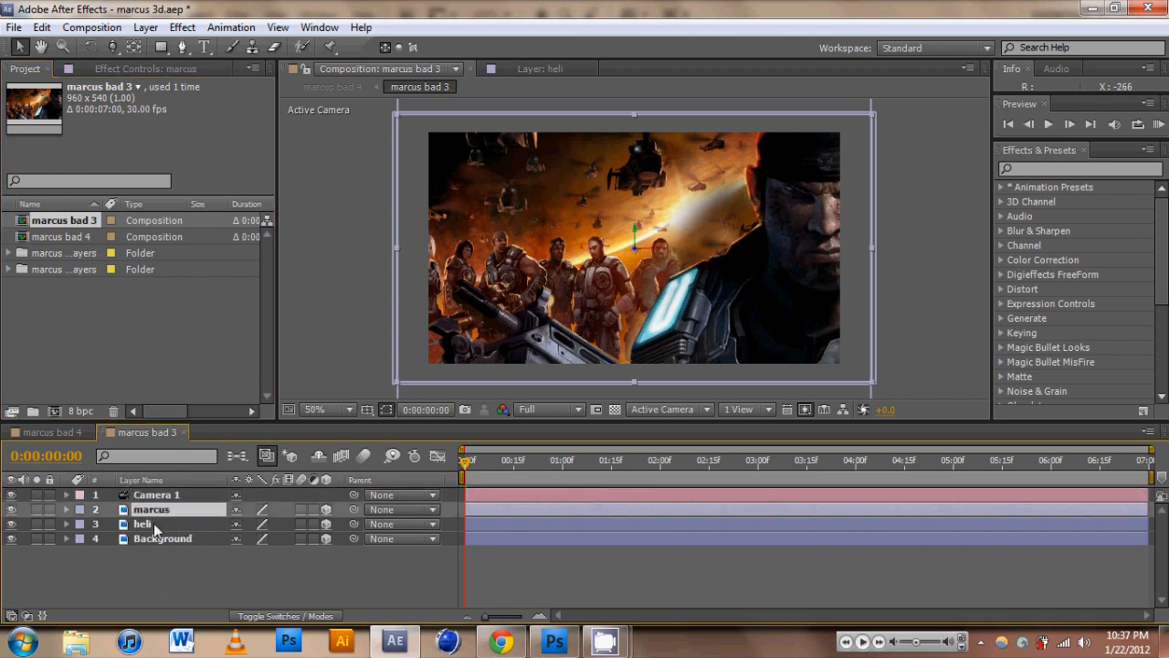
left_click(163, 537)
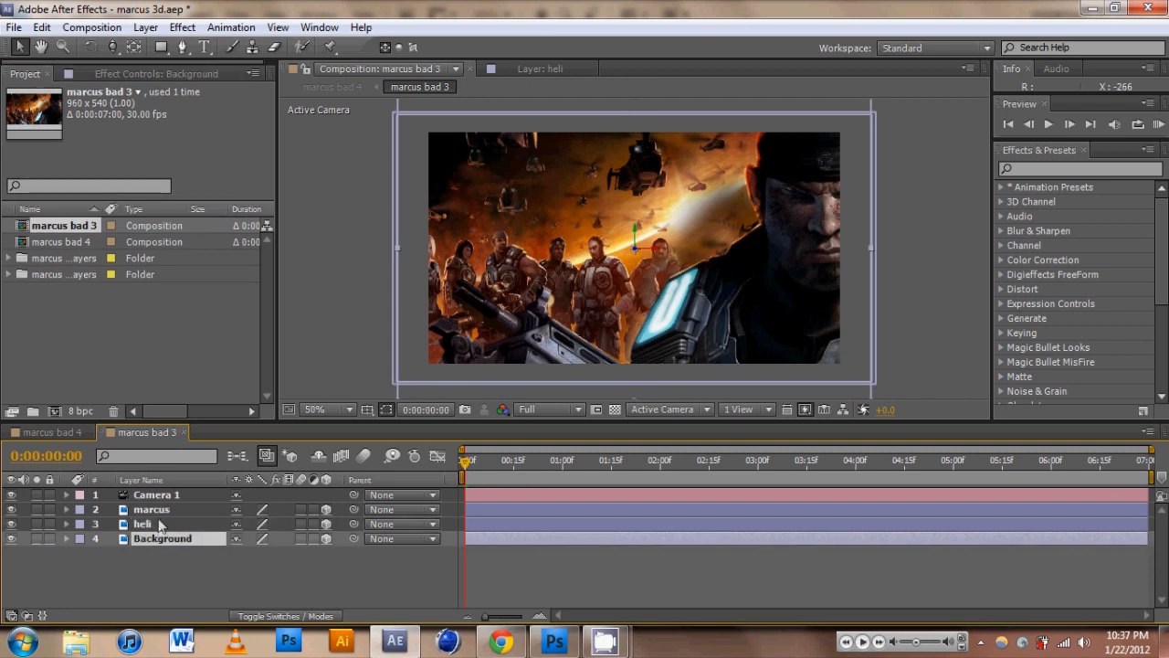
double_click(142, 522)
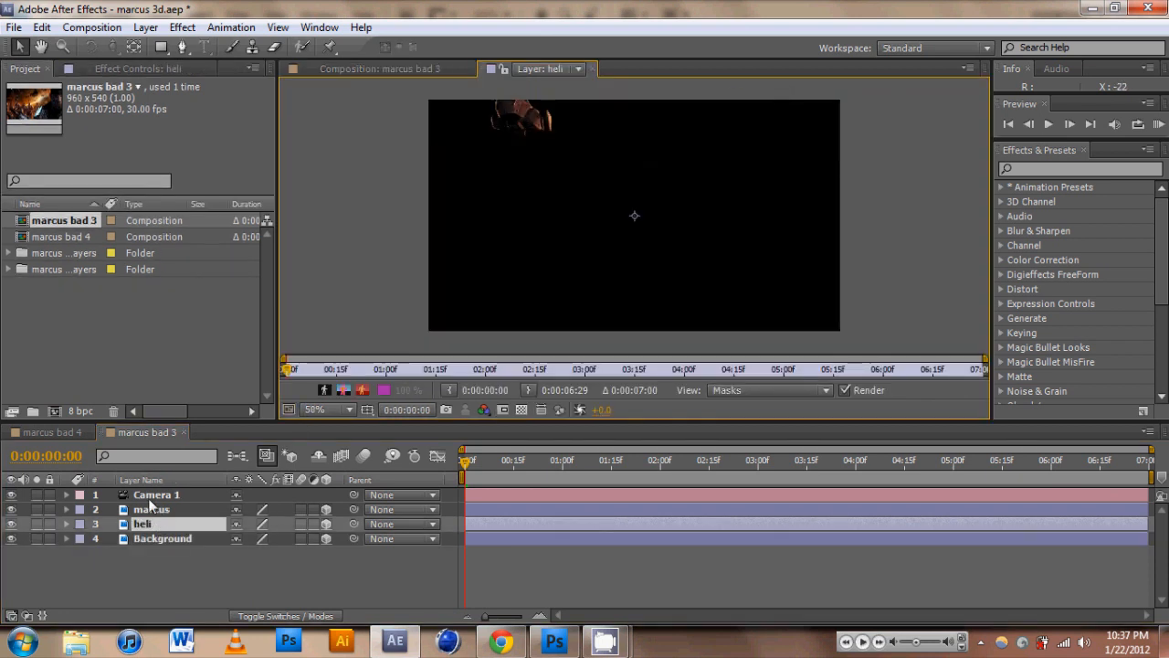
left_click(150, 508)
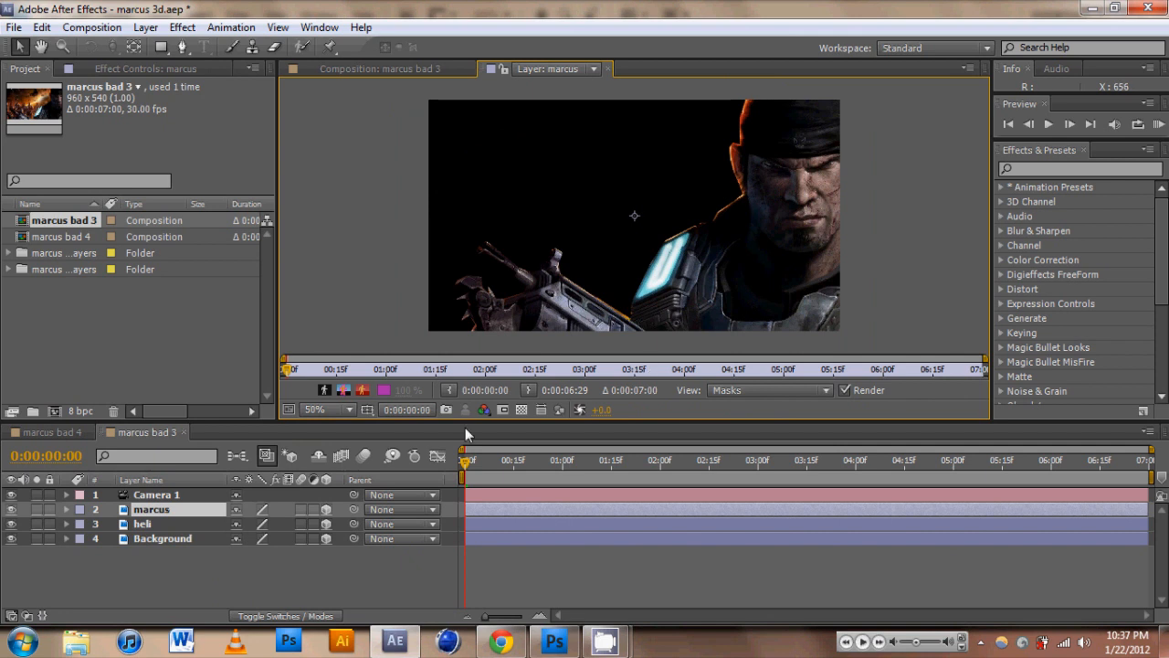
mouse_move(814, 256)
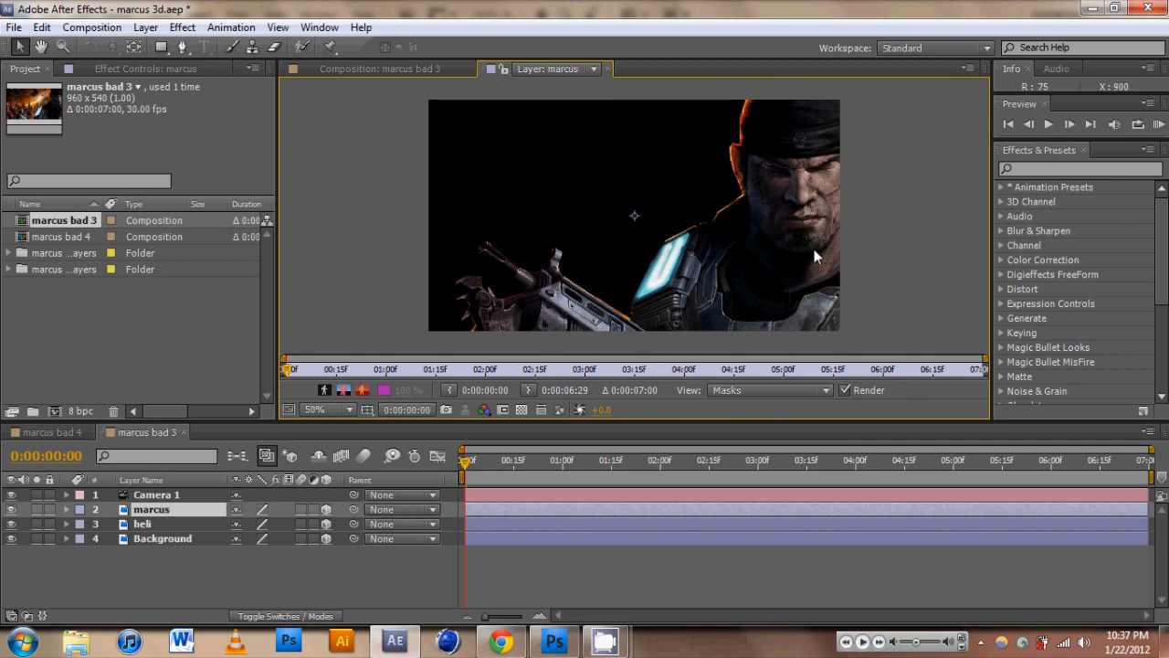
left_click(163, 537)
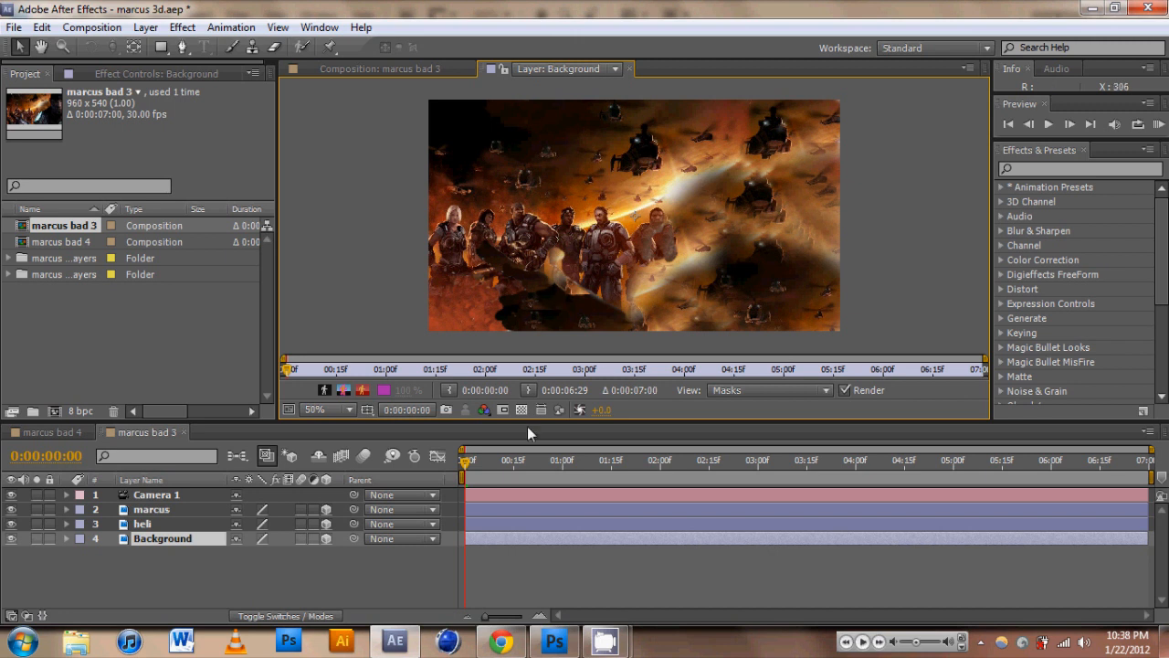
left_click(158, 493)
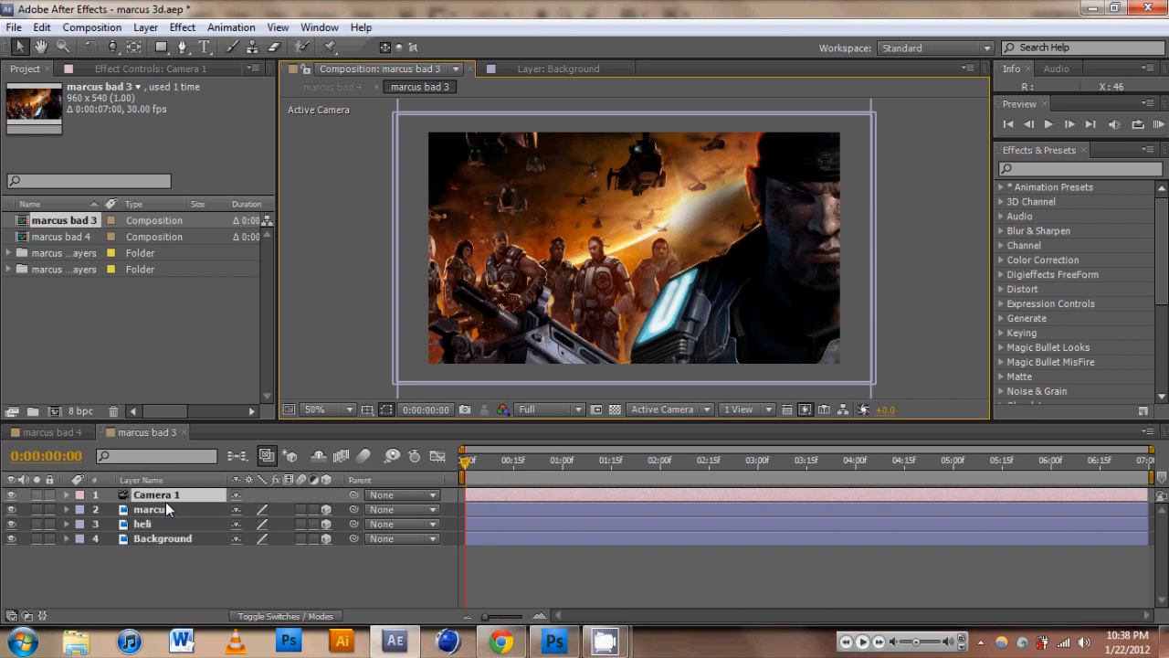
Step: Delete Camera 1 from the marcus bad 3 composition
key("Delete")
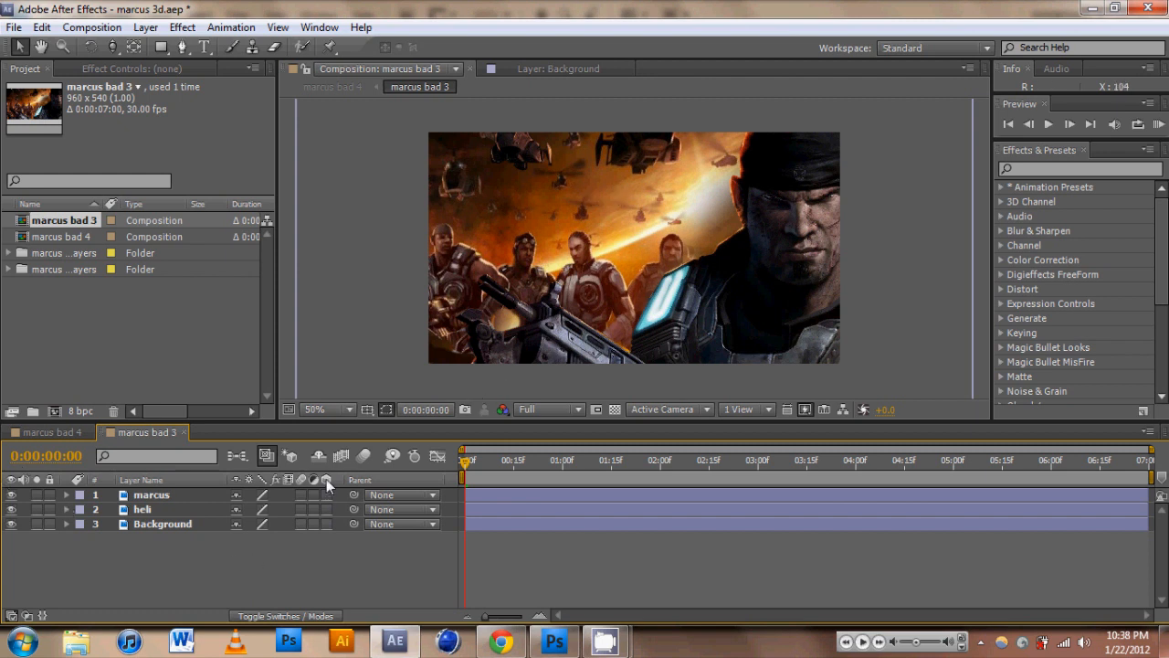
mouse_move(329, 528)
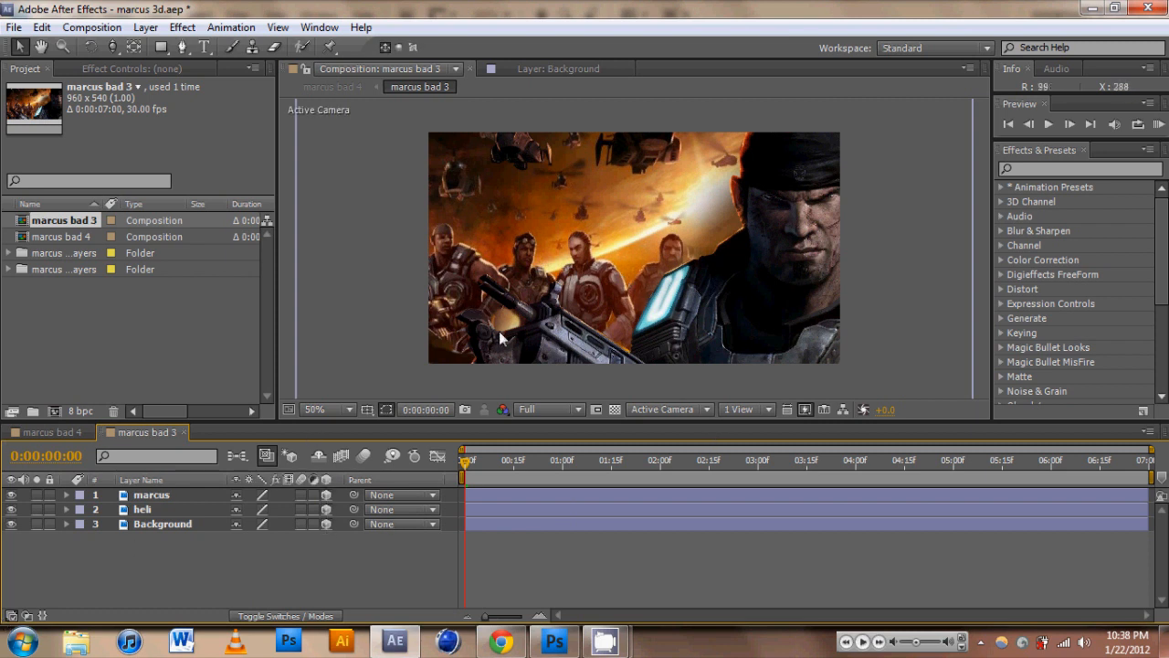
mouse_move(168, 582)
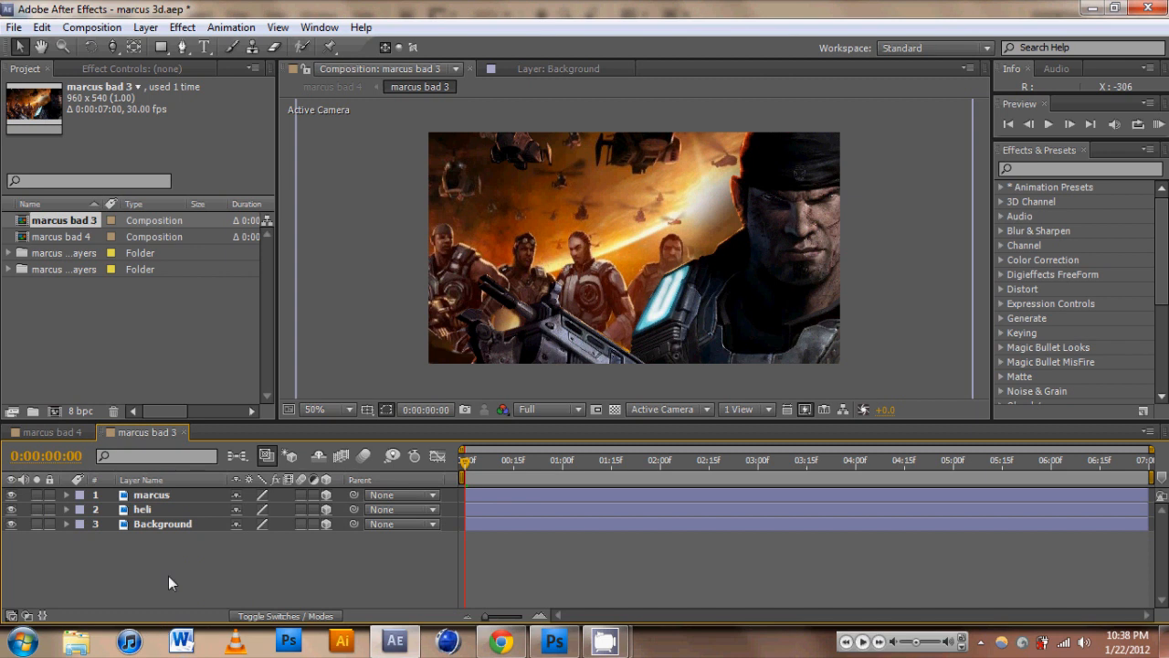
mouse_move(327, 572)
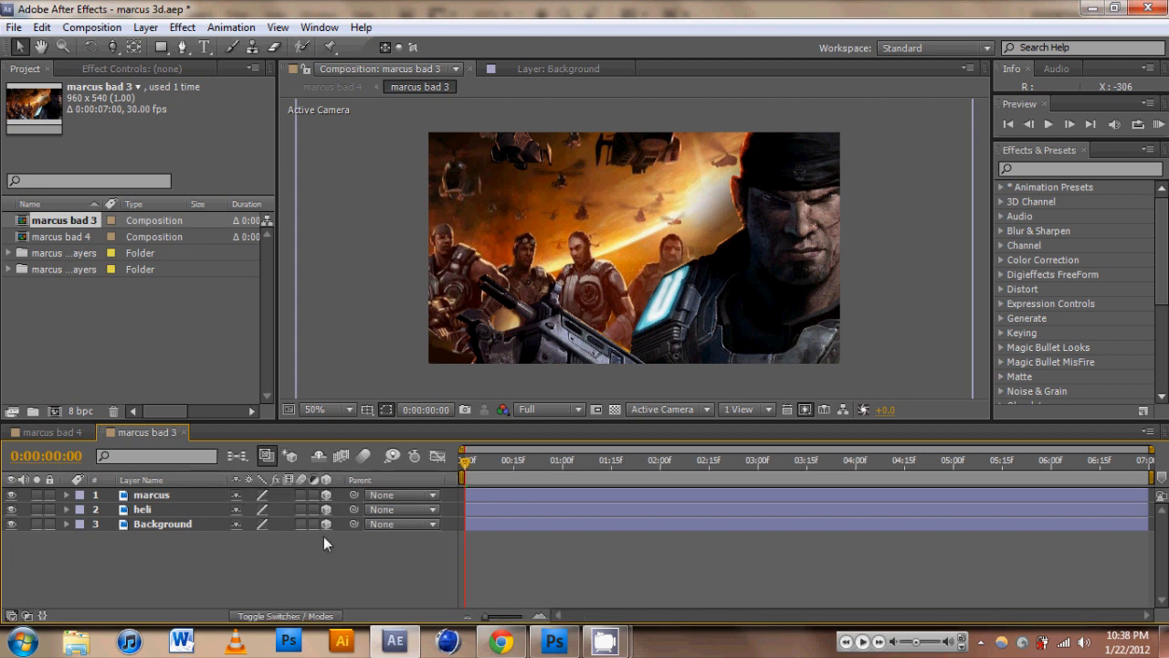
mouse_move(137, 504)
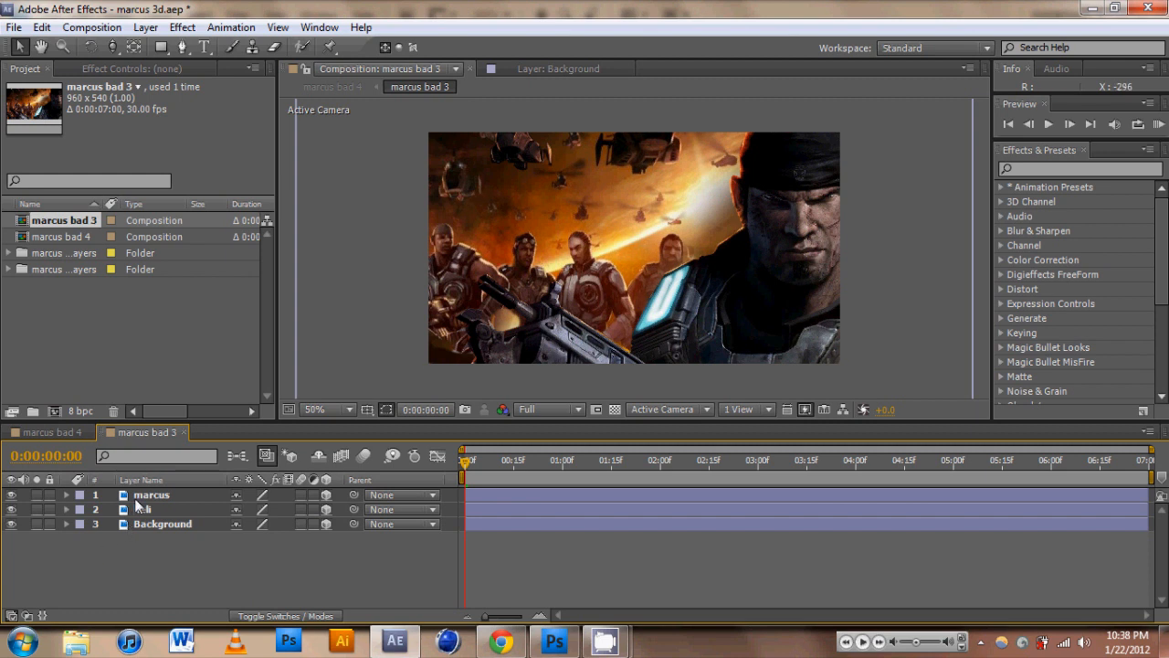
left_click(152, 493)
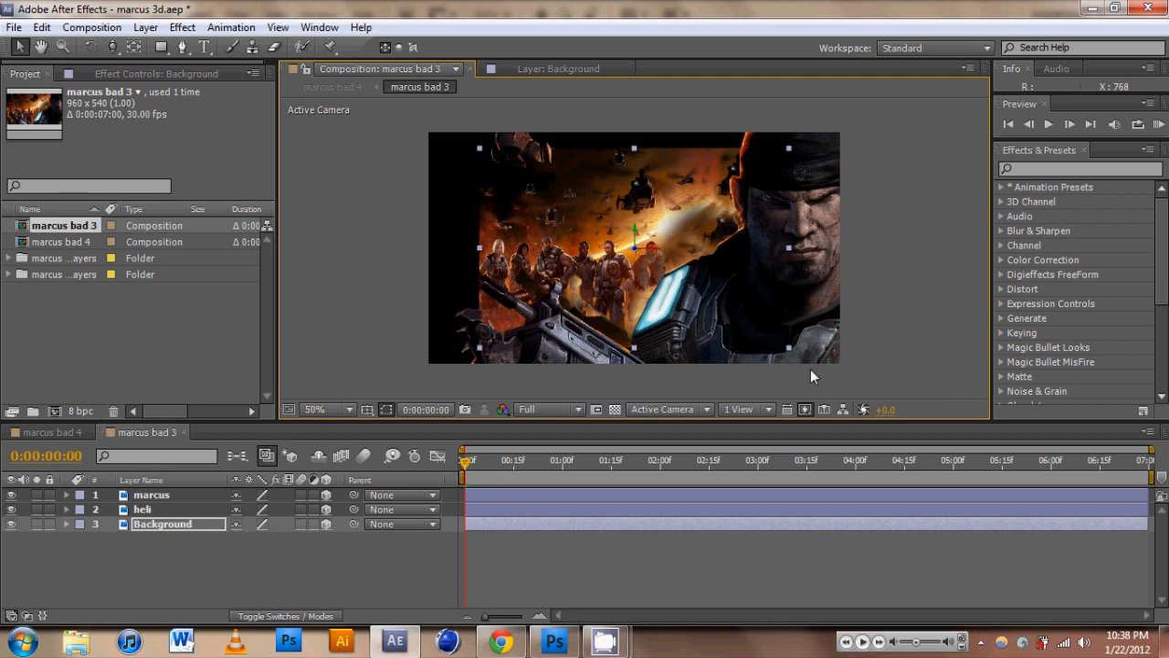
mouse_move(792, 354)
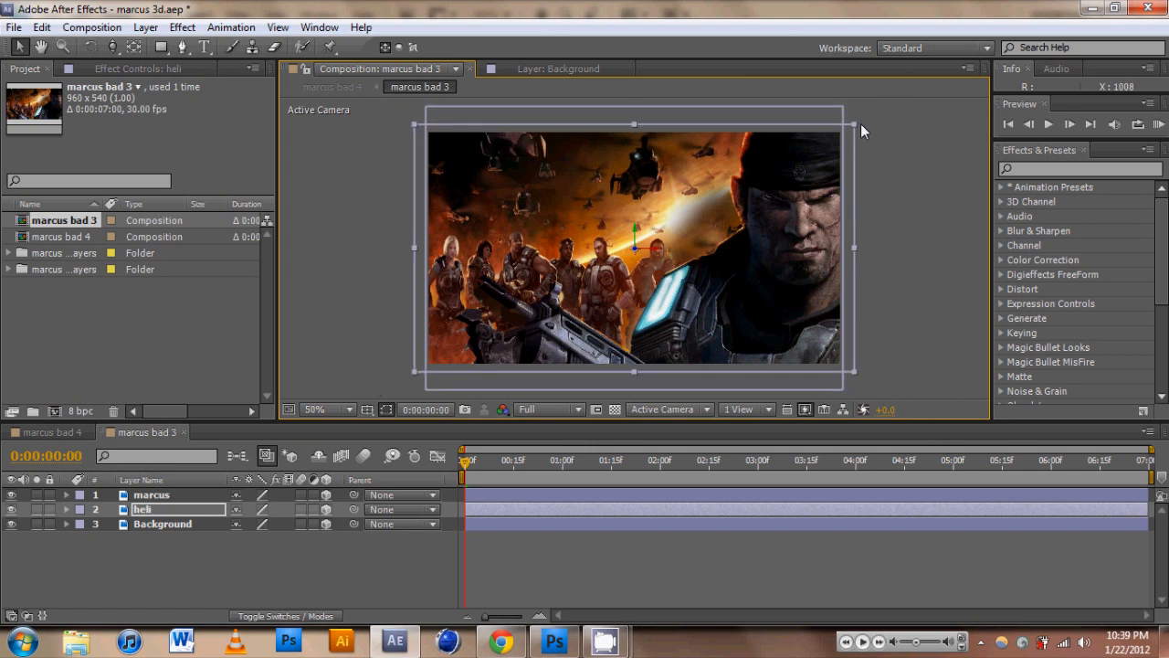
mouse_move(621, 252)
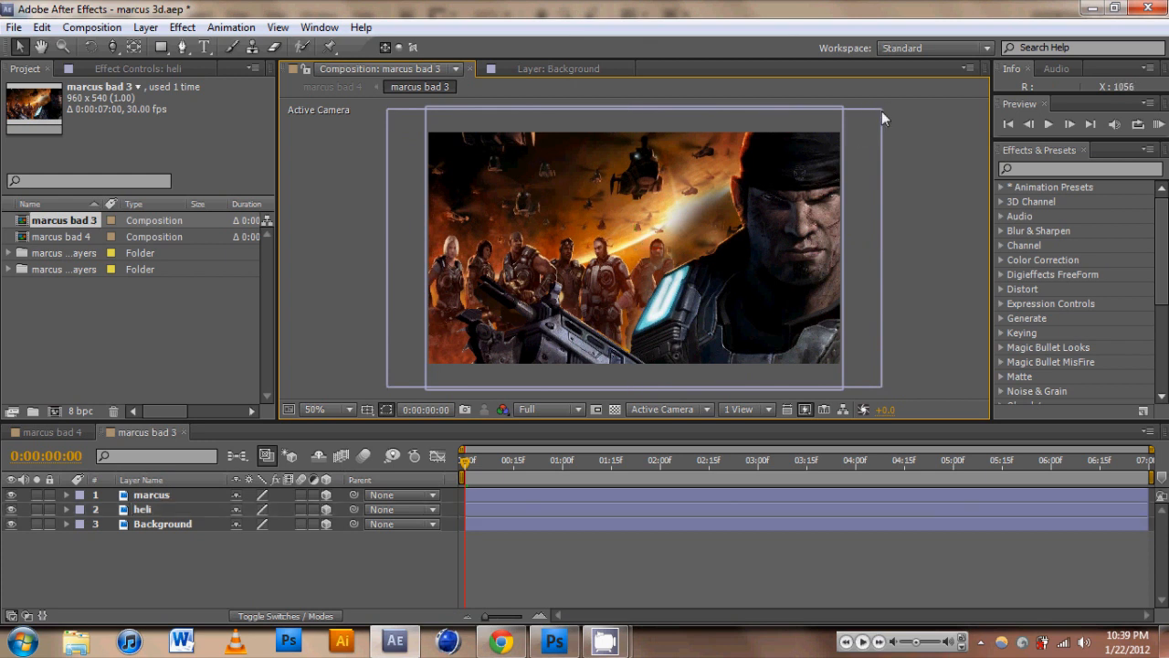
mouse_move(881, 121)
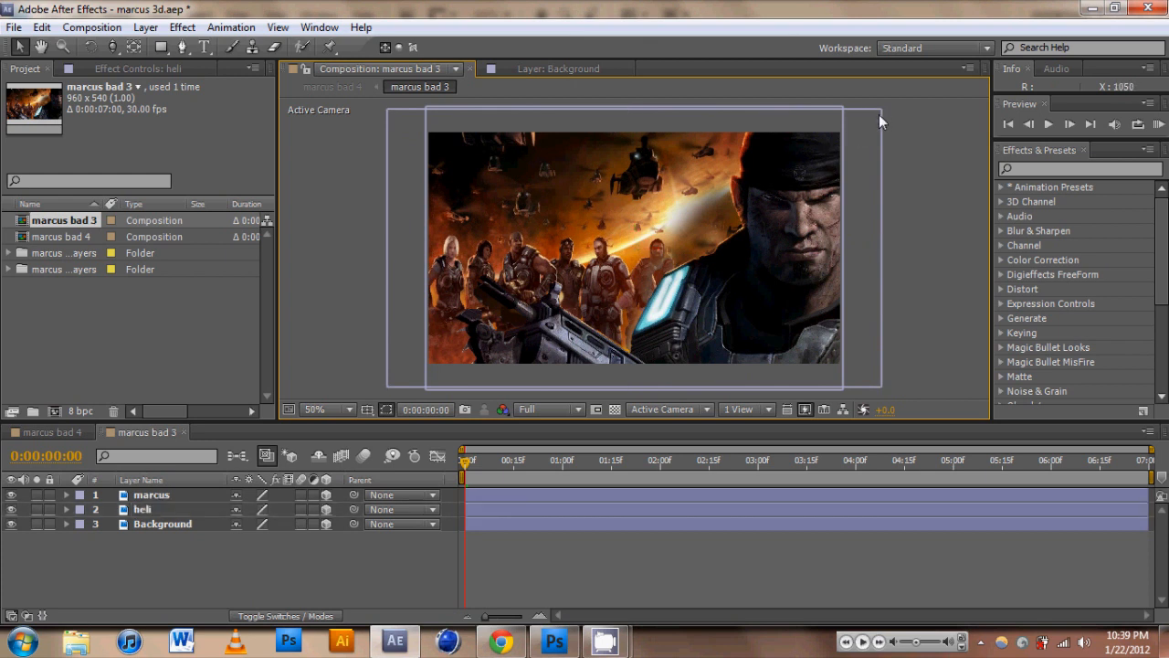
Step: Select the hek layer to enable its 3D Layer switch
left_click(143, 508)
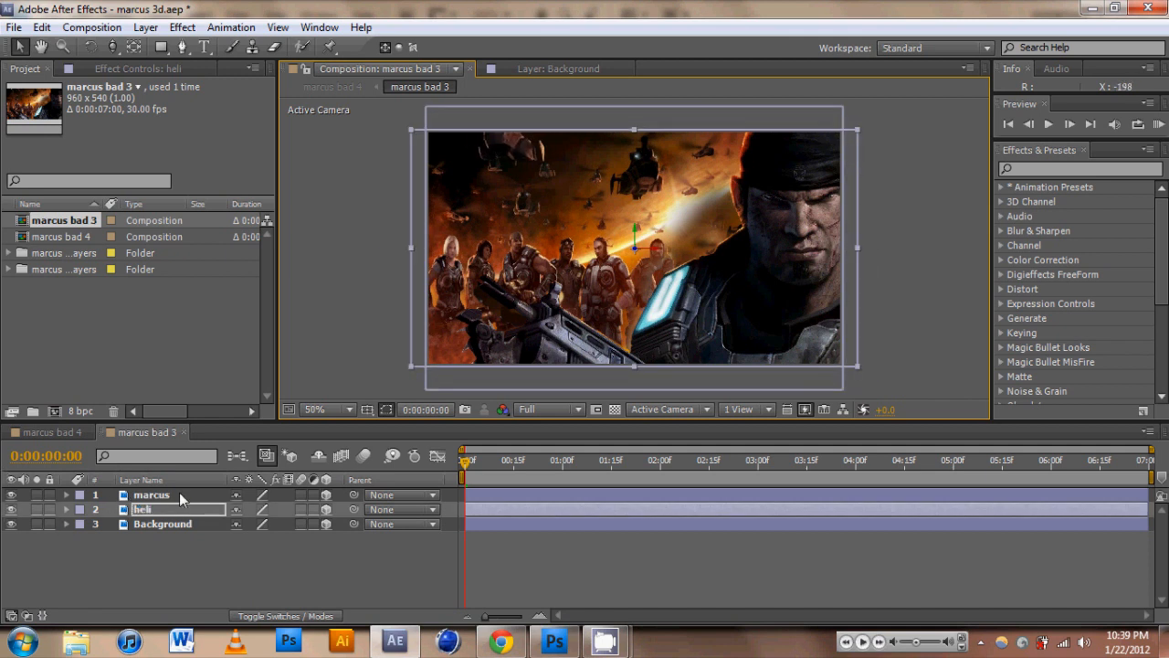
Step: Nudge the marcus layer's position, then add a Two-Node Camera 1 with default settings
left_click(152, 493)
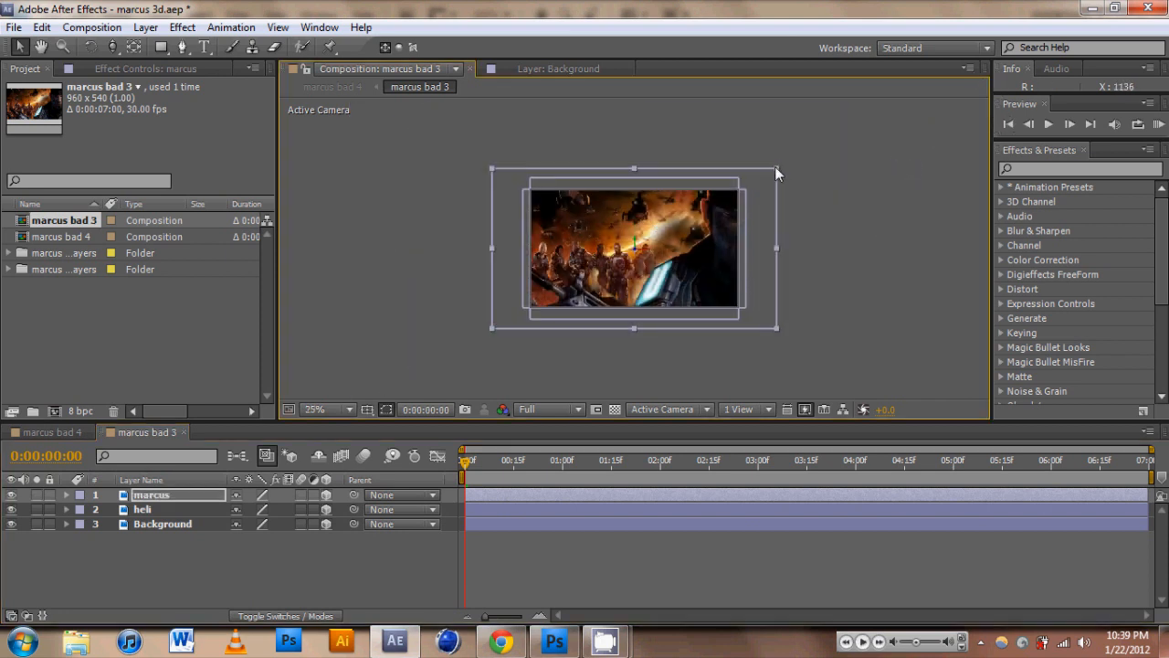
left_click_drag(776, 172, 745, 199)
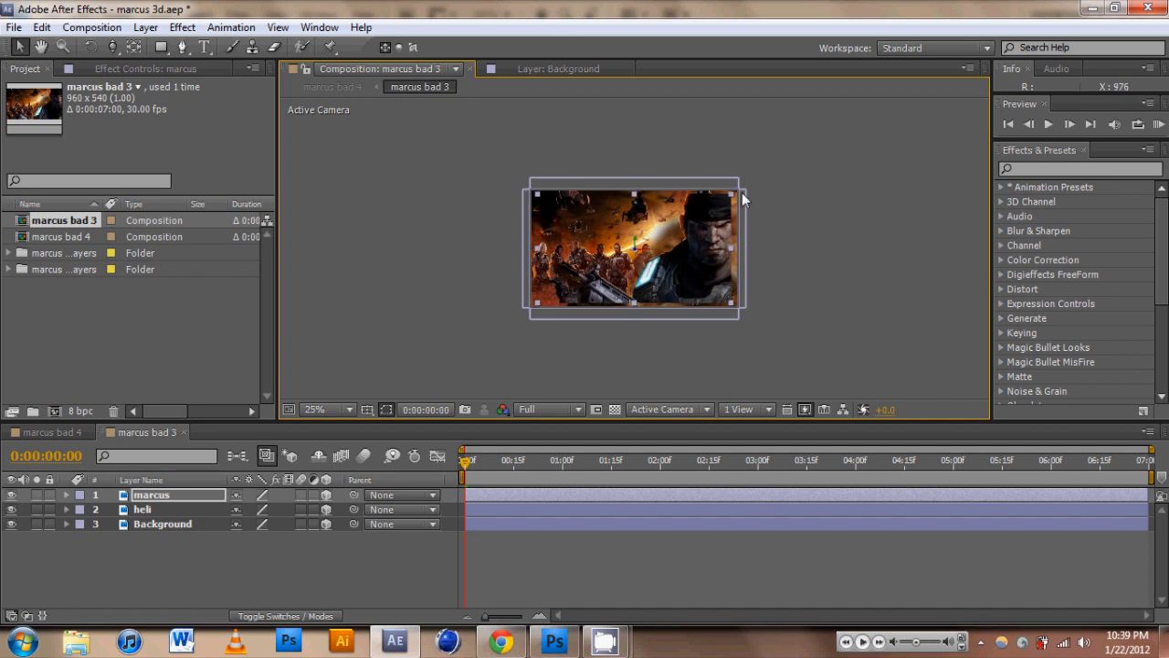
left_click(329, 410)
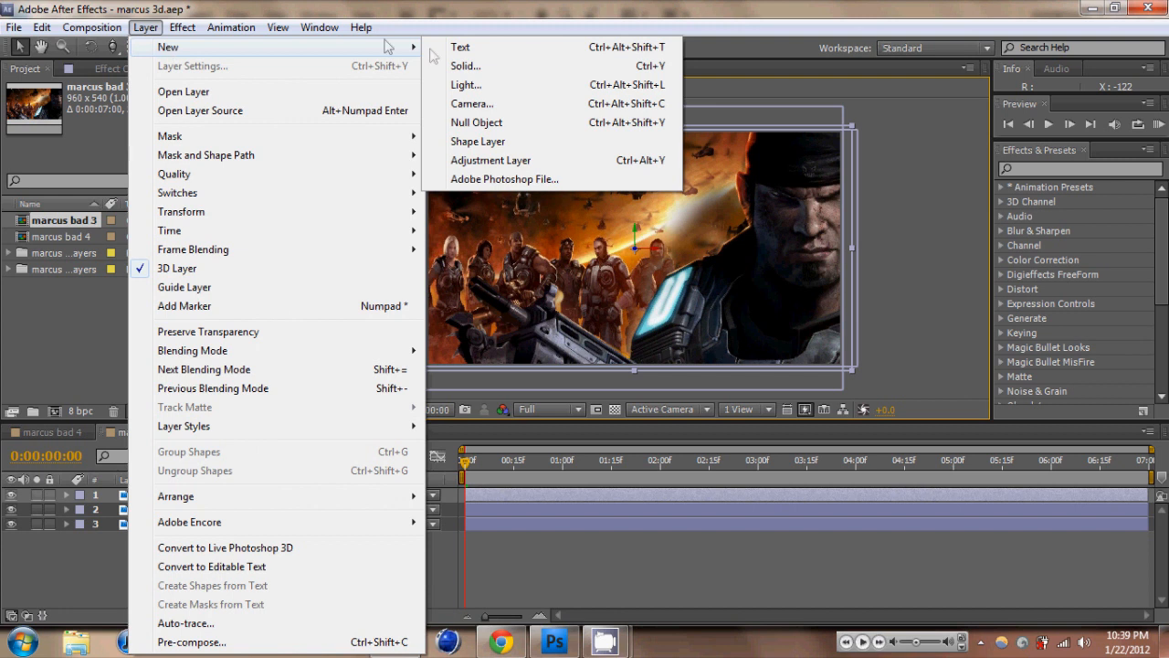
left_click(471, 102)
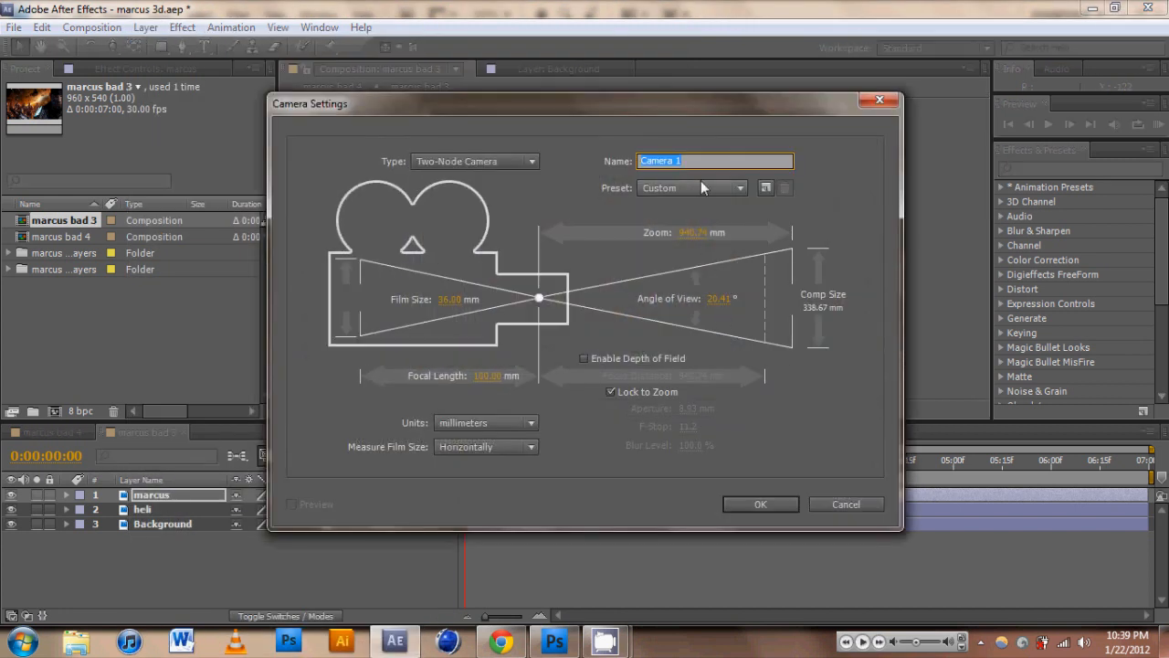
left_click(760, 505)
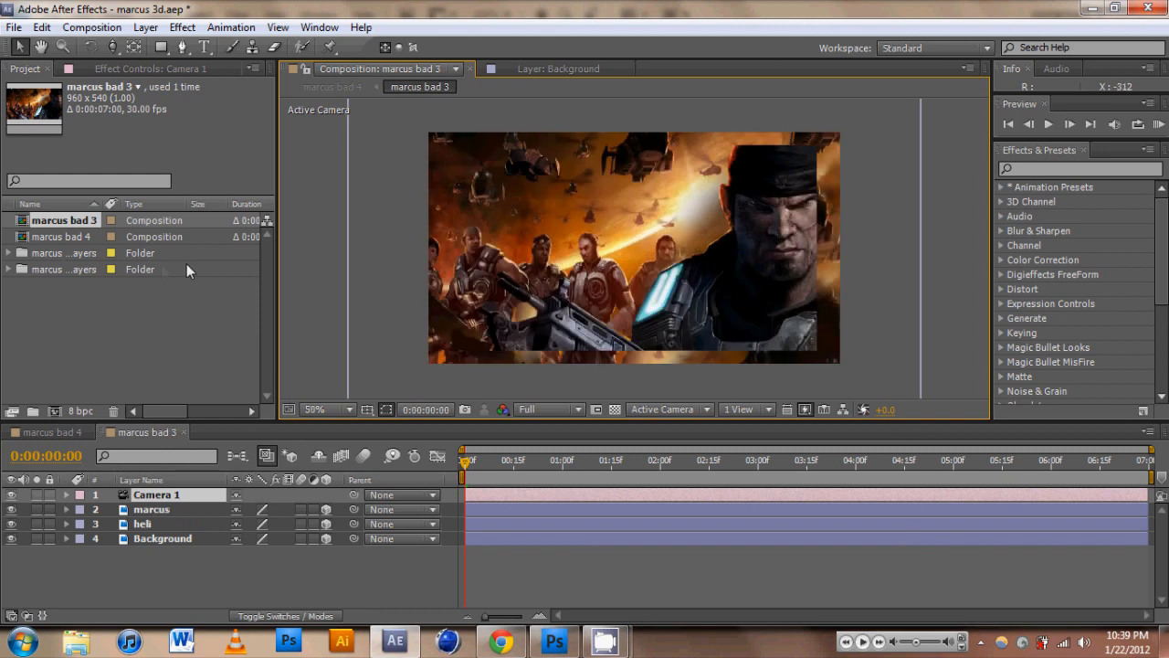
mouse_move(662, 256)
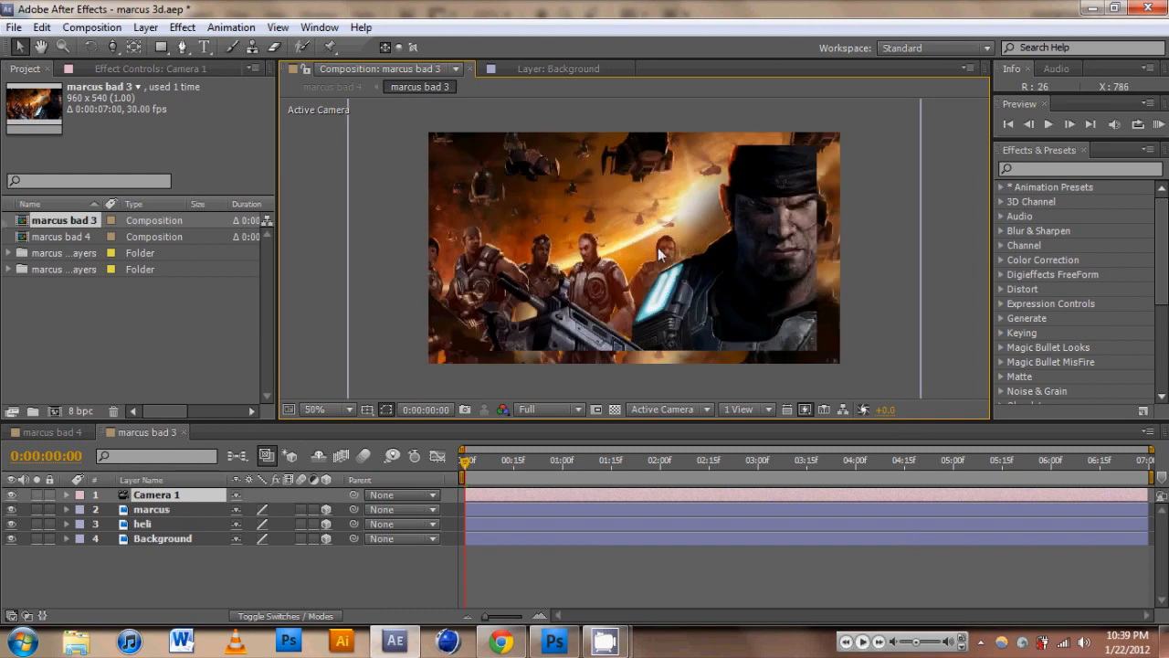
Step: Move the marcus layer forward in Z so it sits in front of Background
left_click(150, 508)
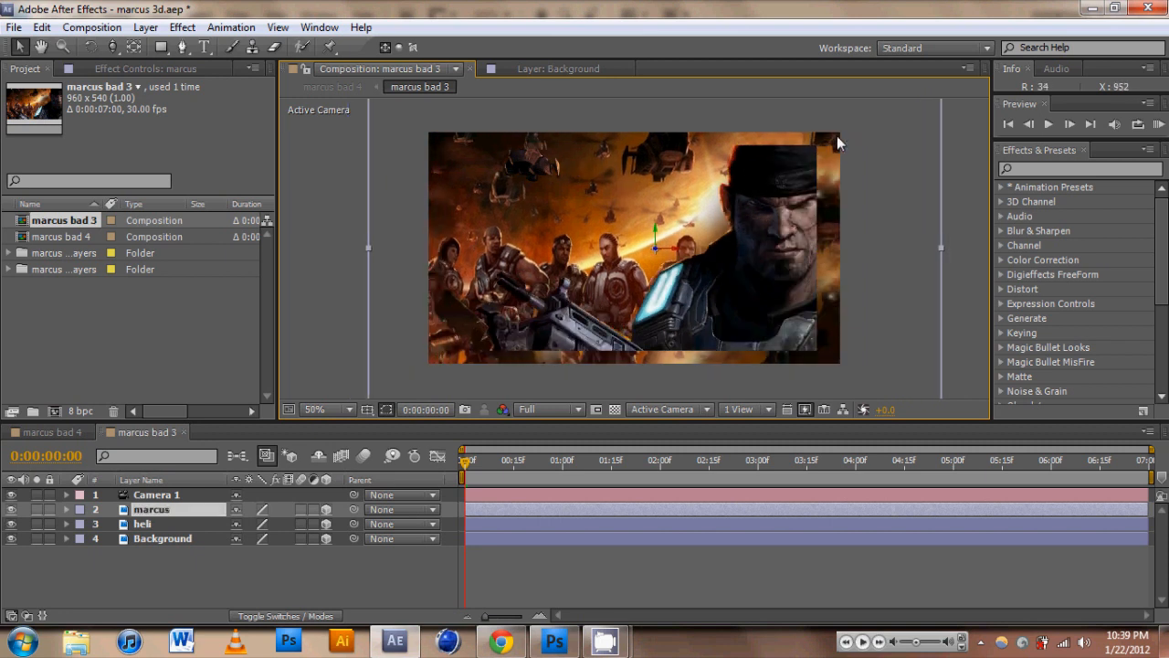
left_click(163, 537)
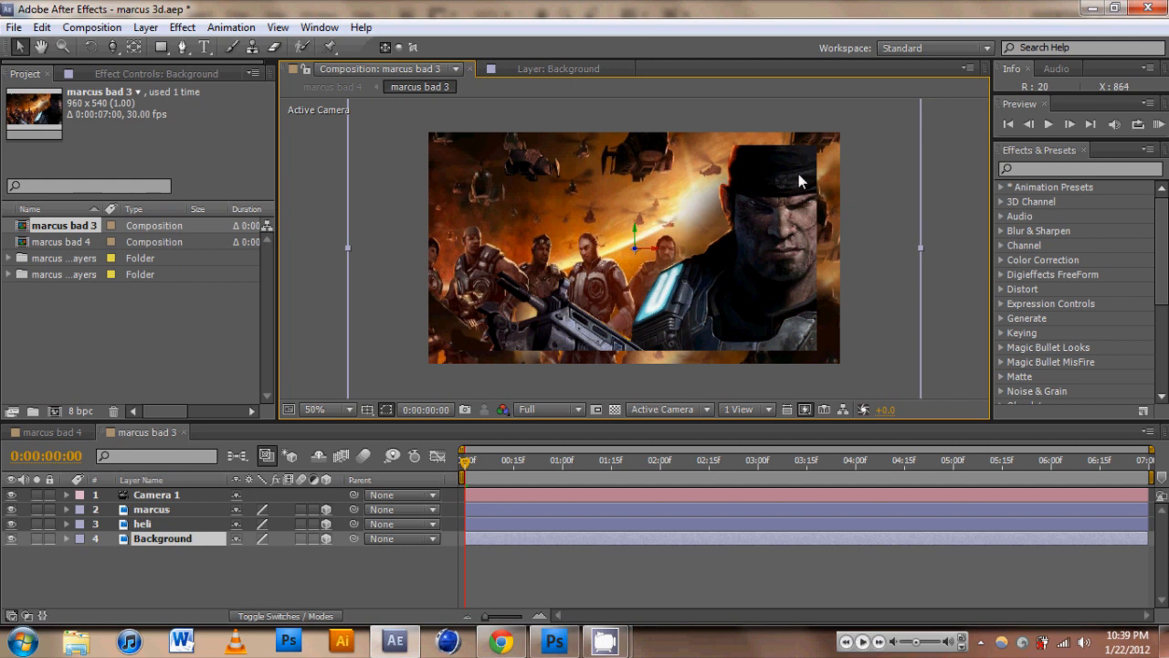
left_click(150, 508)
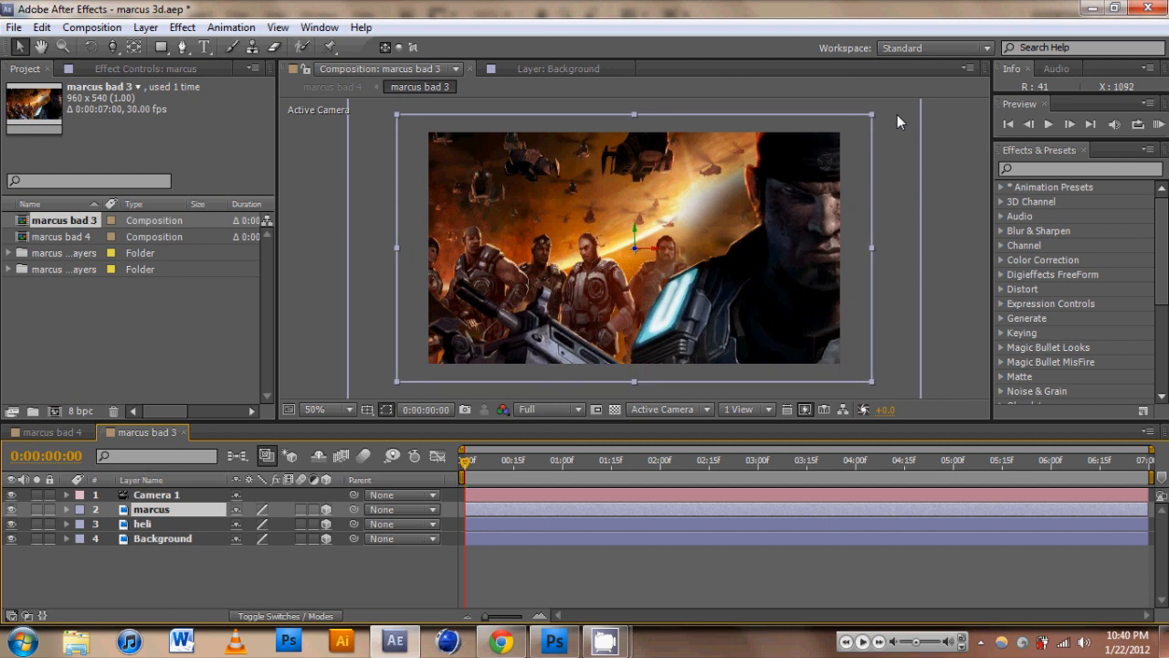
left_click(157, 493)
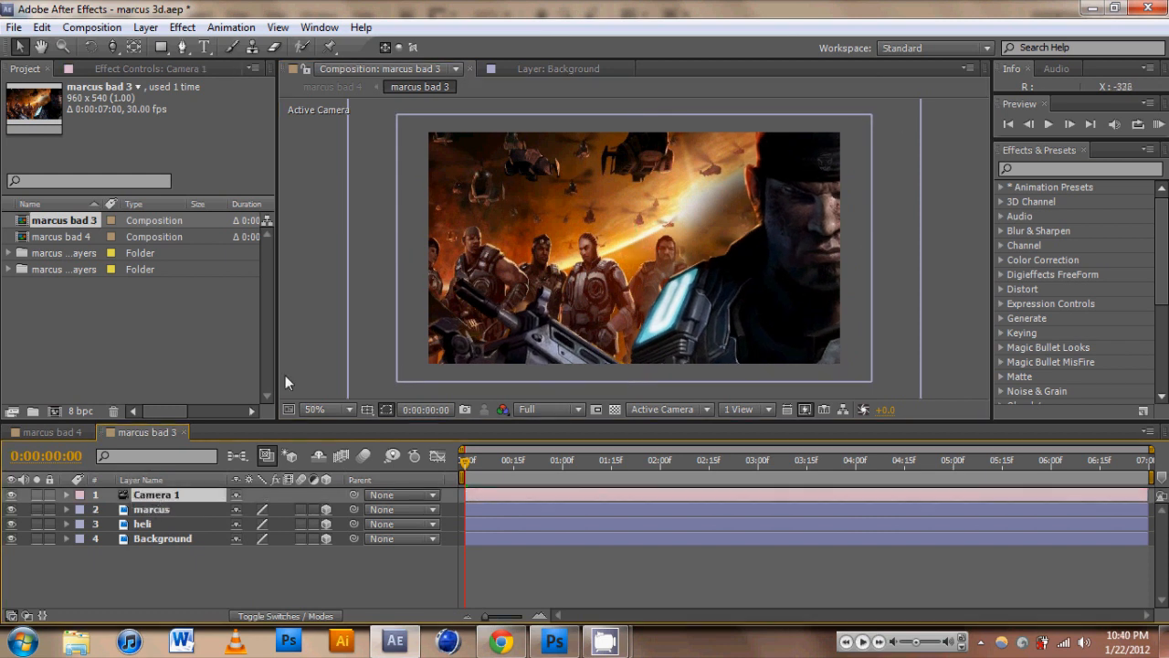
mouse_move(108, 515)
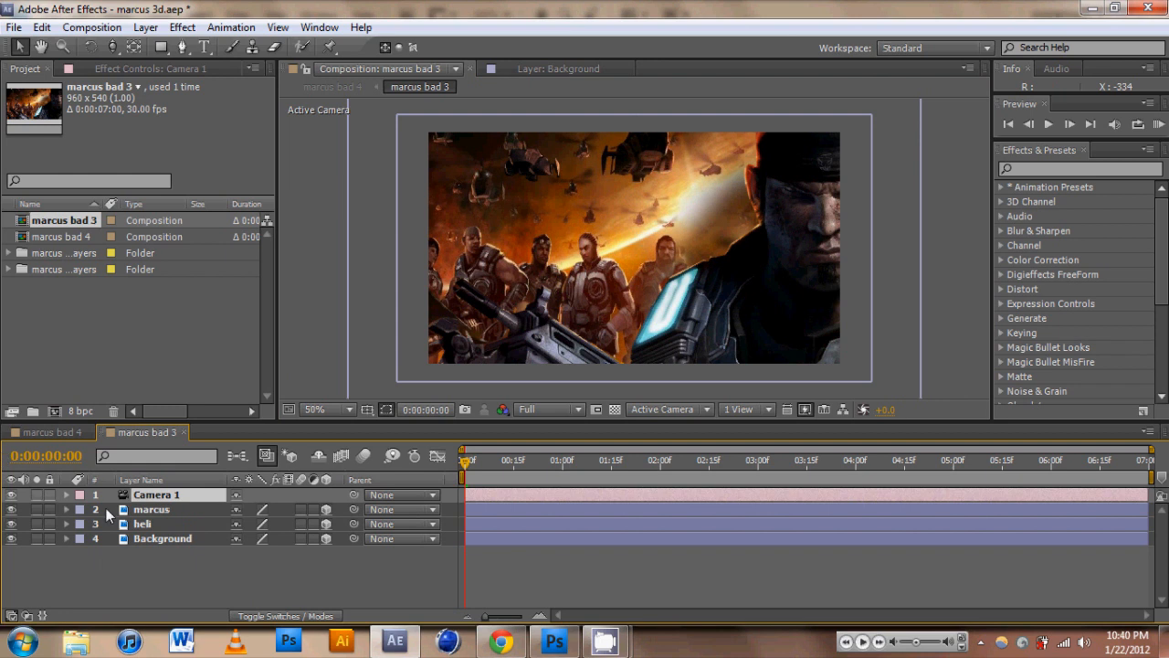
Step: Move the hek layer to its own Z depth in front of Background, then return to Camera 1
left_click(143, 522)
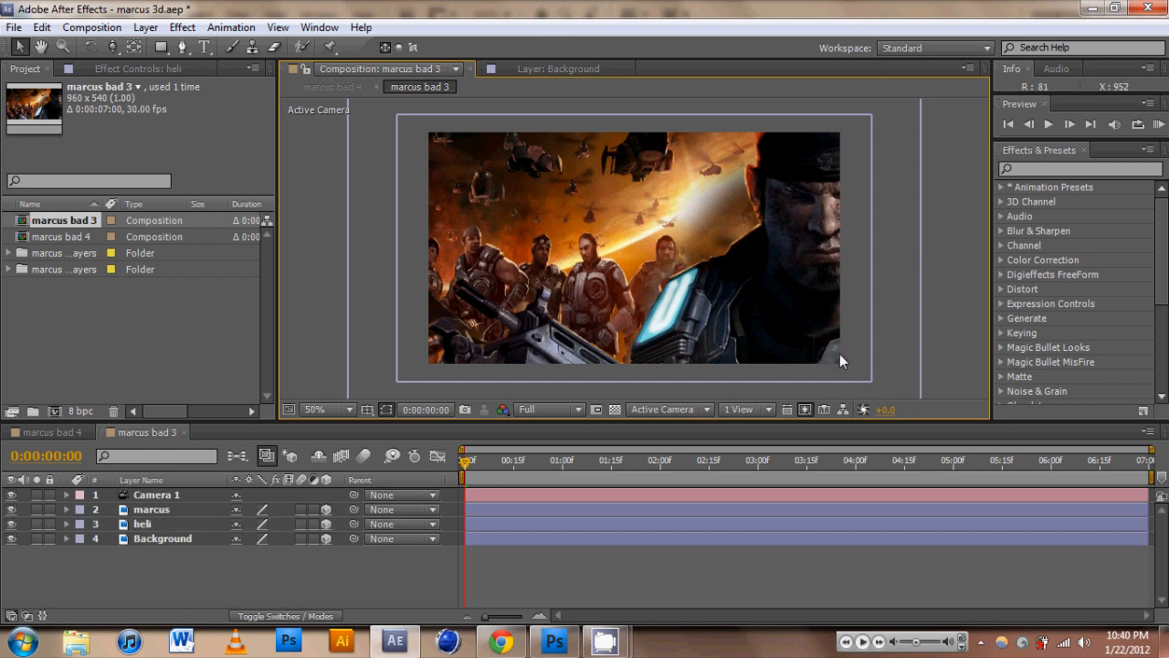
left_click(142, 522)
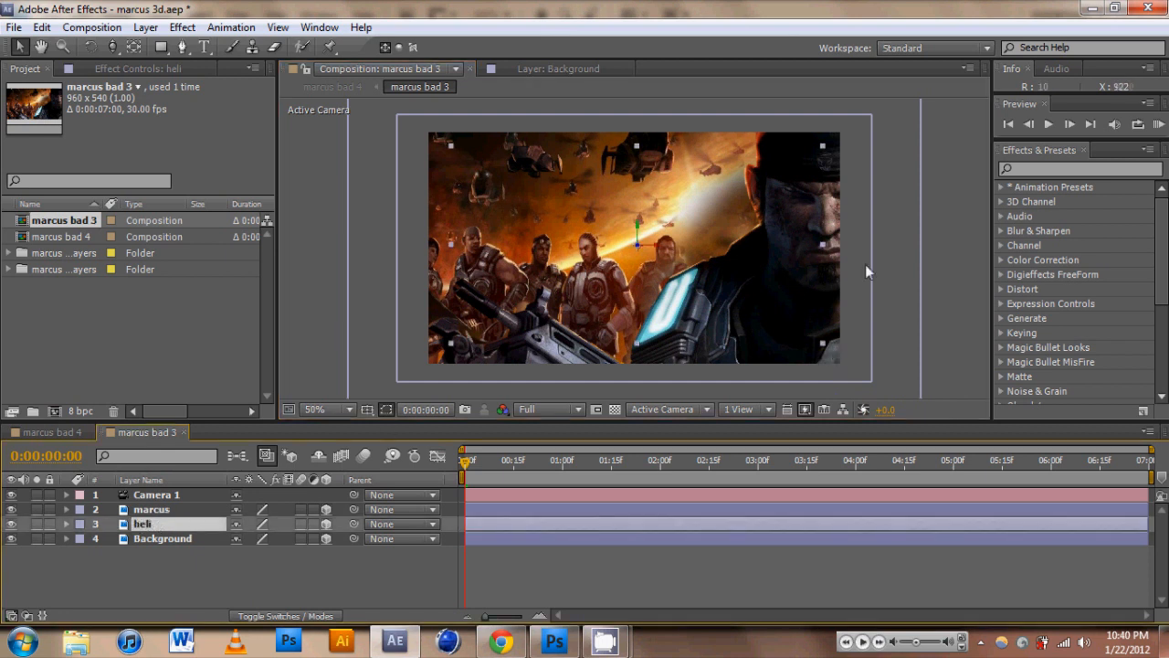
mouse_move(826, 351)
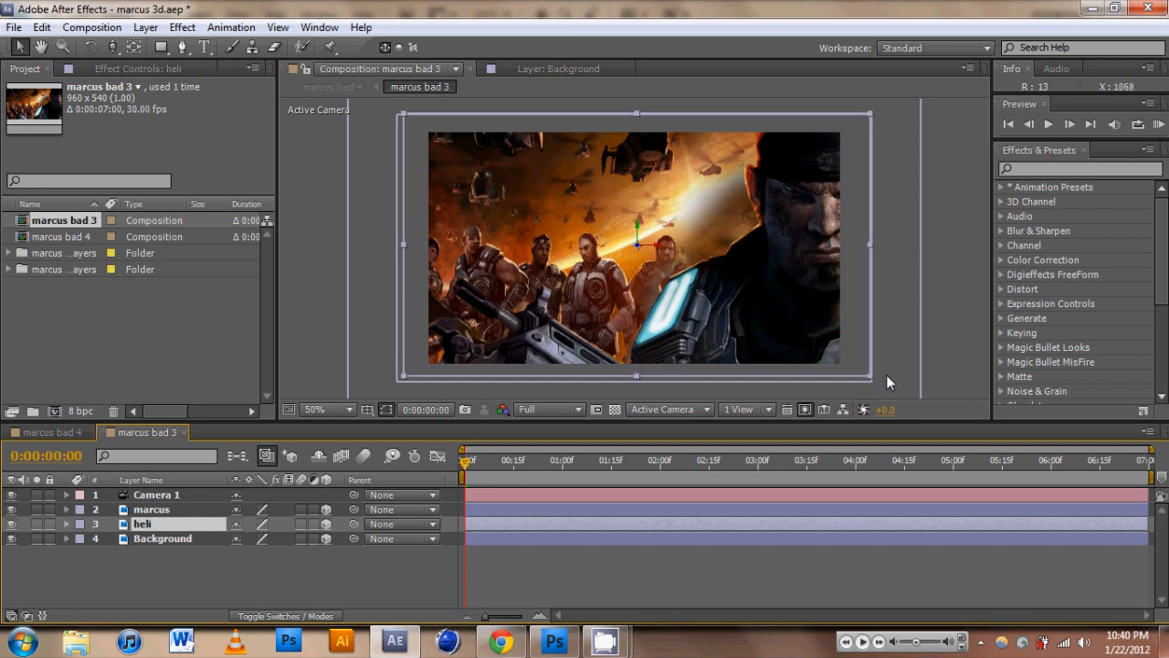
mouse_move(903, 384)
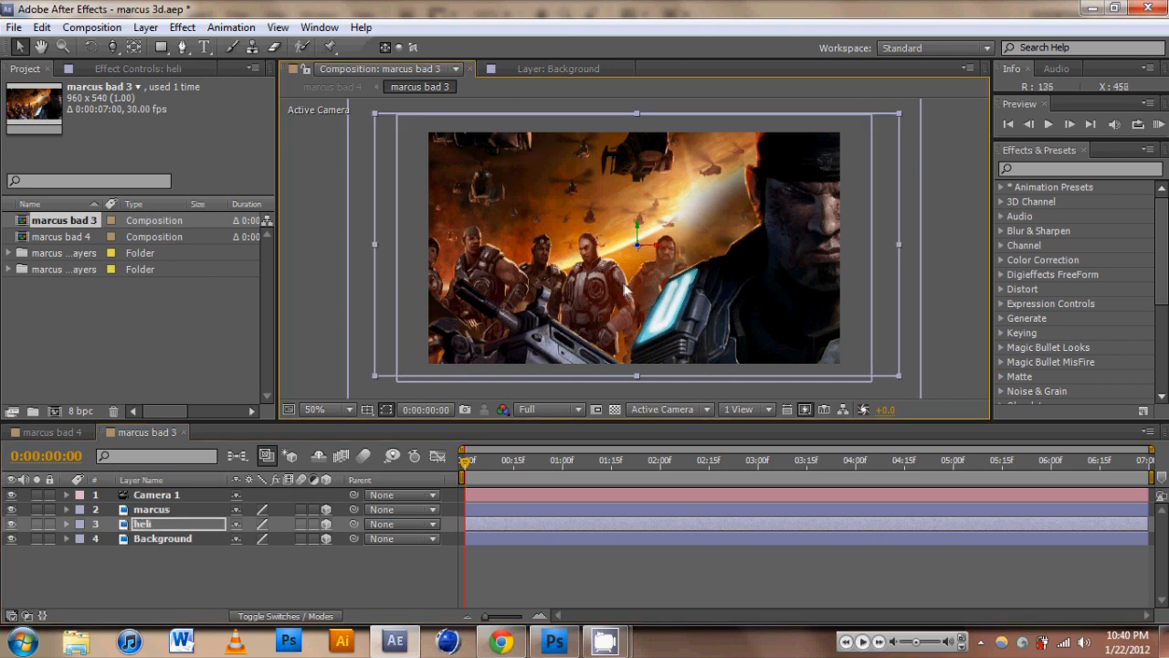
left_click(157, 493)
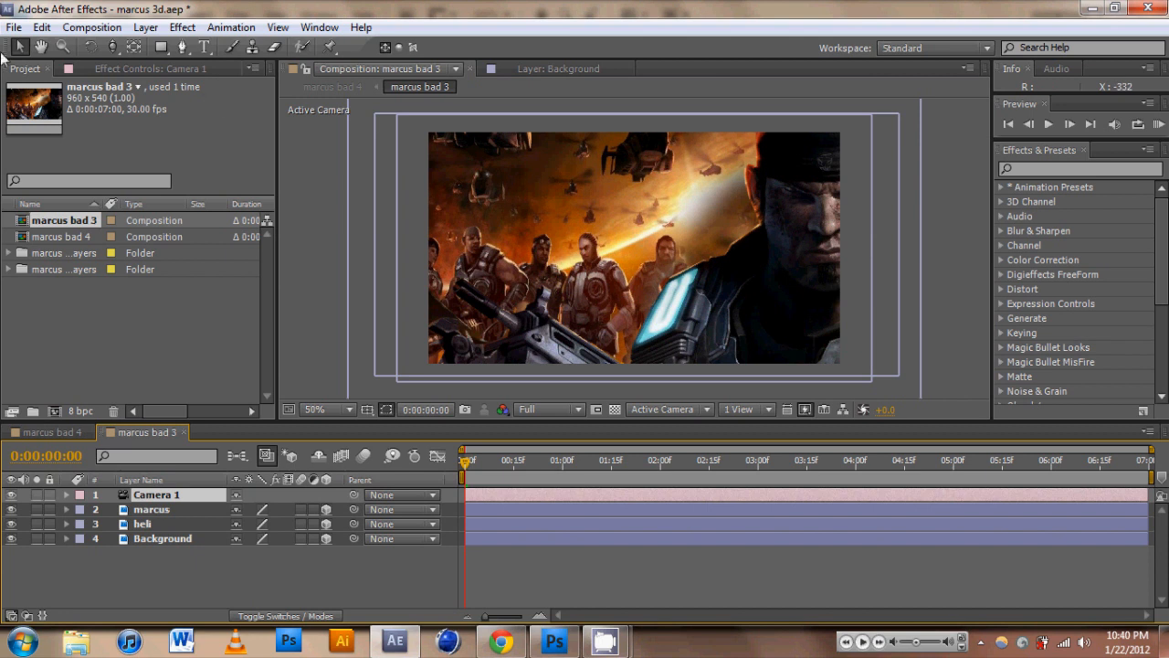
mouse_move(111, 48)
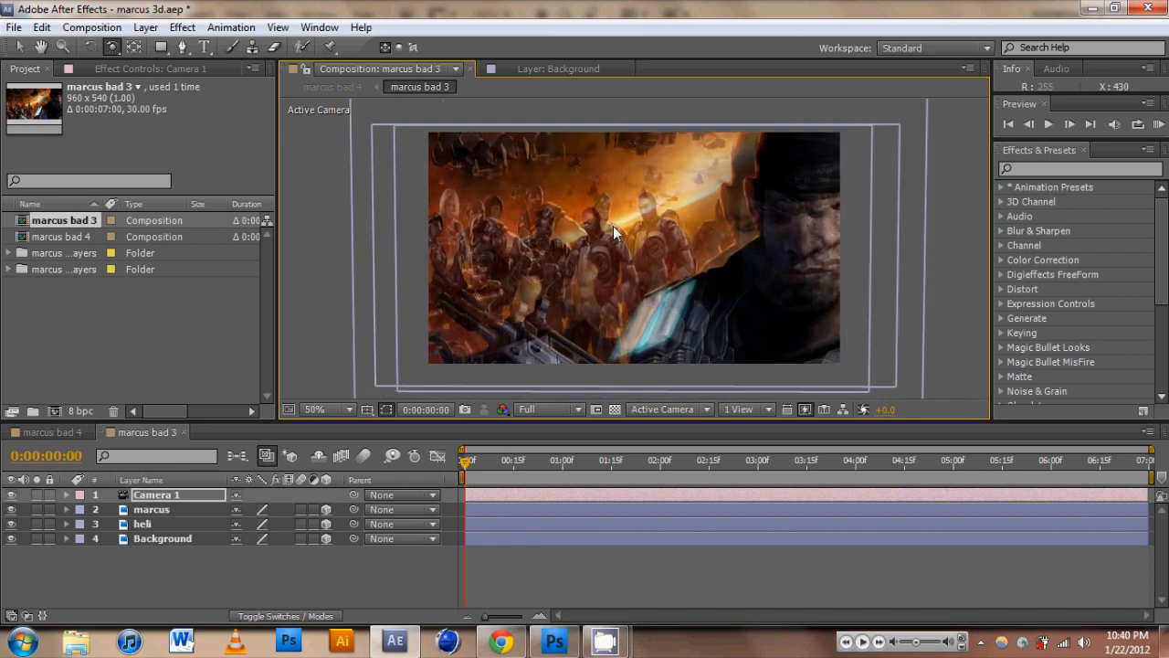
Step: Move Camera 1 with the camera tools so the separated layers show parallax
left_click(133, 47)
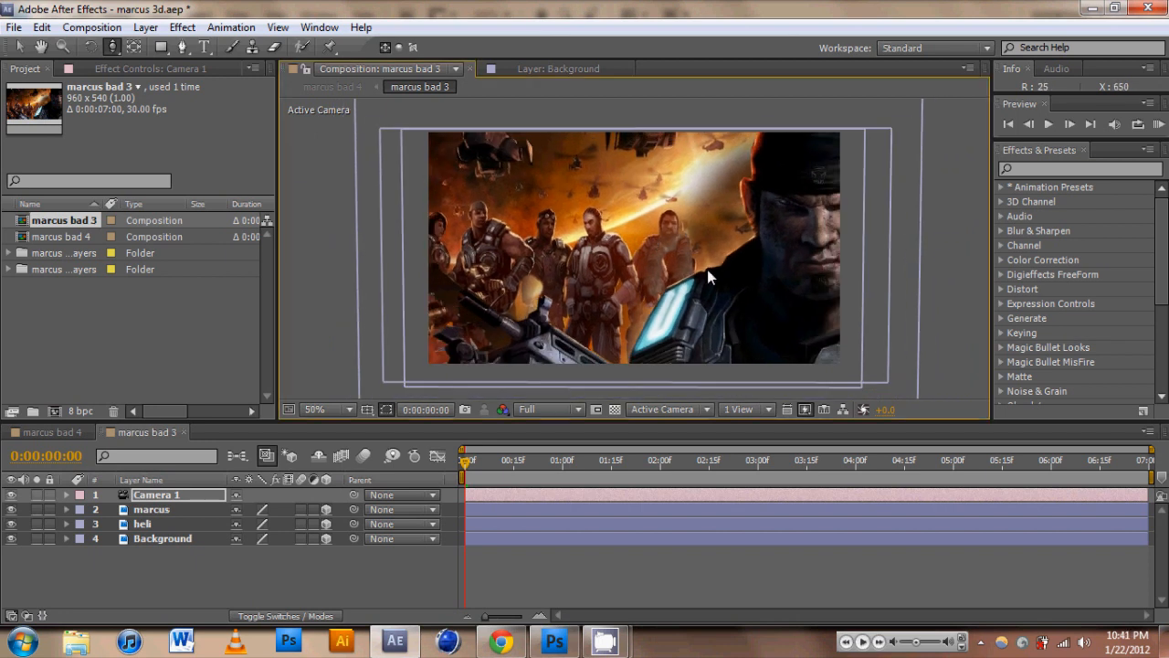
mouse_move(667, 226)
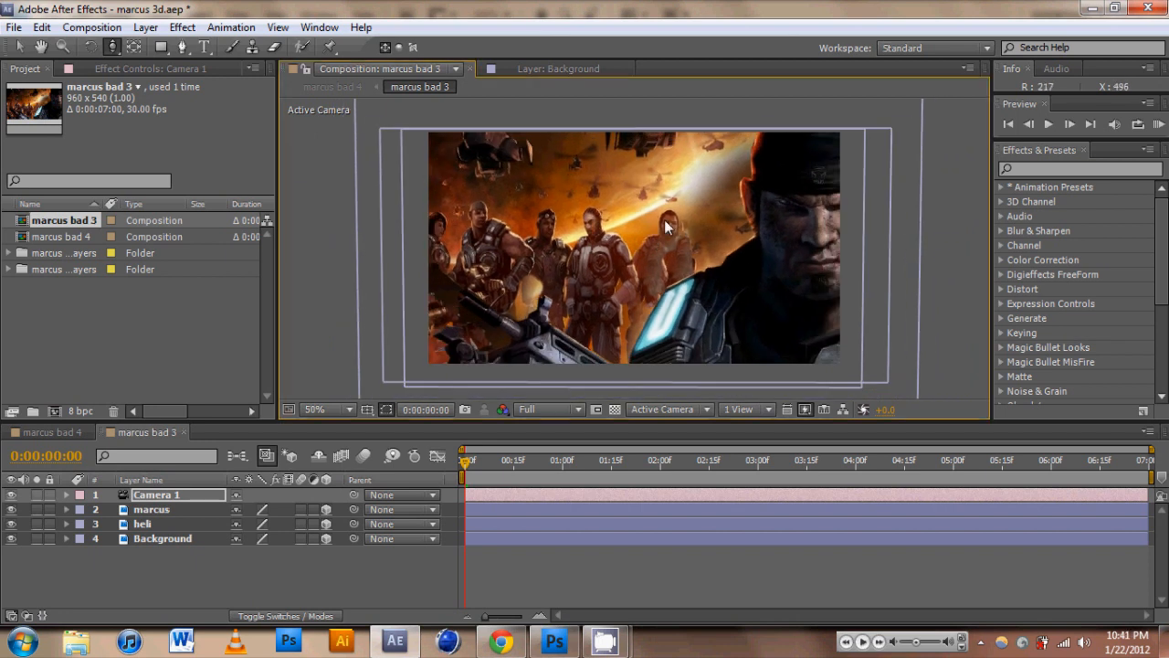
mouse_move(643, 236)
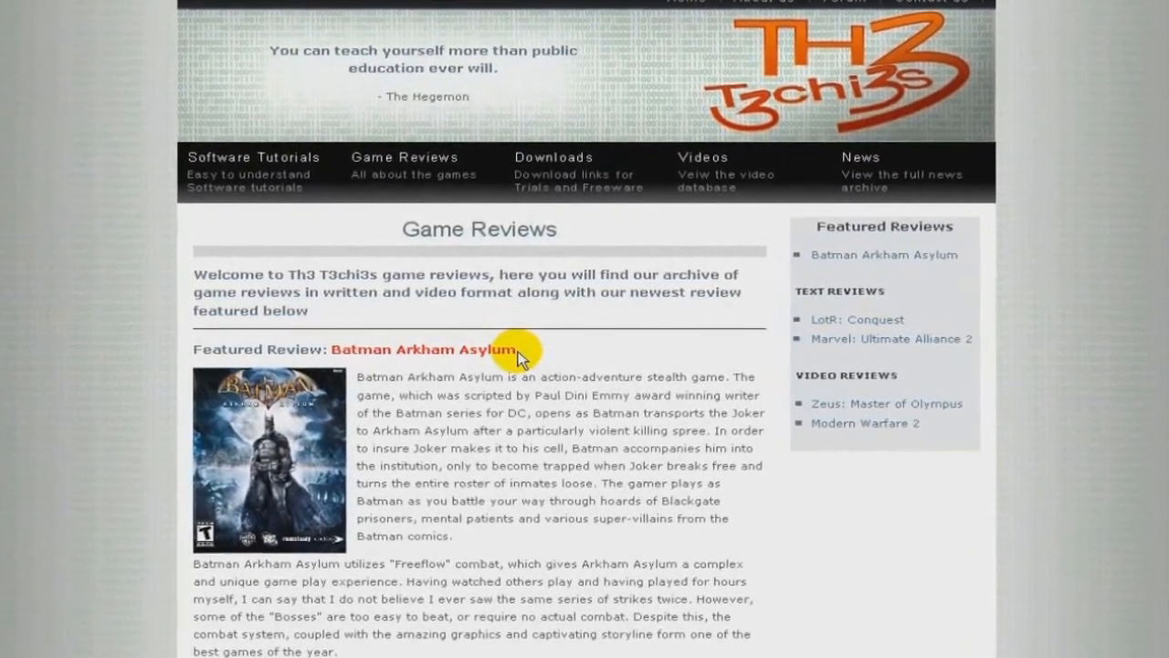
Step: Go to the Software Tutorials page and browse down and back up its listing
left_click(252, 157)
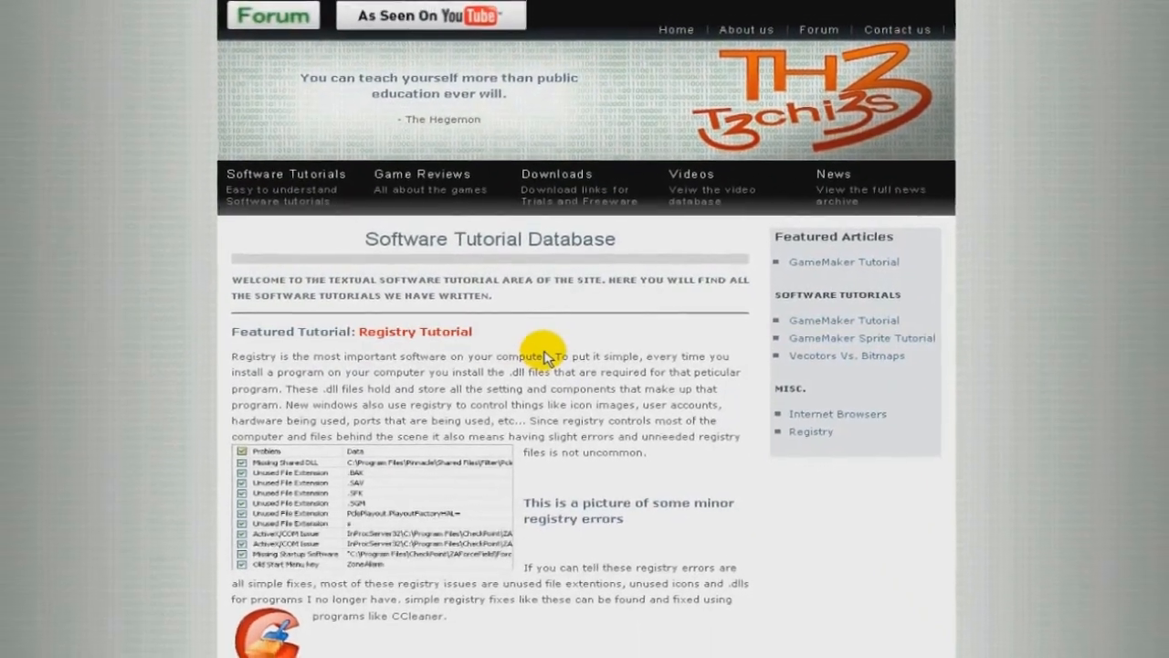
scroll("down", 3)
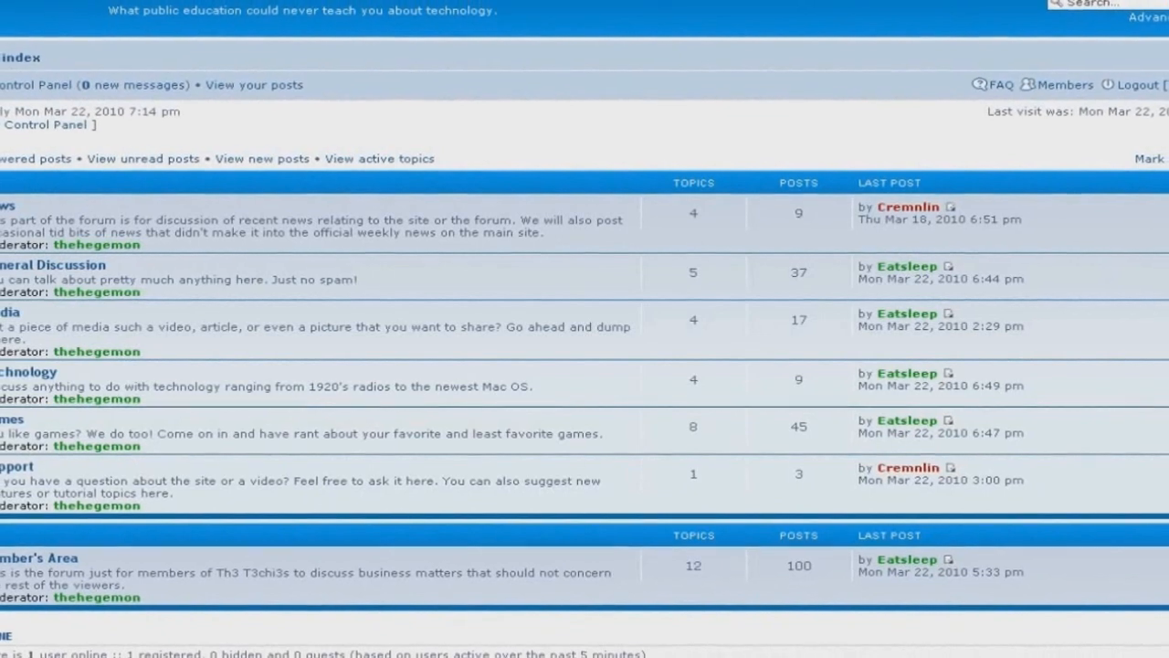
scroll("up", 3)
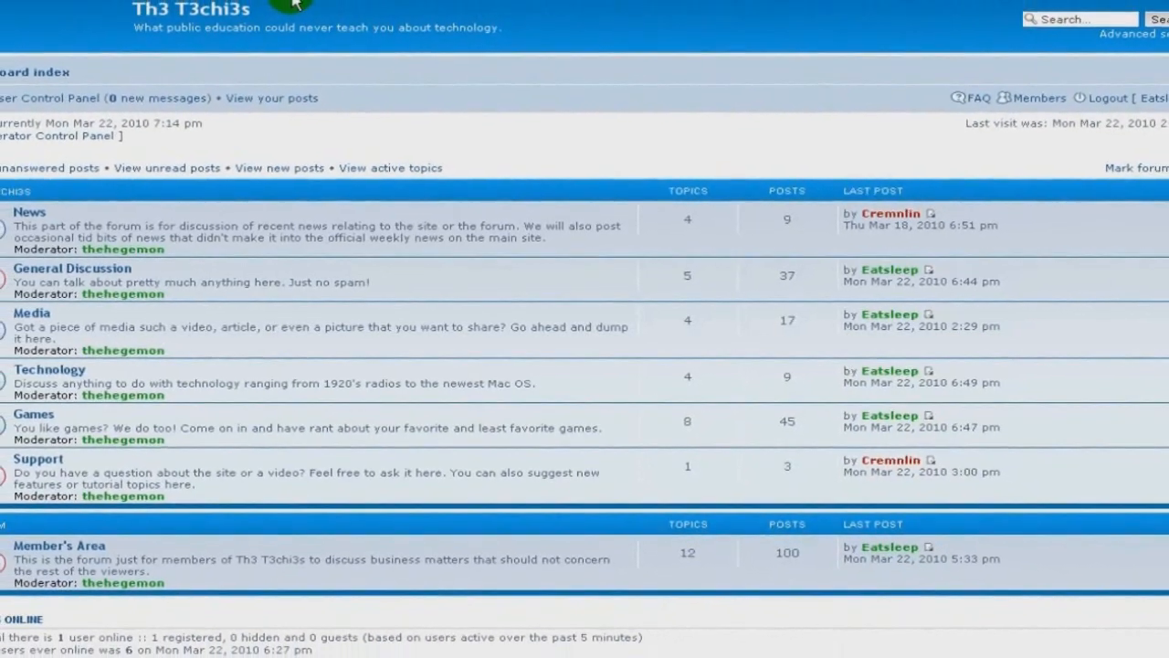